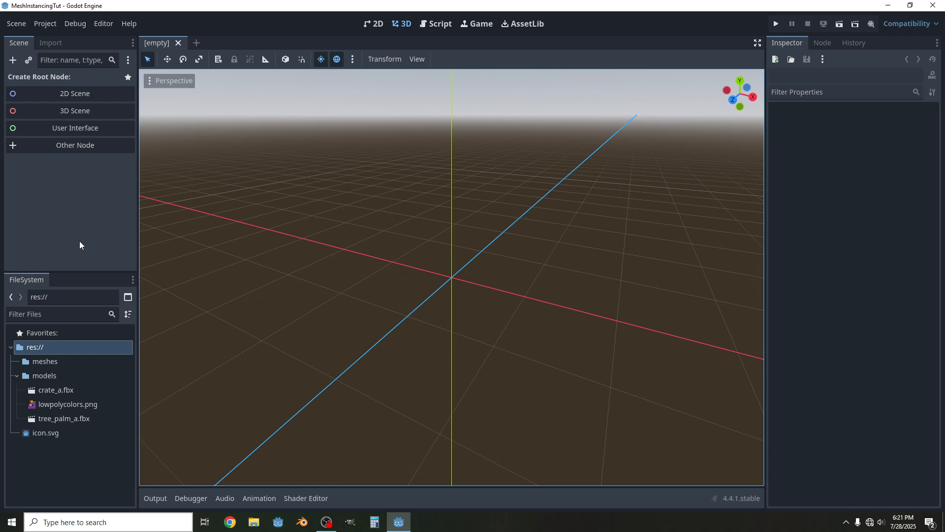
Inspect the crate model file and its import settings in the FileSystem dock.
click(55, 390)
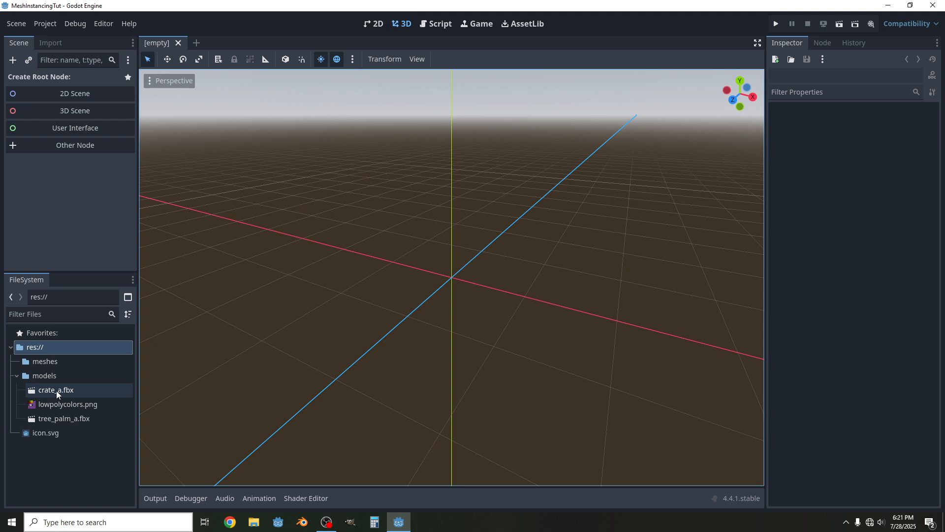
click(64, 417)
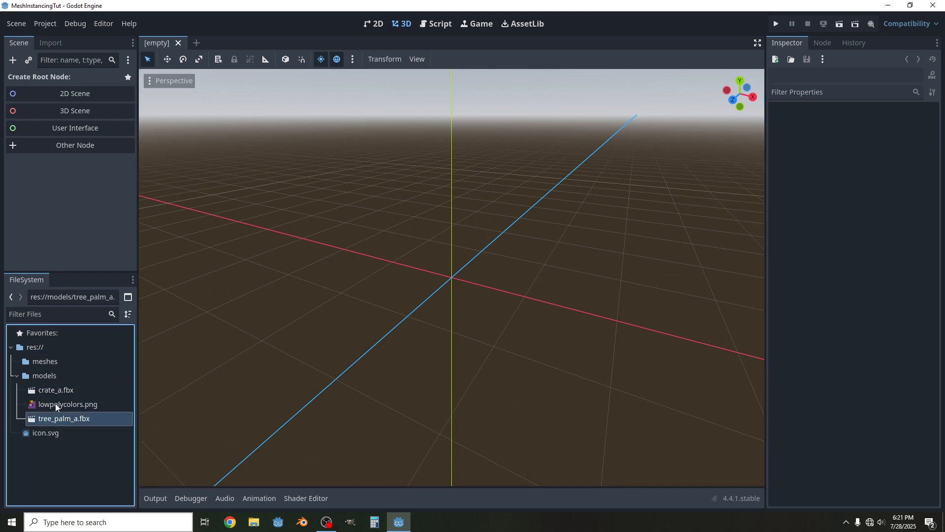
double_click(55, 390)
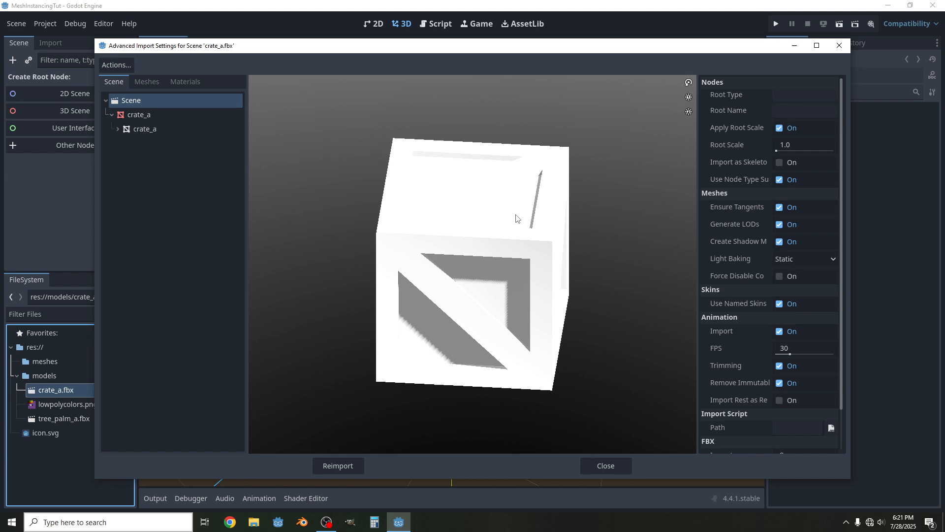
click(605, 466)
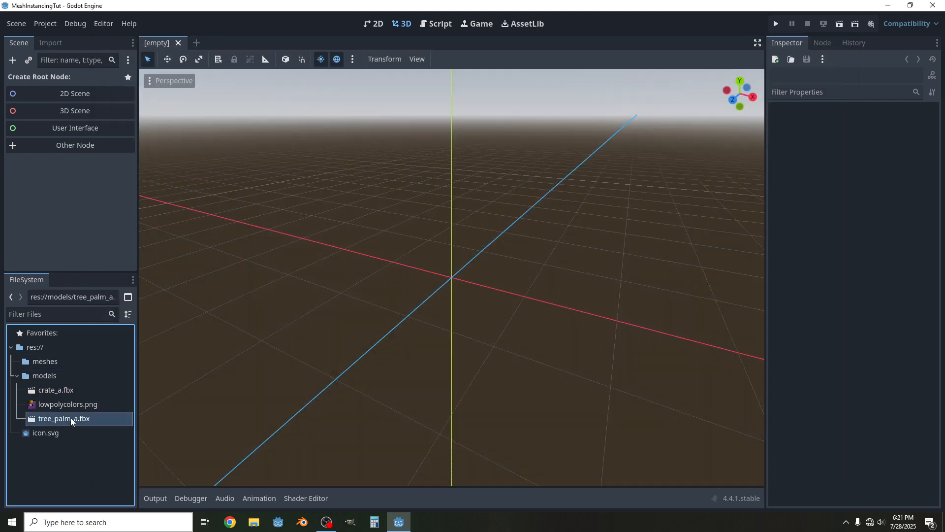
double_click(64, 418)
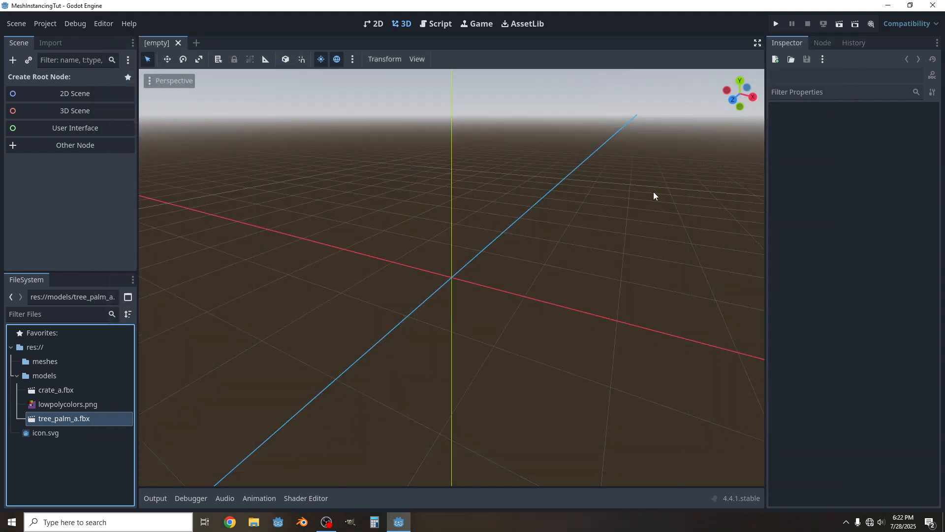
mouse_move(20, 383)
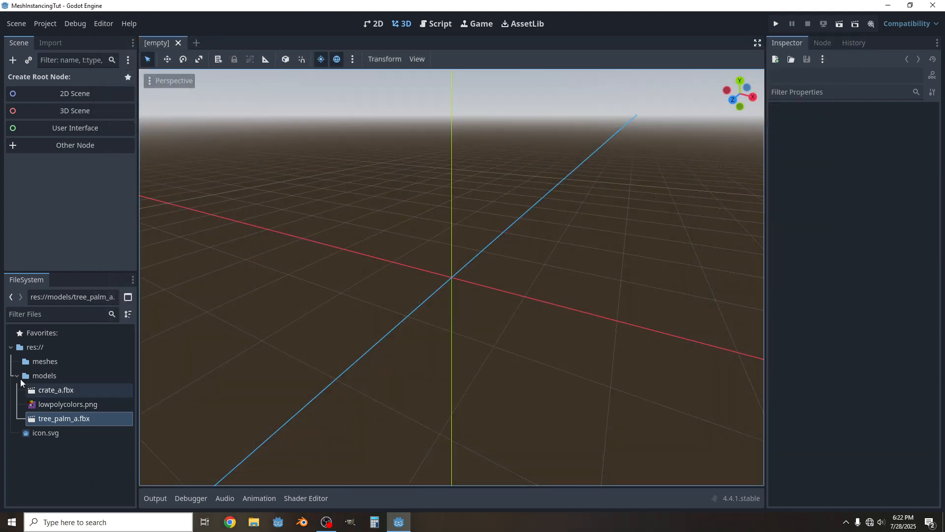
Create a new folder named 'scripts' under the project root res://.
right_click(35, 347)
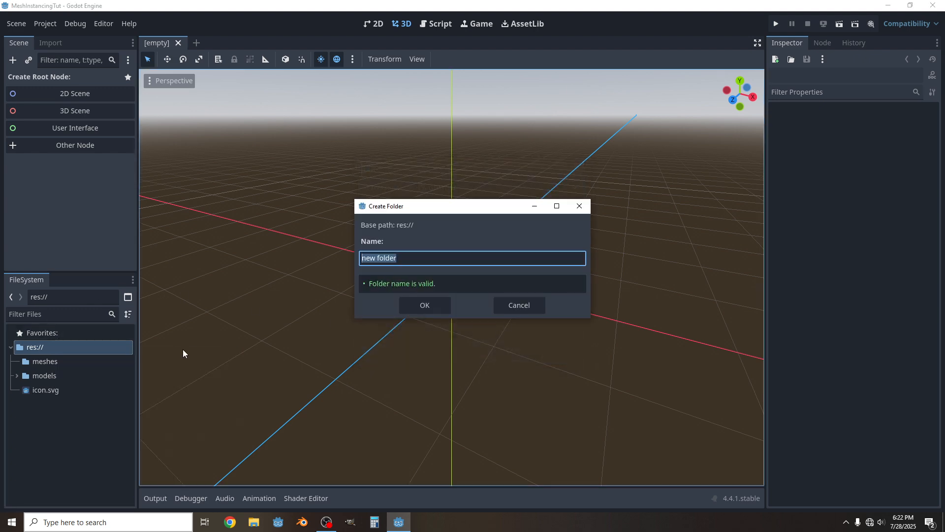
text(scripts)
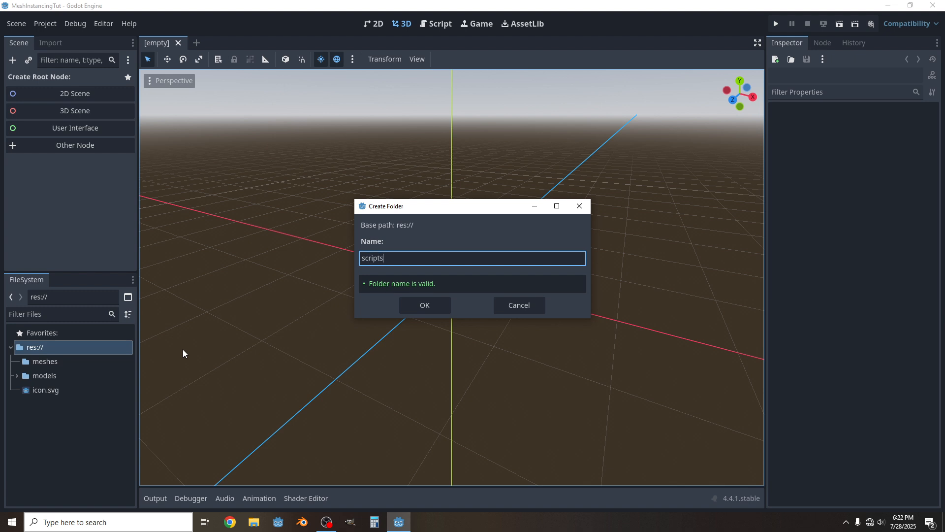
click(423, 305)
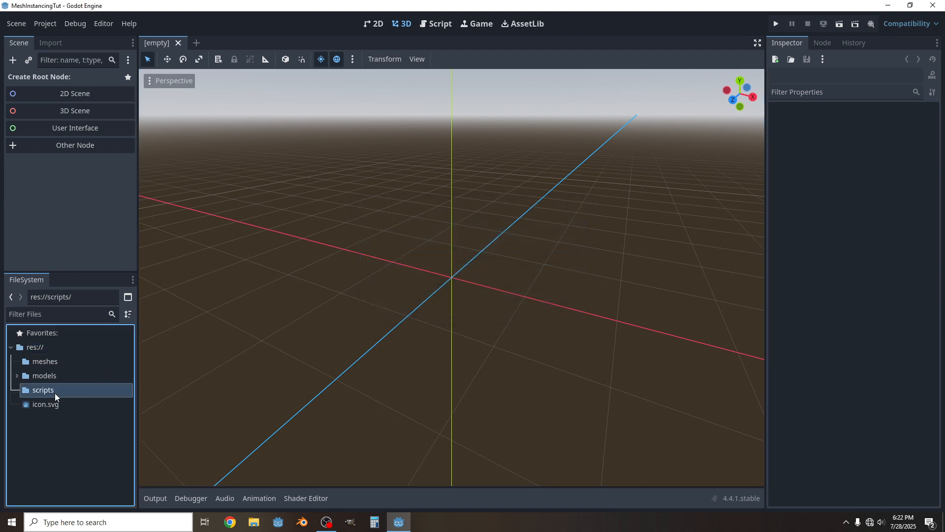
Create a new GDScript named InstanceManger.gd inside the scripts folder.
right_click(43, 390)
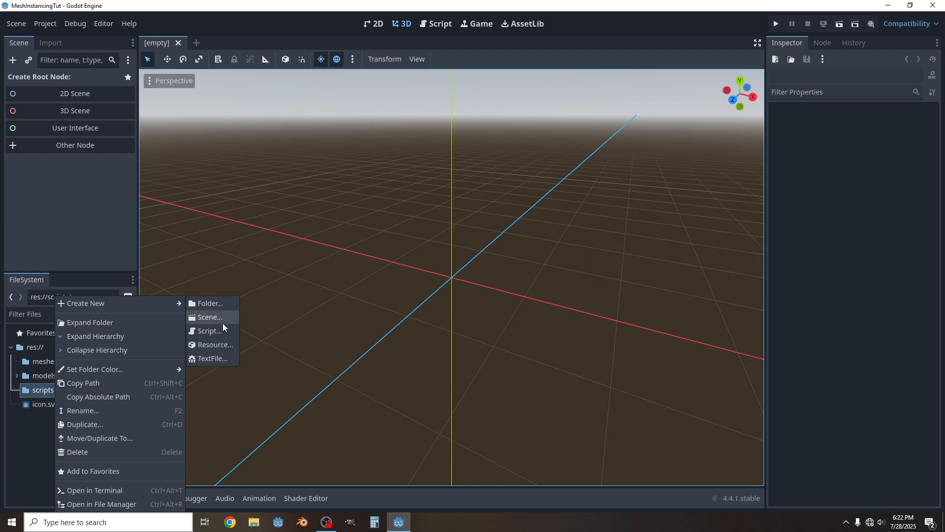
click(210, 331)
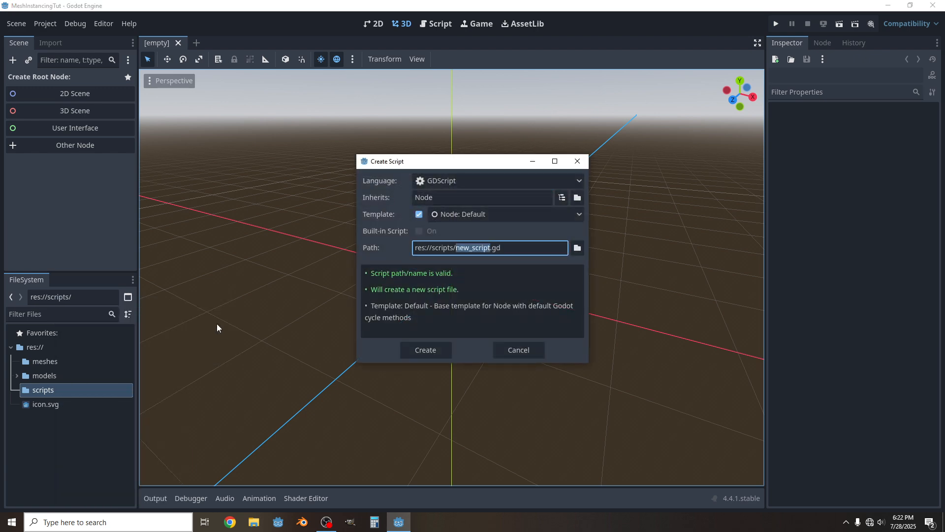
text(InstanceMange)
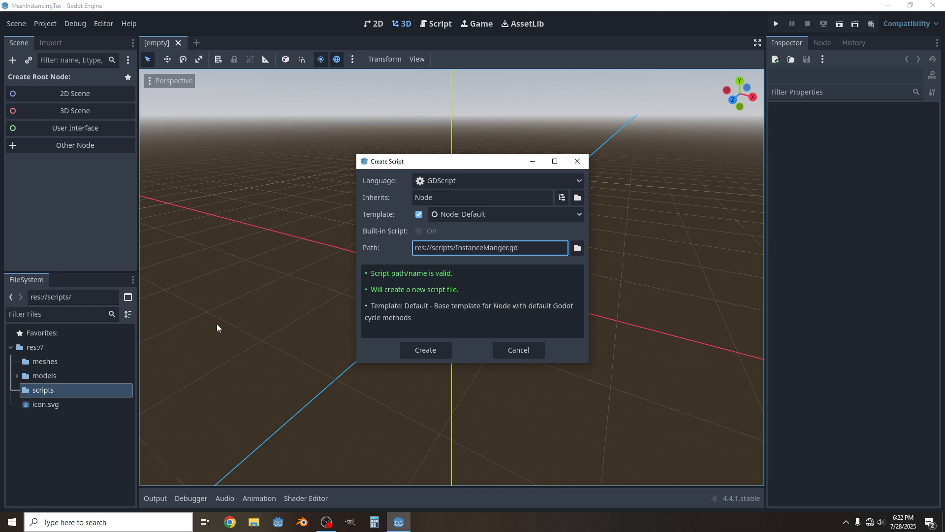
click(517, 350)
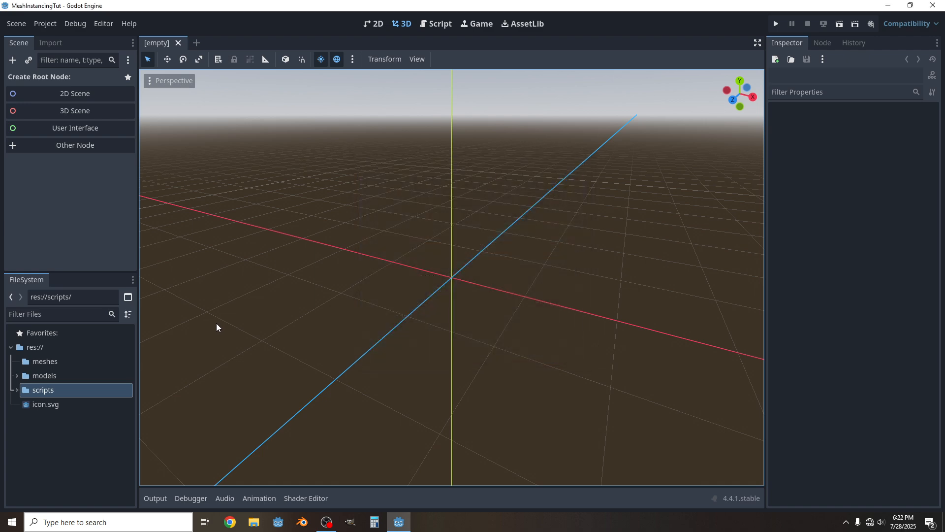
click(17, 390)
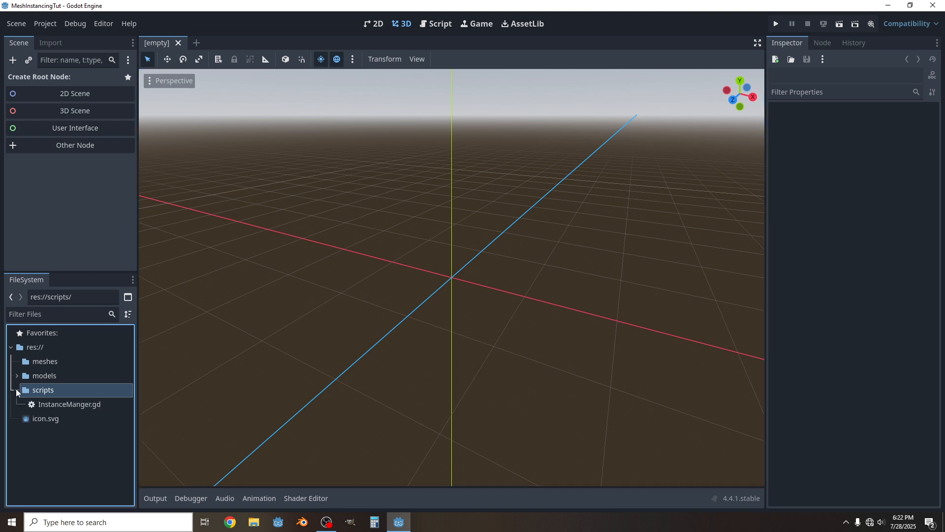
Open InstanceManger.gd and remove the default _process function and comments.
double_click(72, 404)
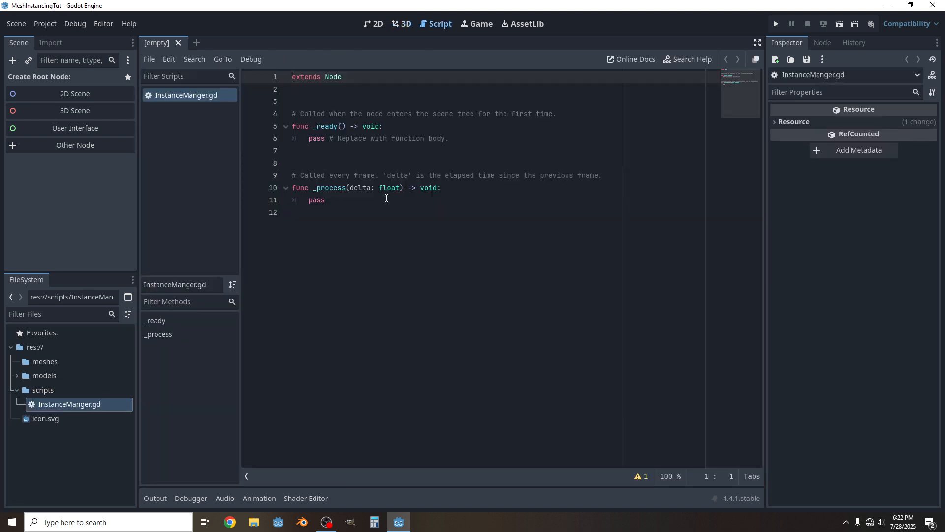
drag(293, 146, 331, 200)
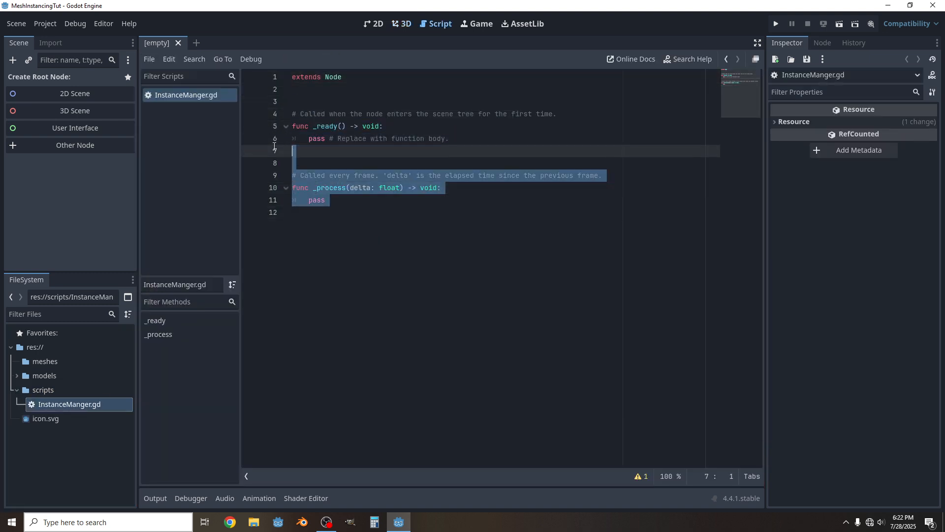
key(Delete)
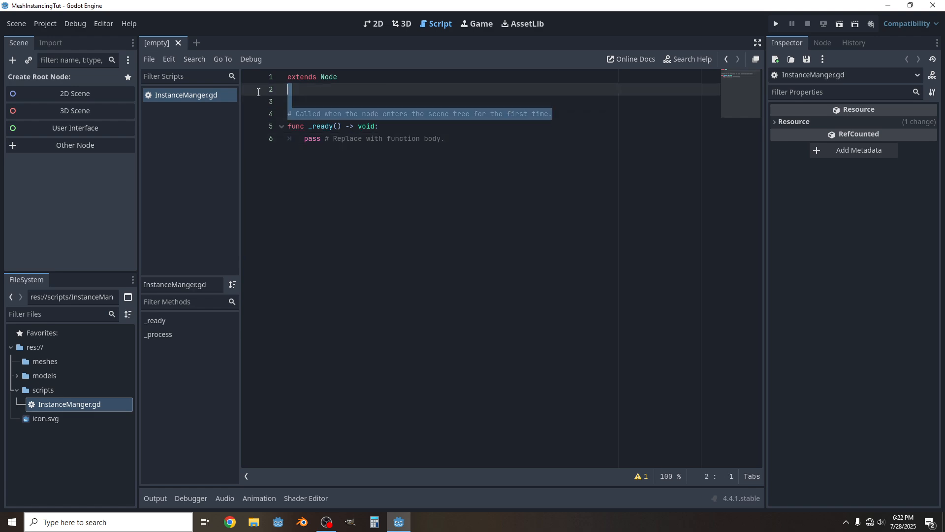
key(Delete)
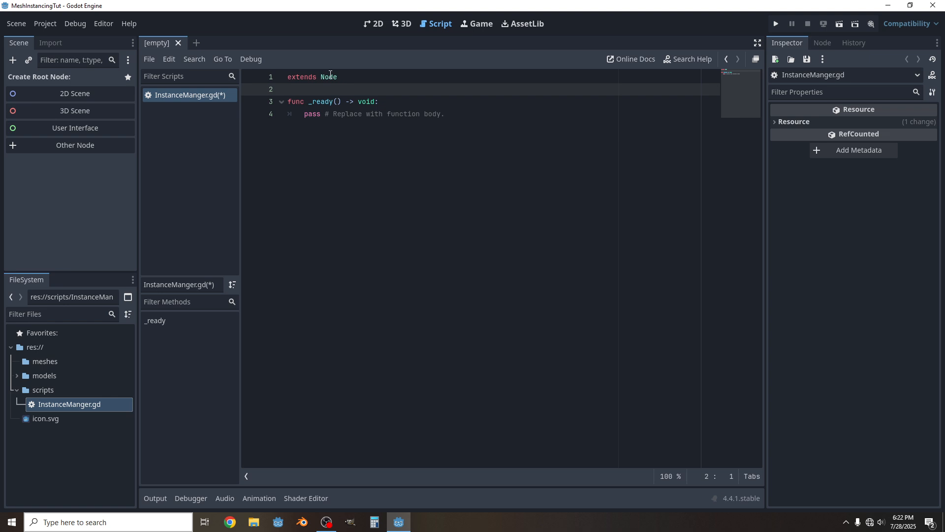
Change the script's base class from Node to MultiMeshInstance3D.
double_click(329, 77)
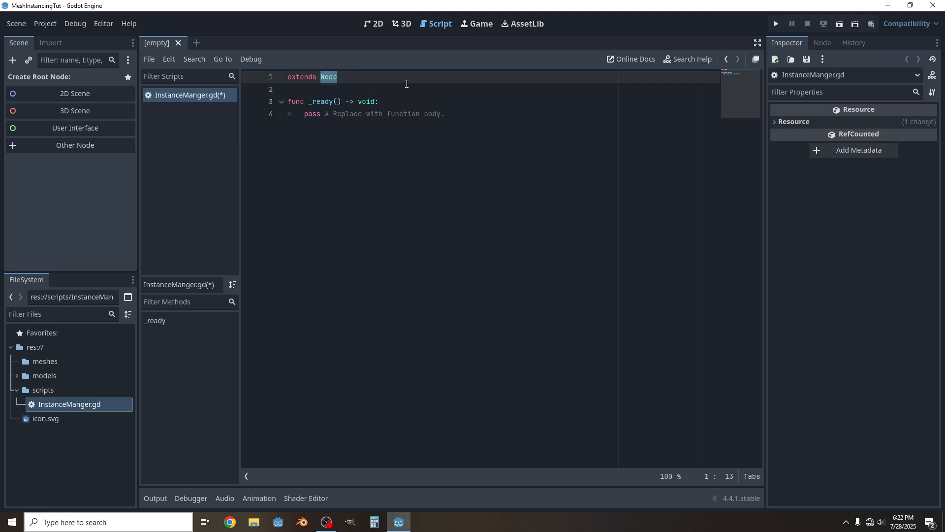
text(Mult)
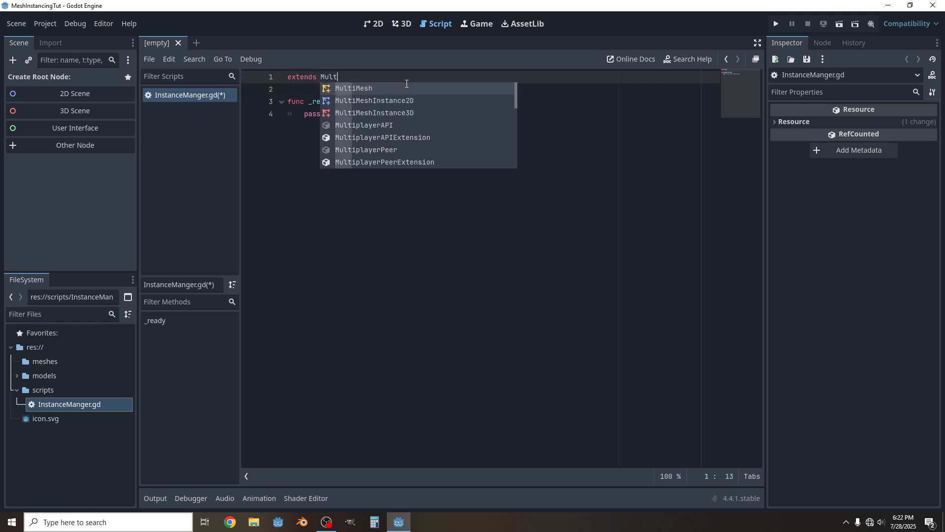
text(iMe)
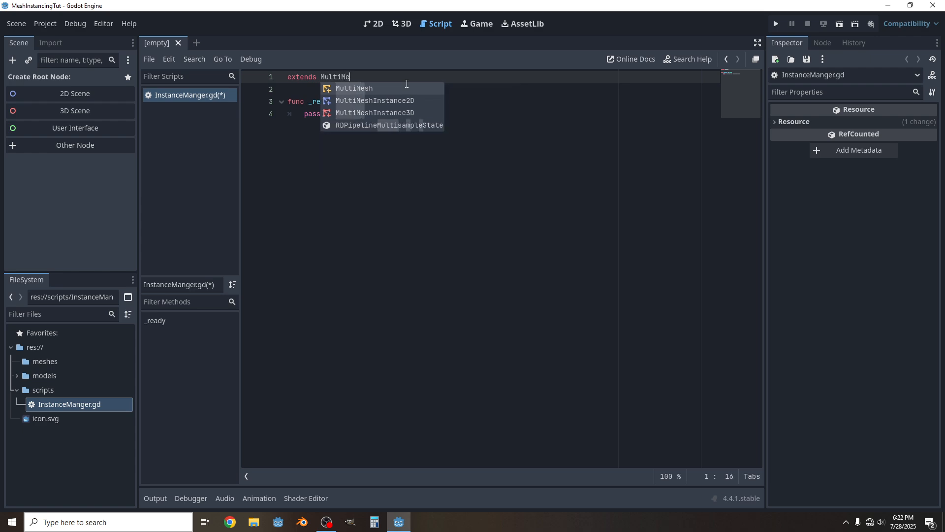
text(s)
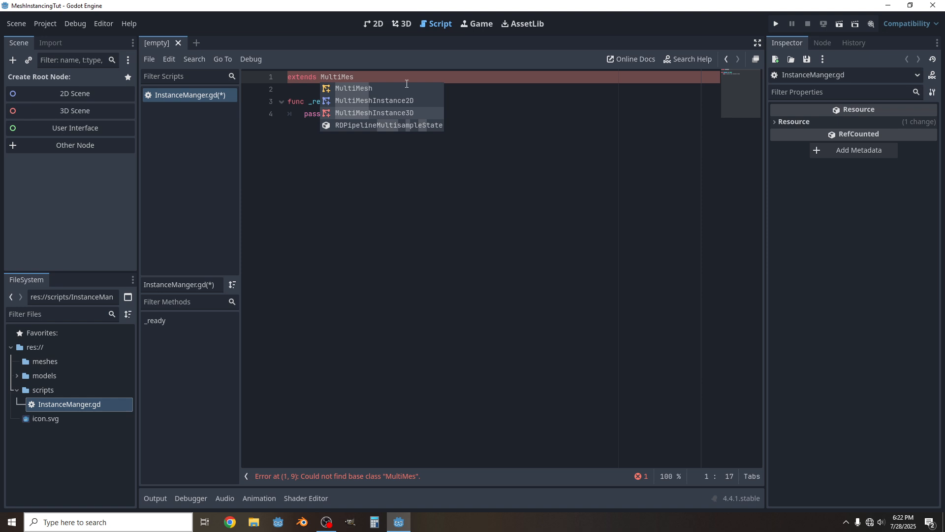
click(374, 112)
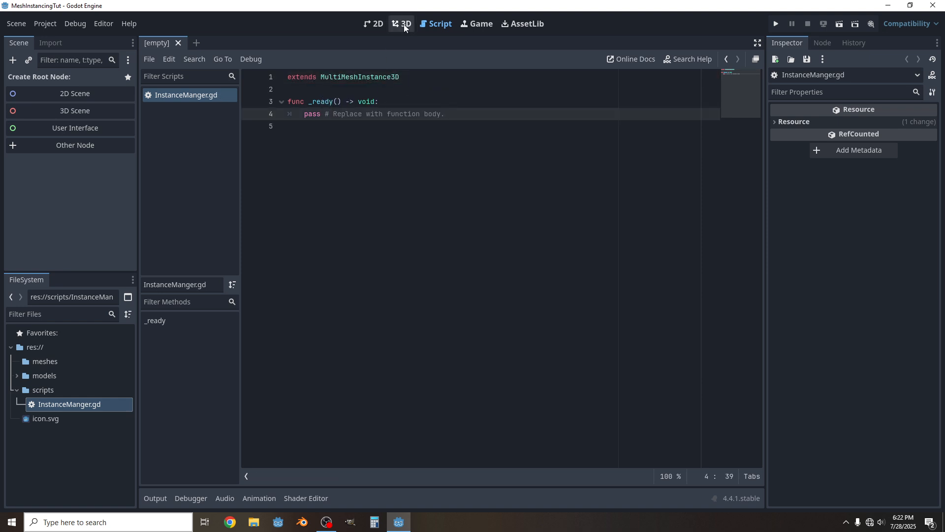
Create a MultiMeshInstance3D scene root and rename it InstanceManager.
click(405, 24)
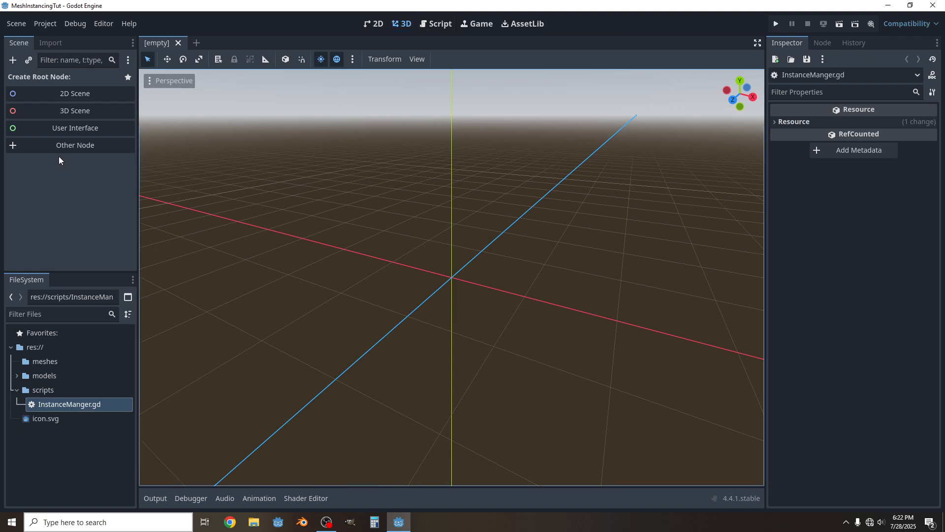
click(74, 110)
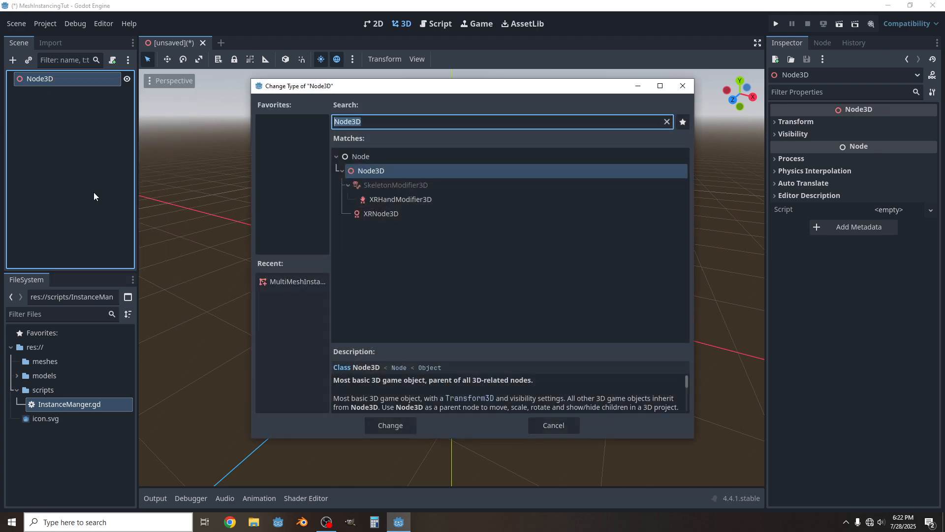
text(Mult)
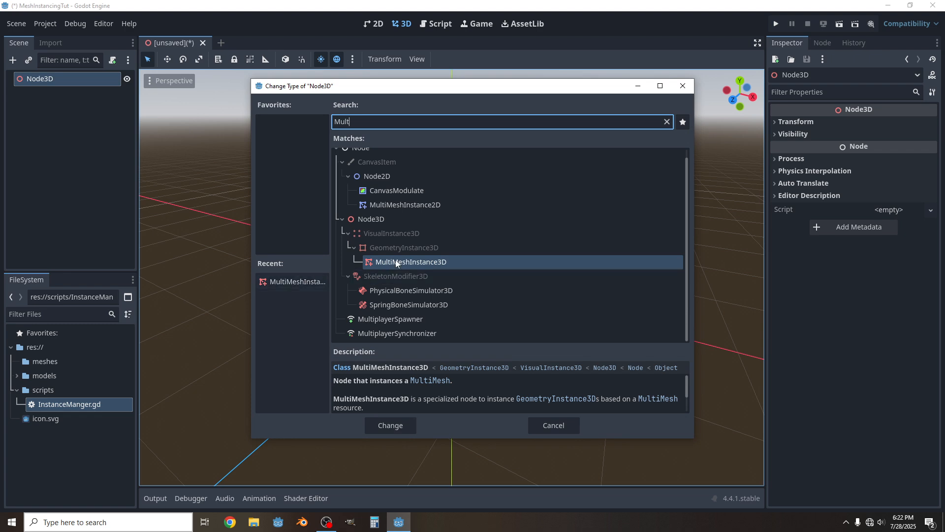
click(390, 426)
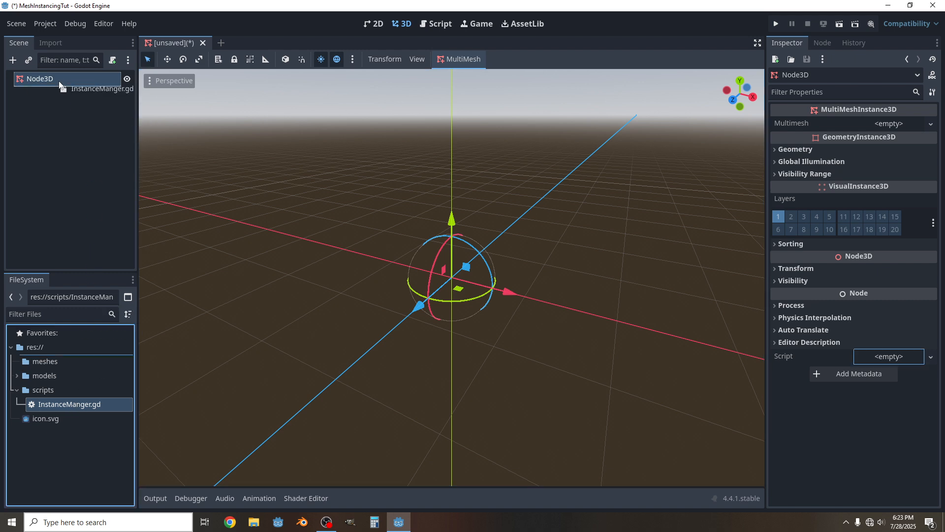
double_click(39, 79)
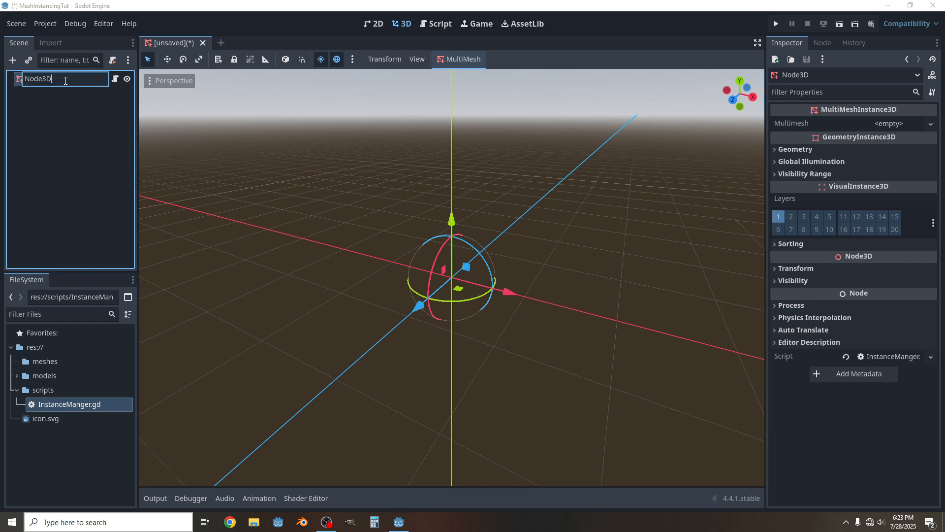
text(InstanceManager)
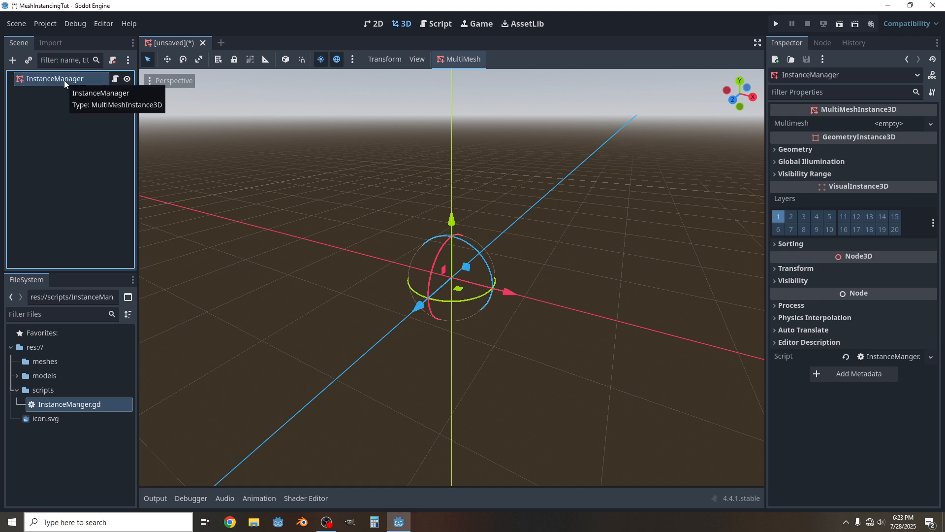
mouse_move(609, 192)
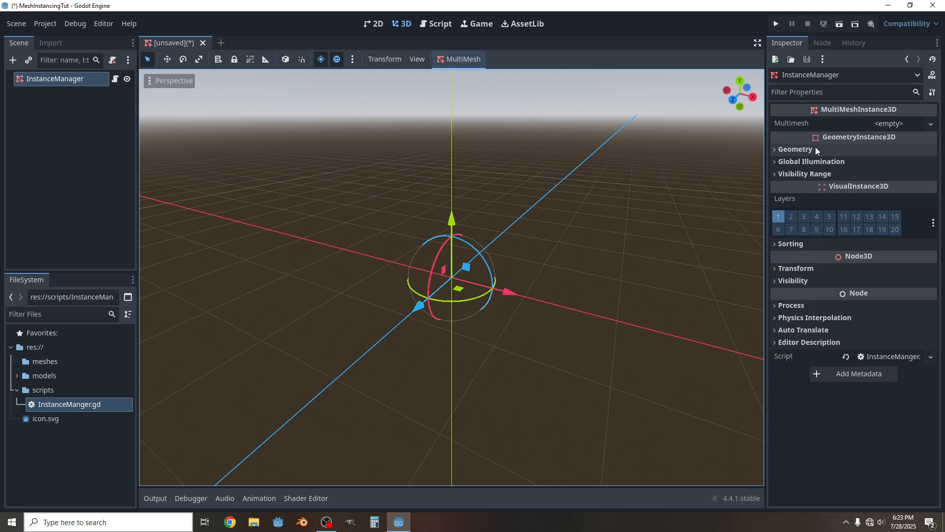
mouse_move(791, 124)
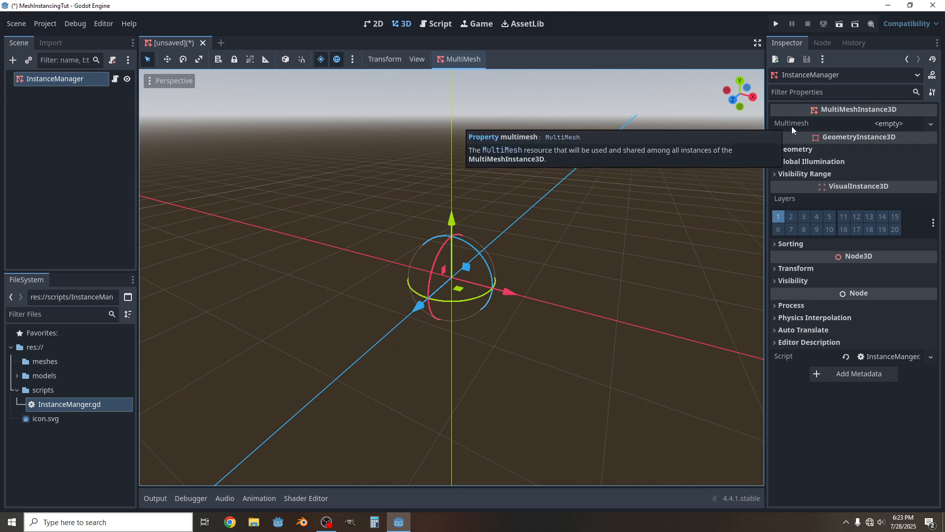
mouse_move(797, 130)
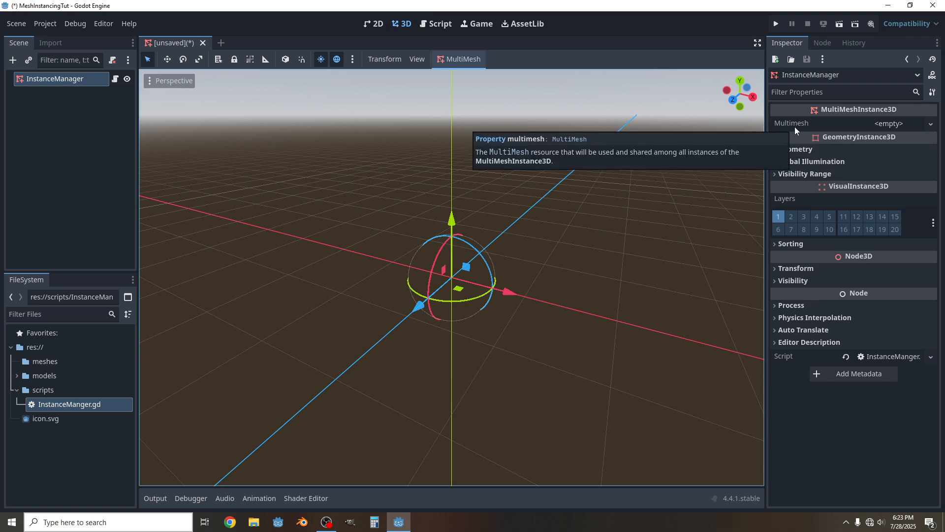
Assign a new MultiMesh with 3D transform format and a new BoxMesh as its mesh.
click(931, 124)
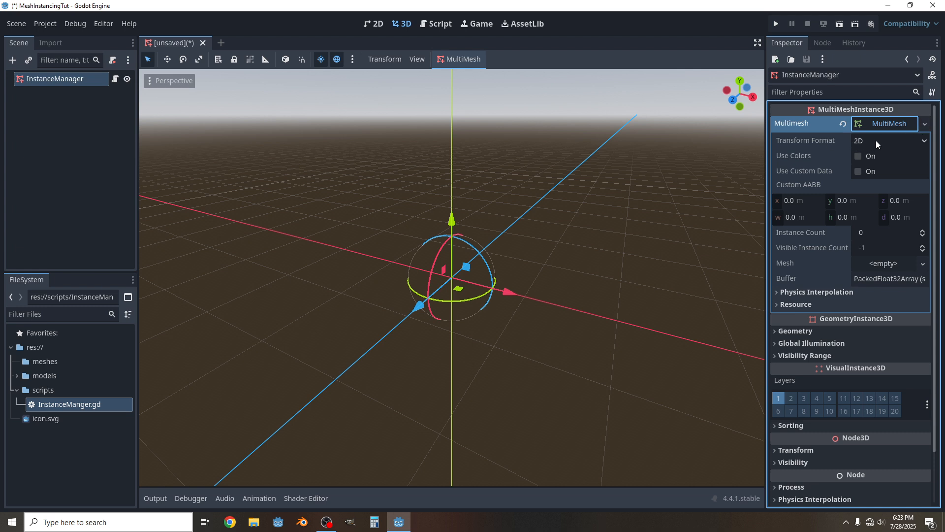
click(888, 141)
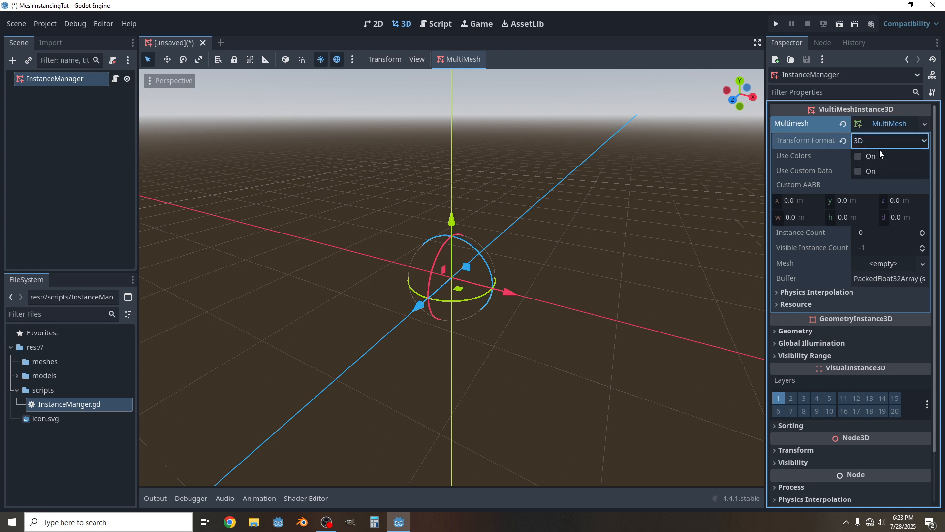
mouse_move(799, 241)
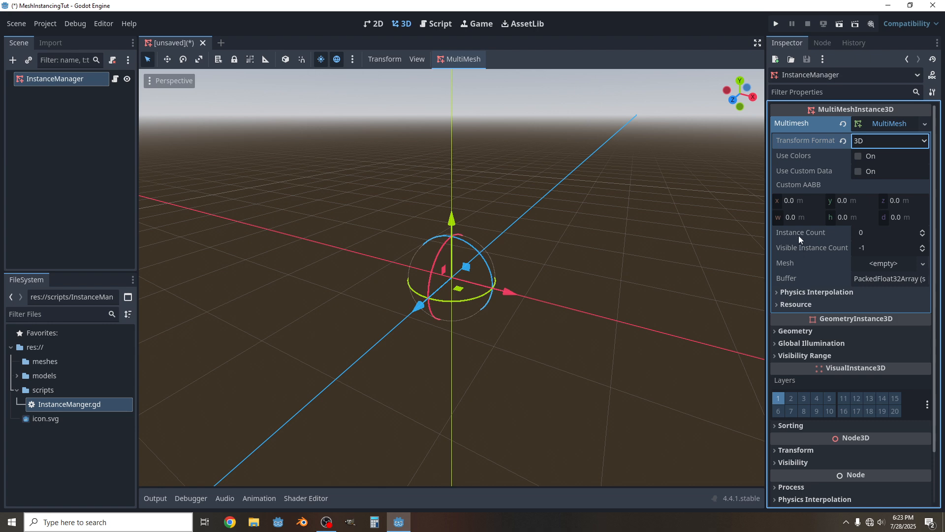
mouse_move(781, 278)
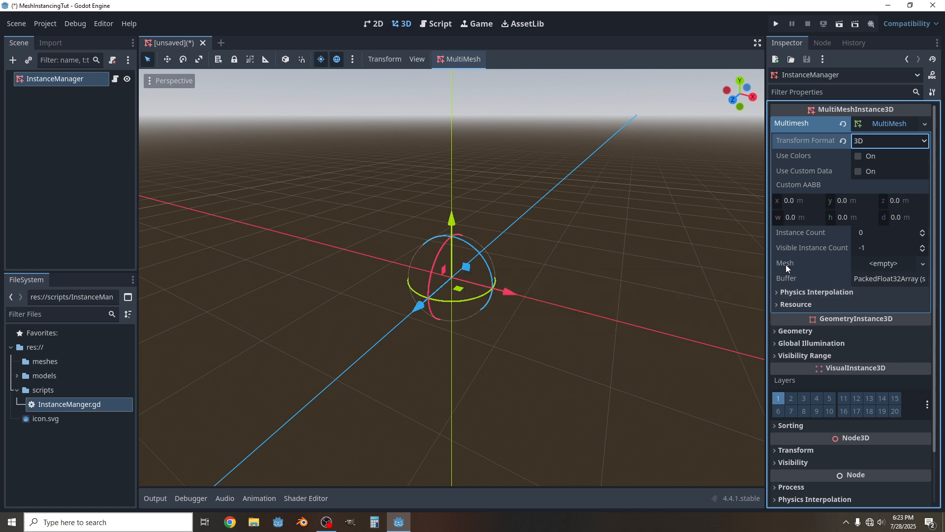
click(921, 263)
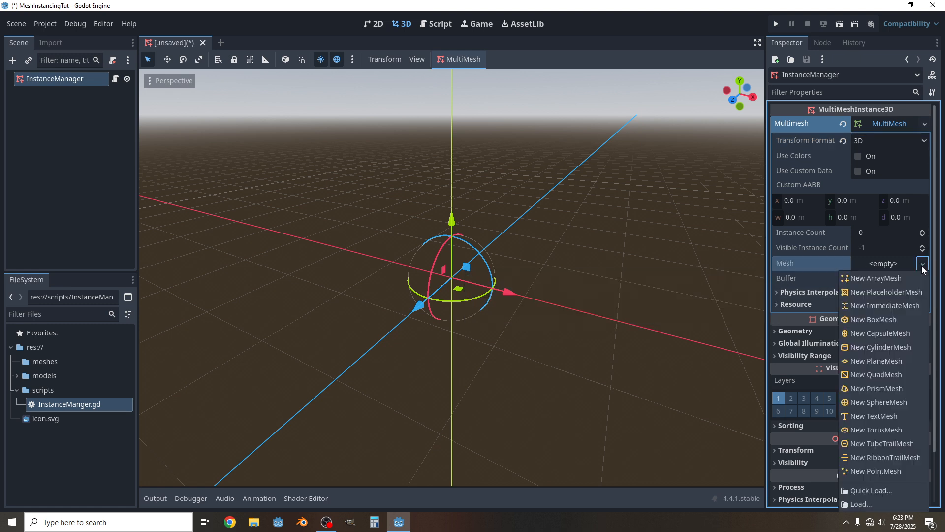
mouse_move(873, 319)
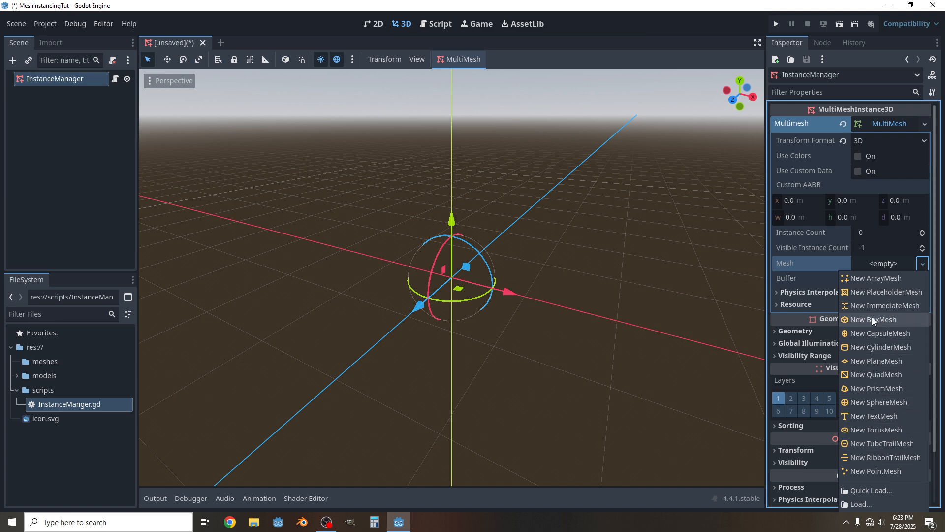
mouse_move(874, 360)
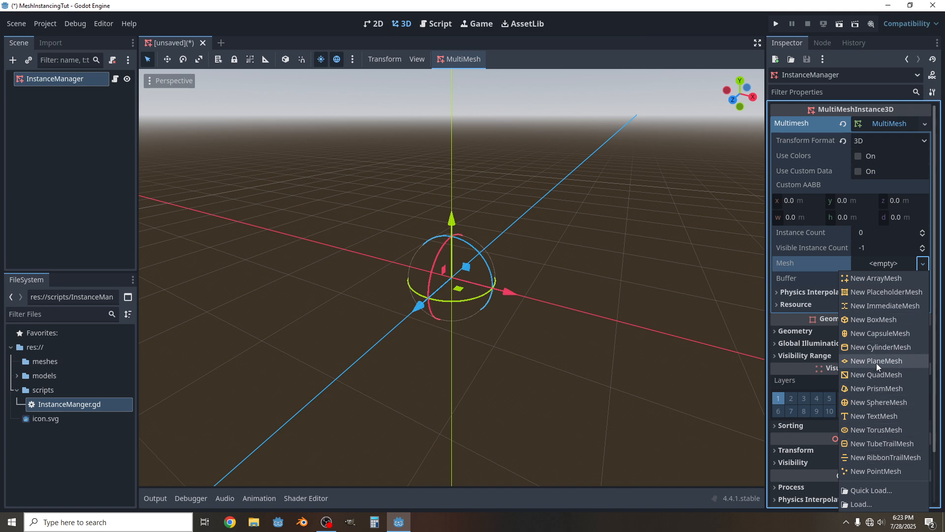
mouse_move(886, 305)
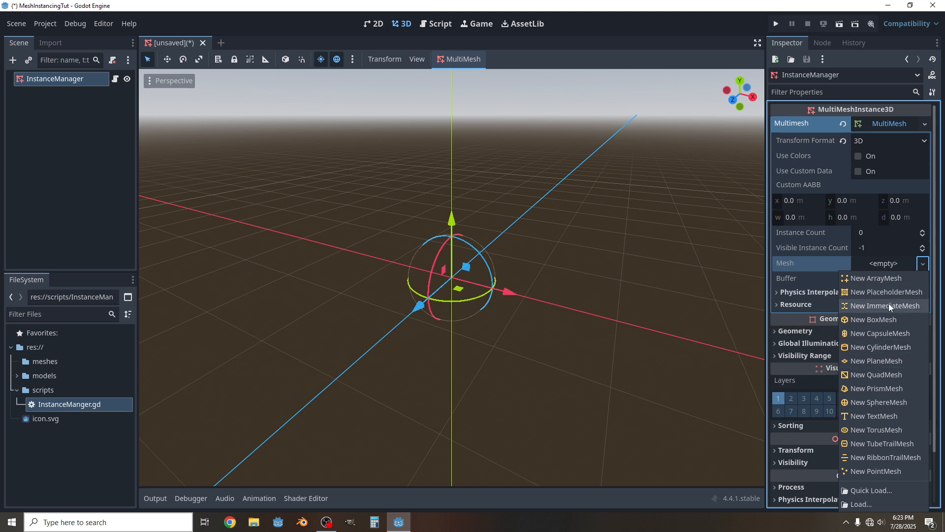
click(873, 319)
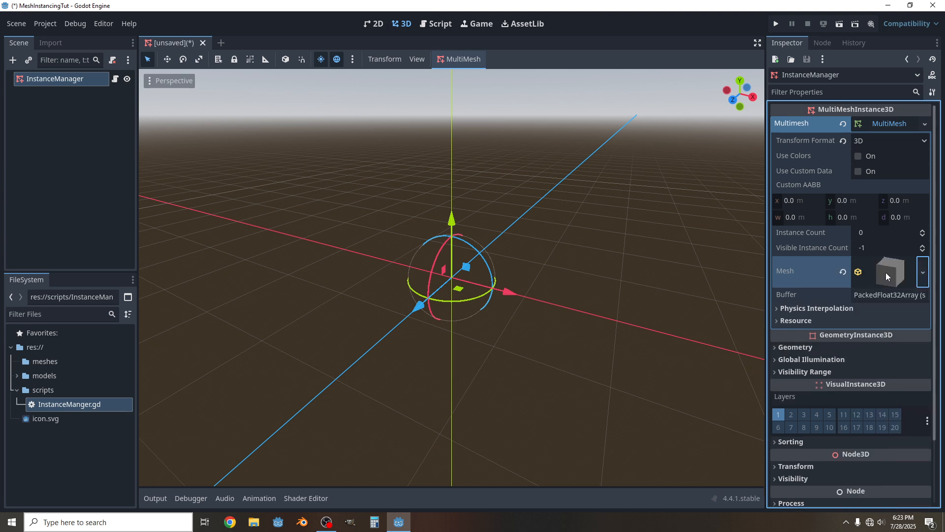
click(884, 271)
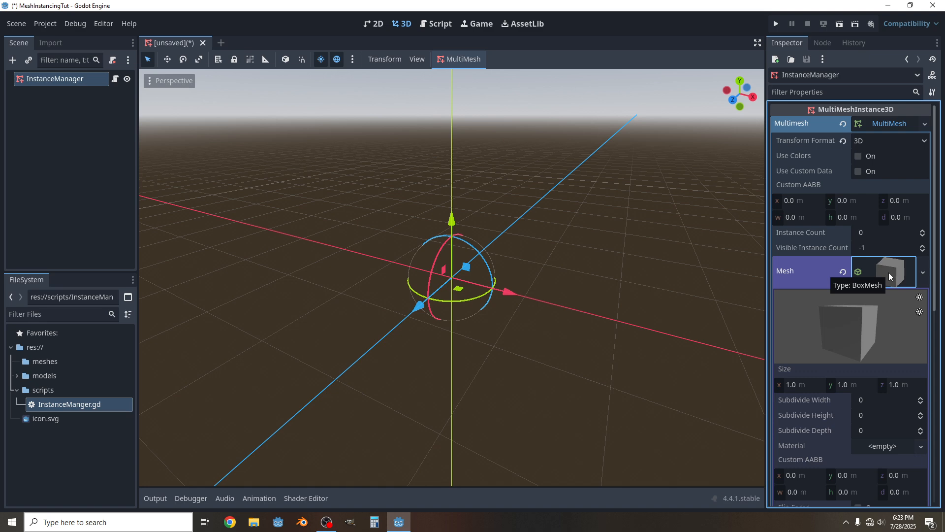
mouse_move(559, 326)
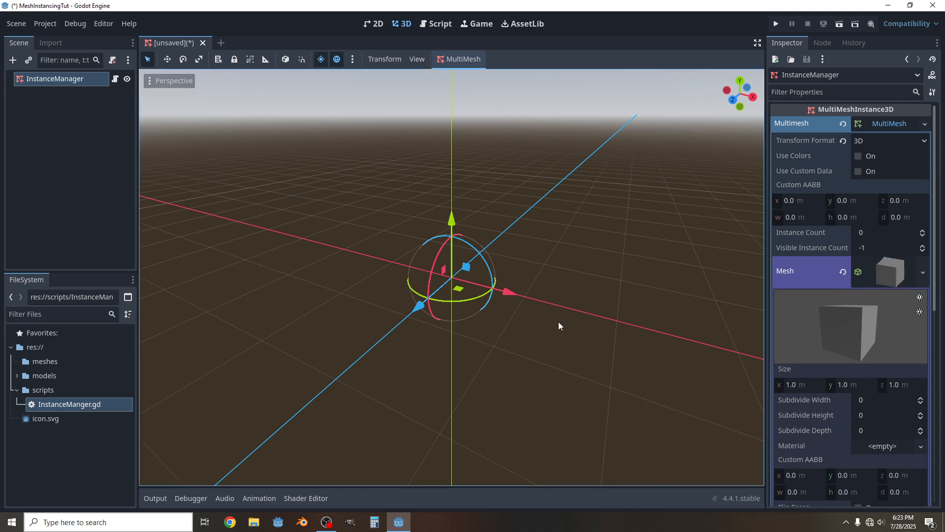
mouse_move(539, 153)
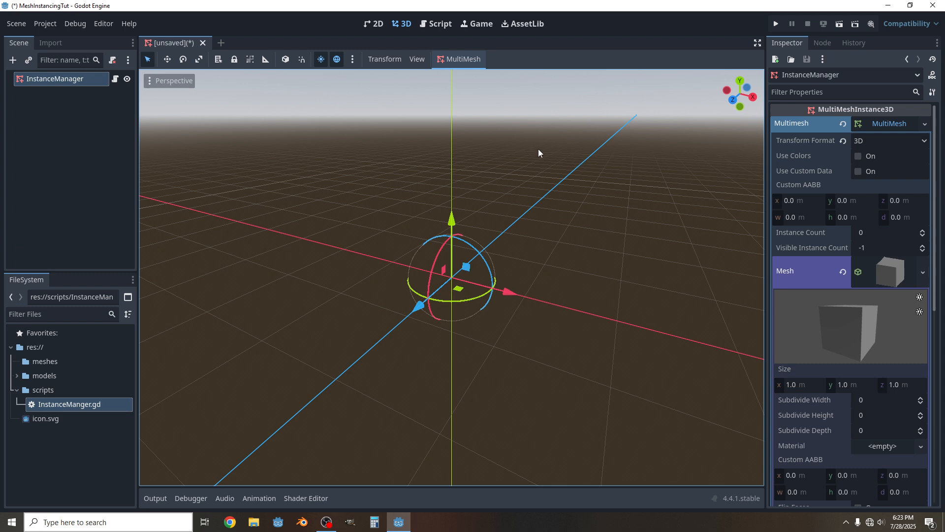
mouse_move(573, 303)
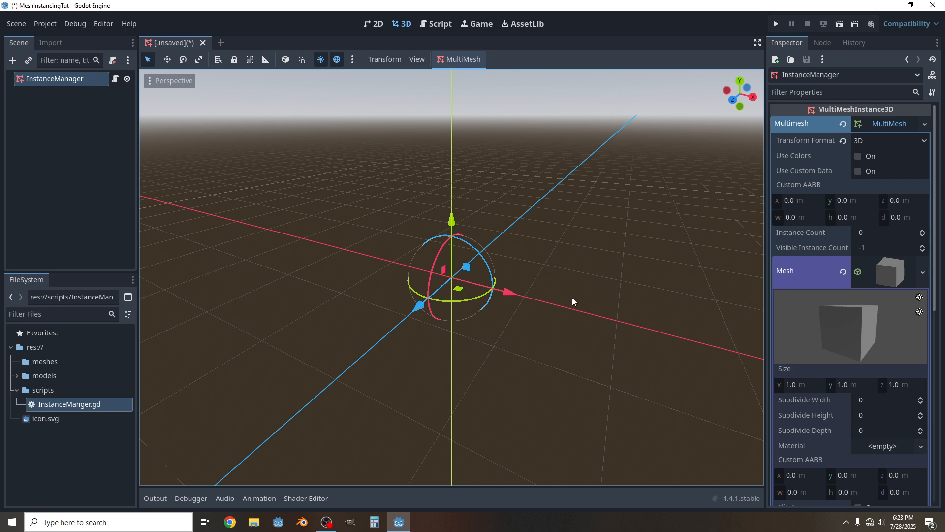
mouse_move(492, 203)
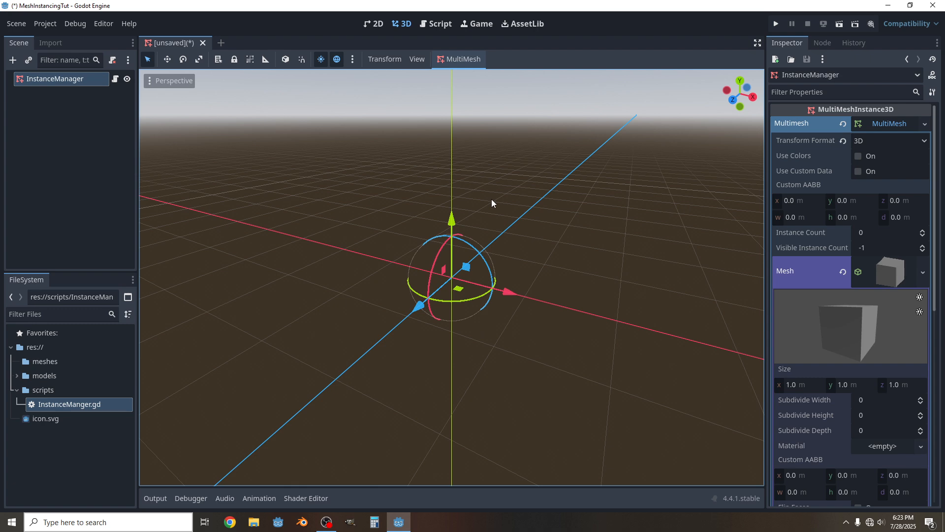
mouse_move(529, 206)
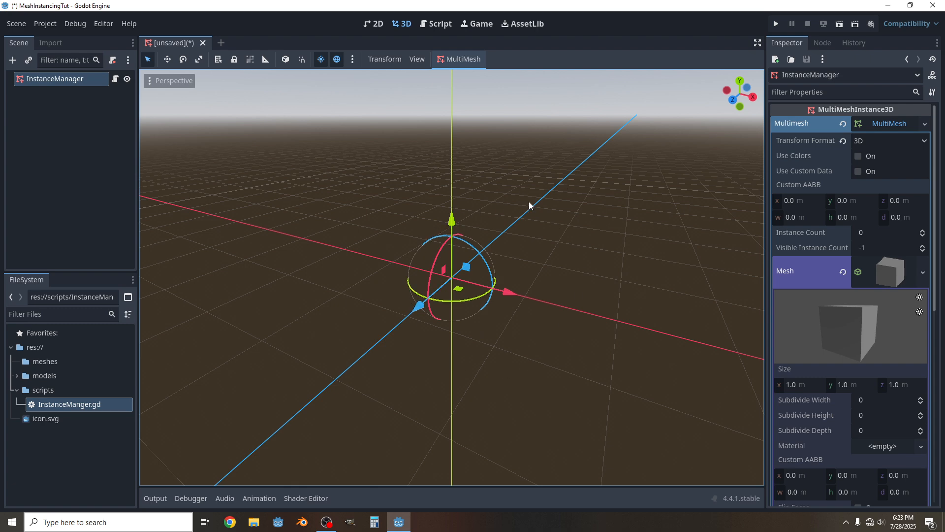
mouse_move(818, 165)
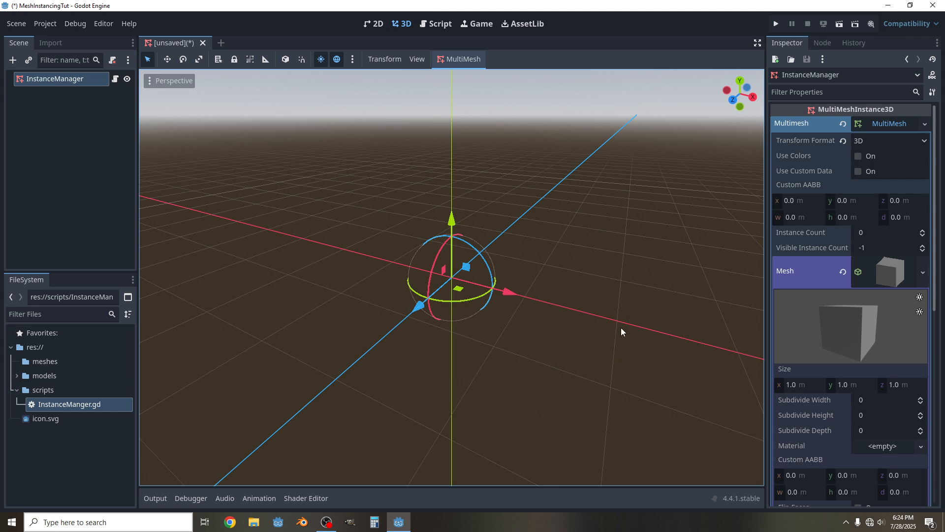
mouse_move(811, 166)
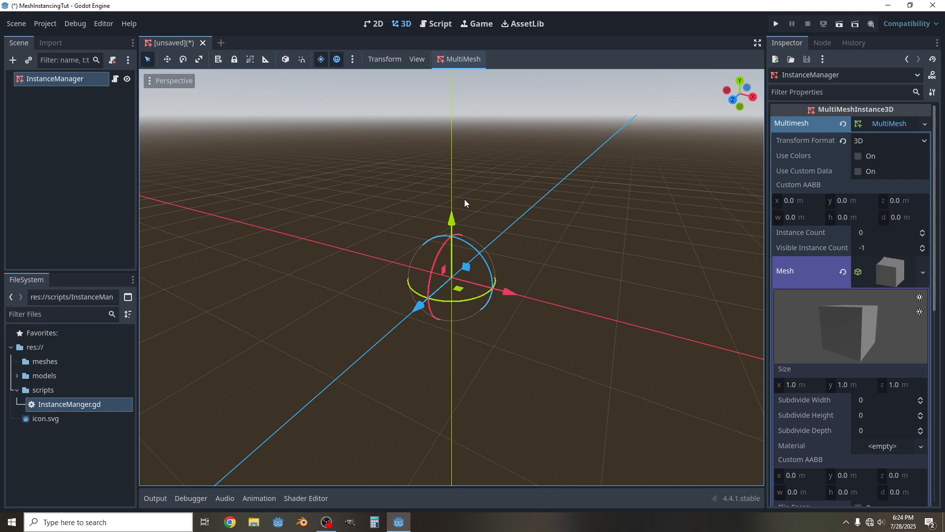
In _ready, set multimesh.instance_count to length.
click(439, 23)
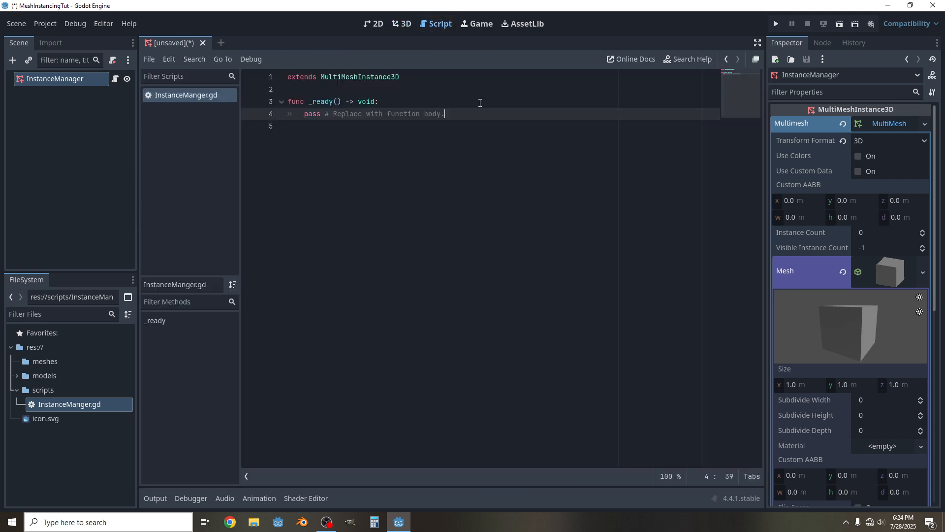
mouse_move(497, 125)
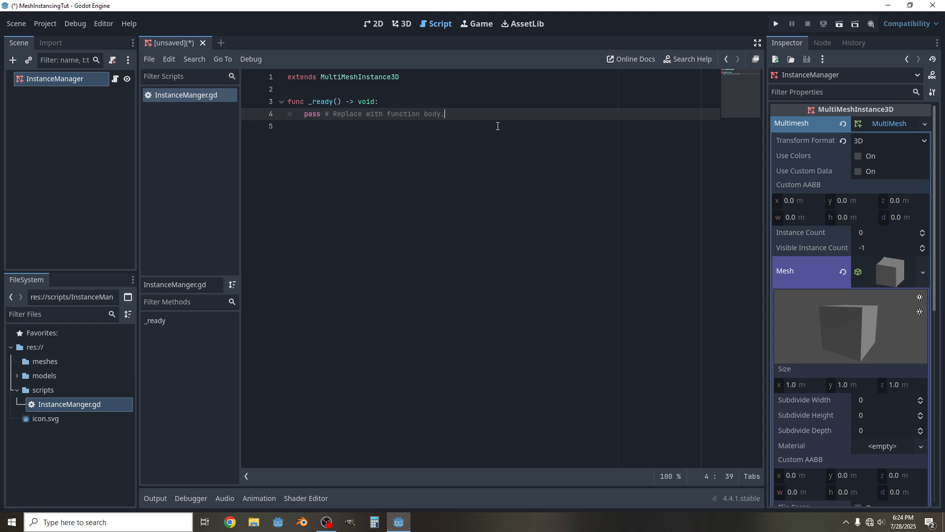
mouse_move(464, 115)
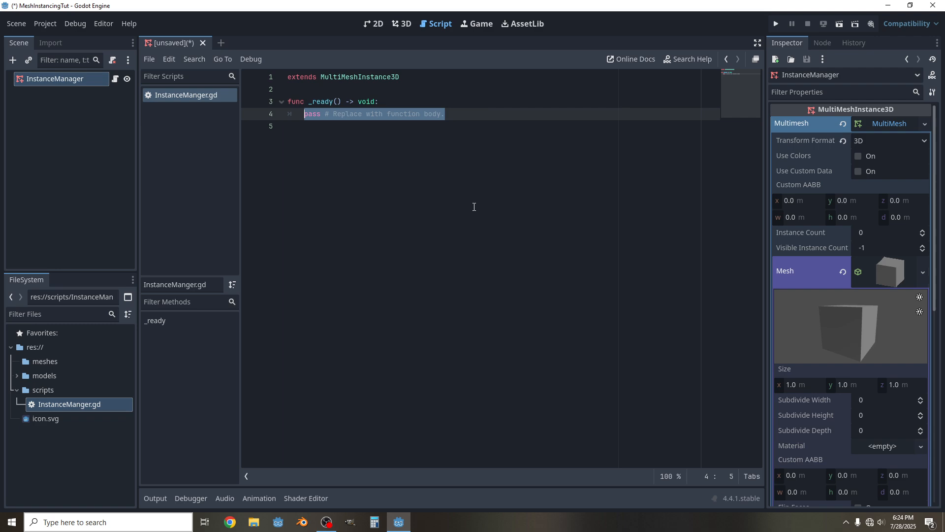
text(m)
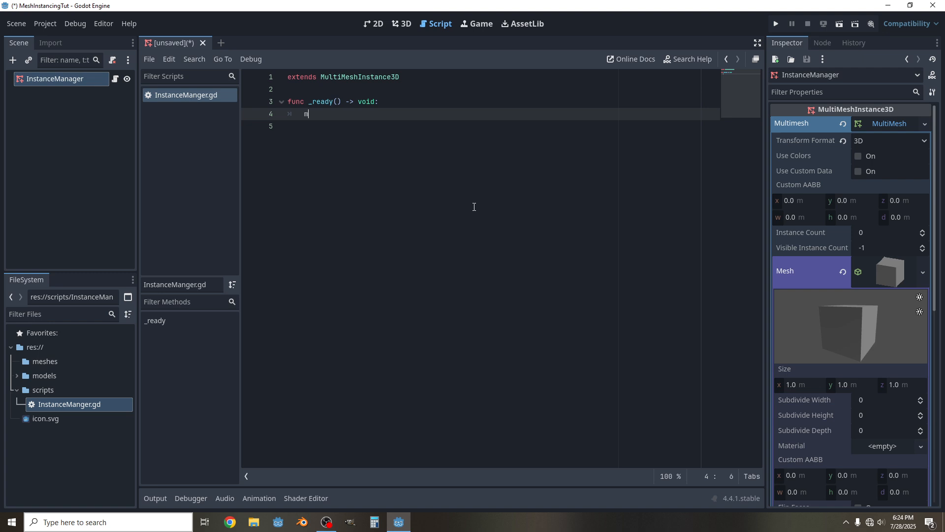
text(multimesh)
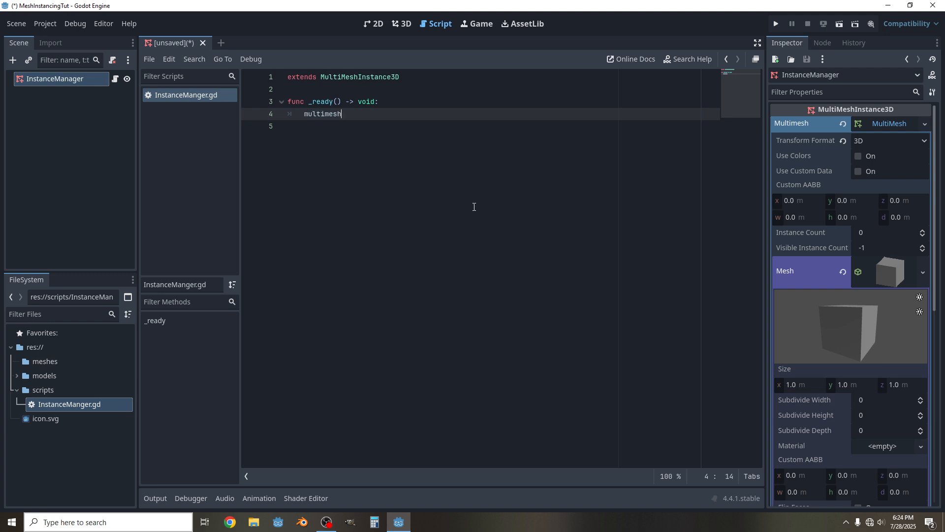
text(.instance_count)
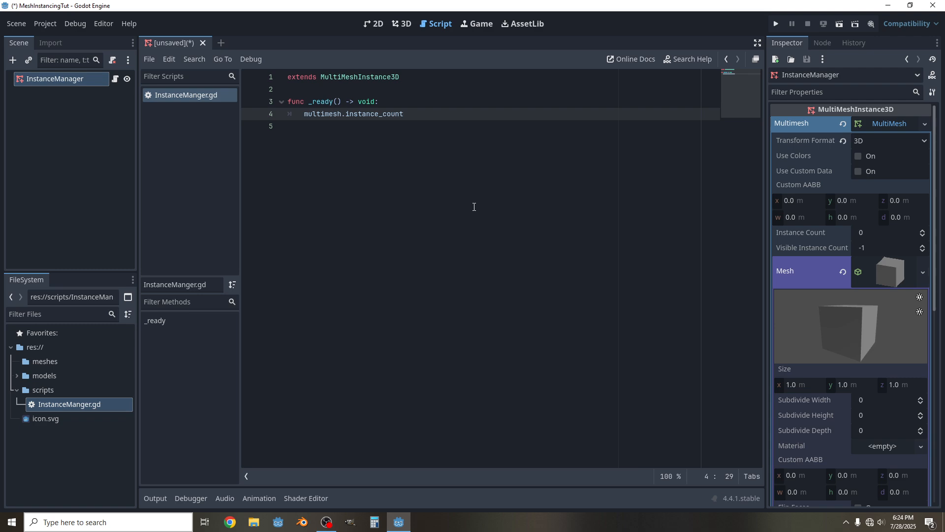
text(=)
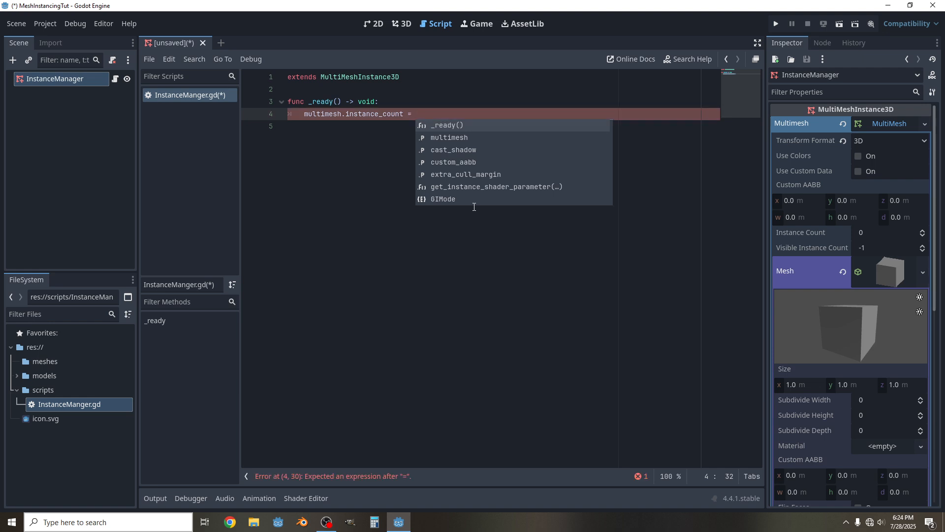
text(legn)
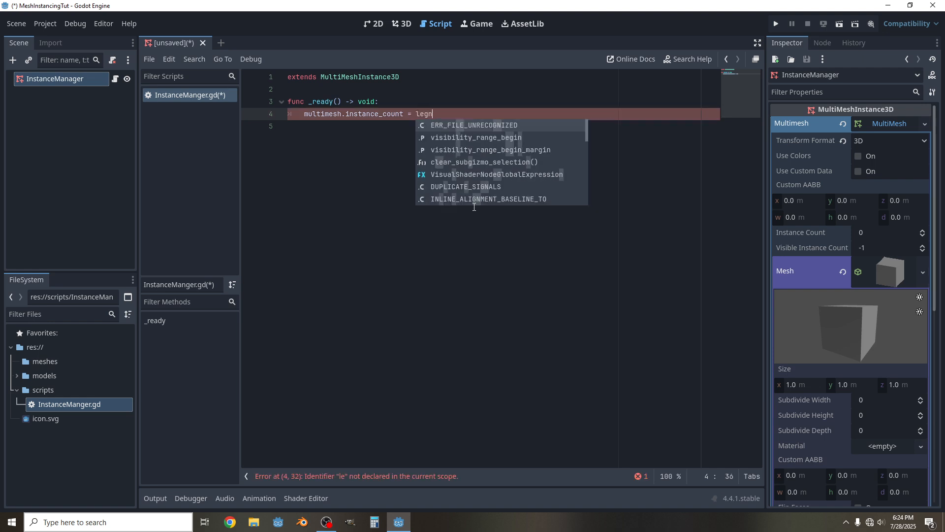
text(th)
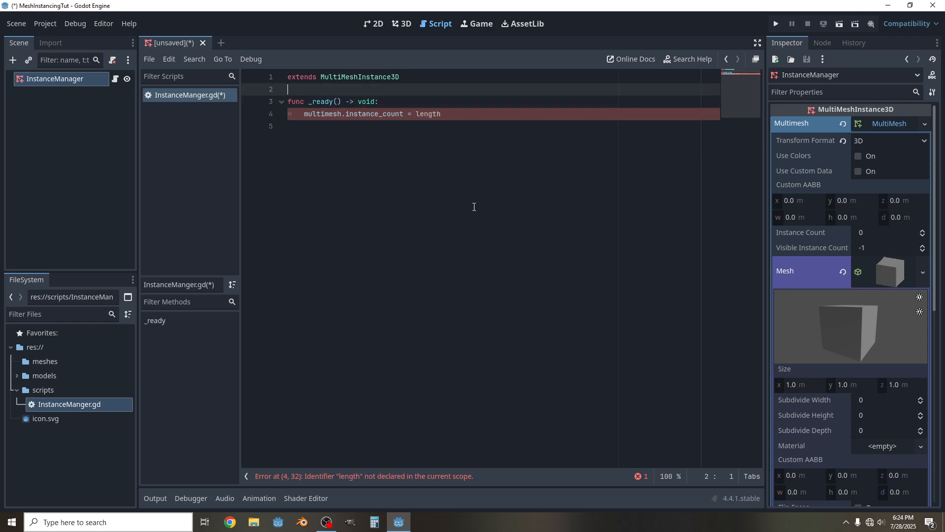
Declare 'const var length : int = 32' above _ready.
text(va)
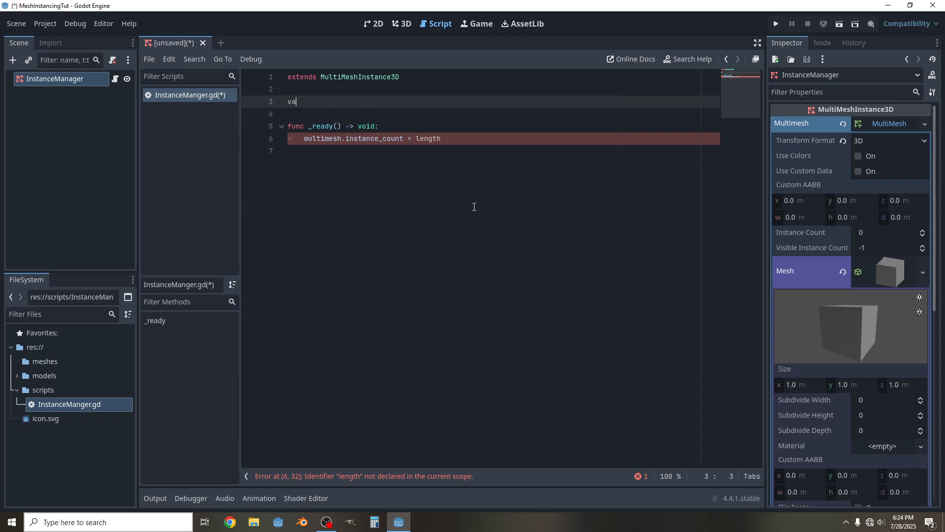
text(r)
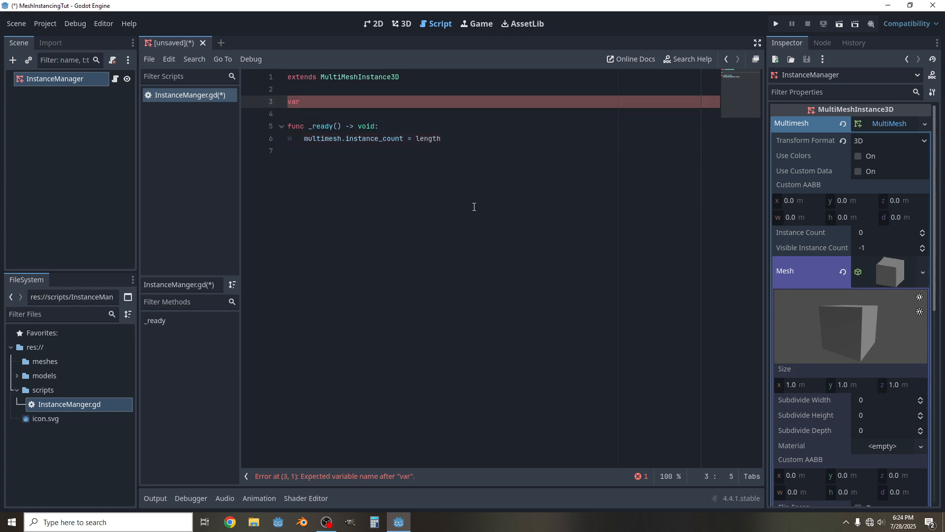
text(co)
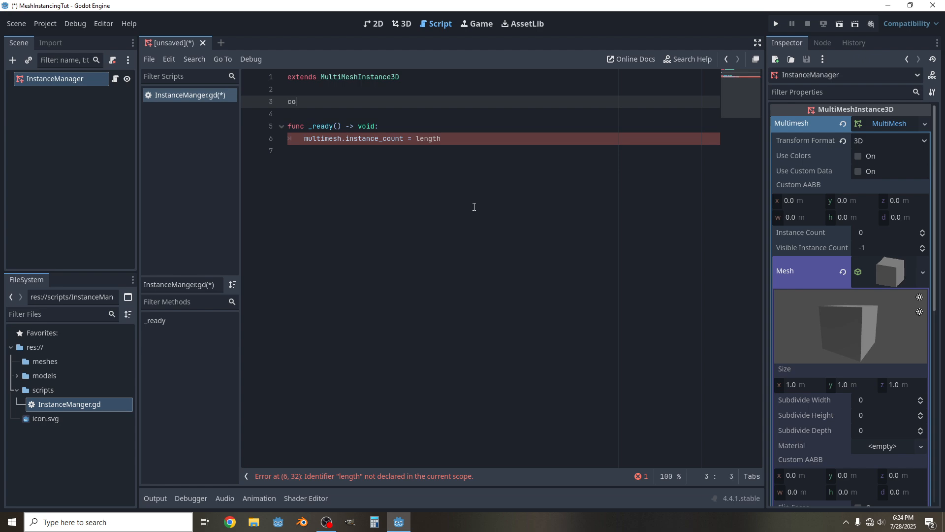
text(nst var)
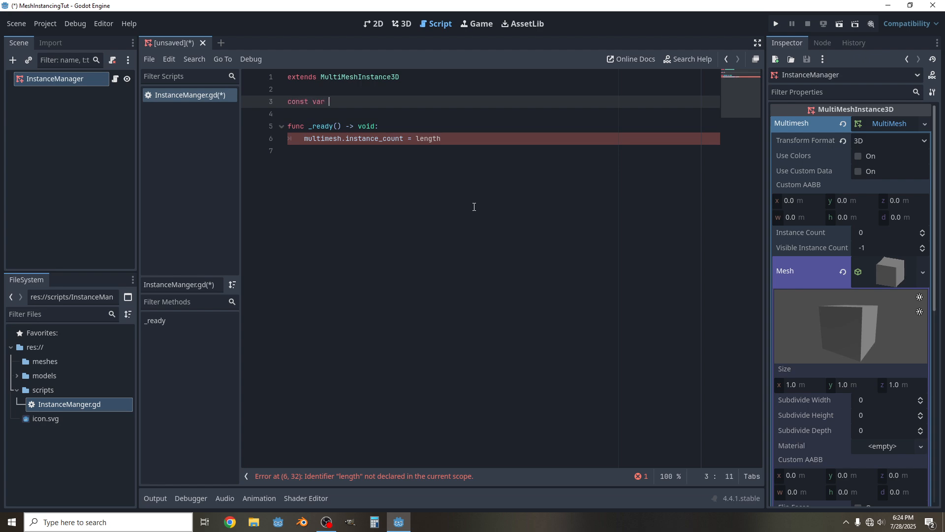
text(length)
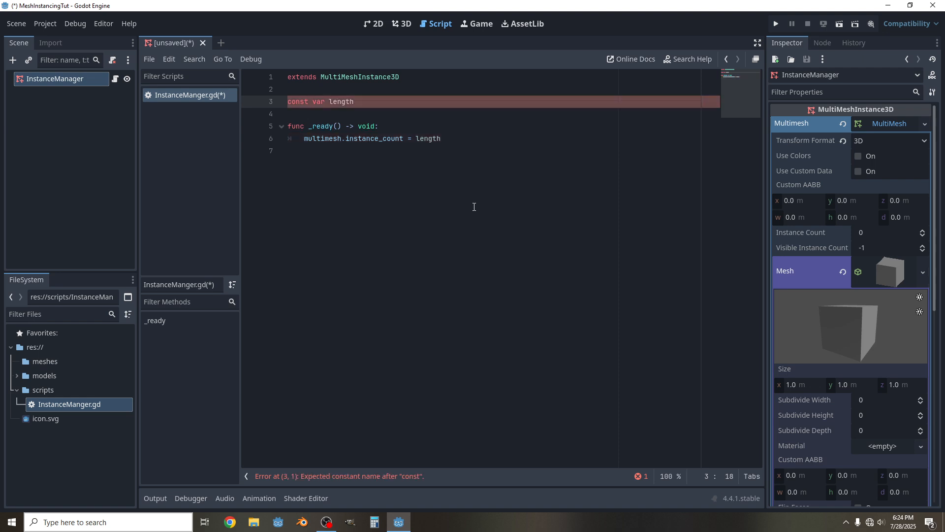
text(: int =)
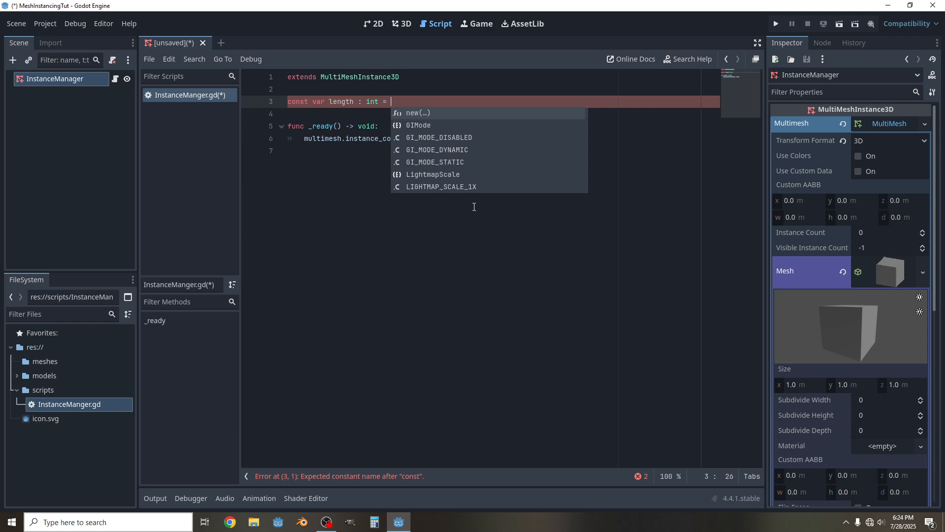
text(32)
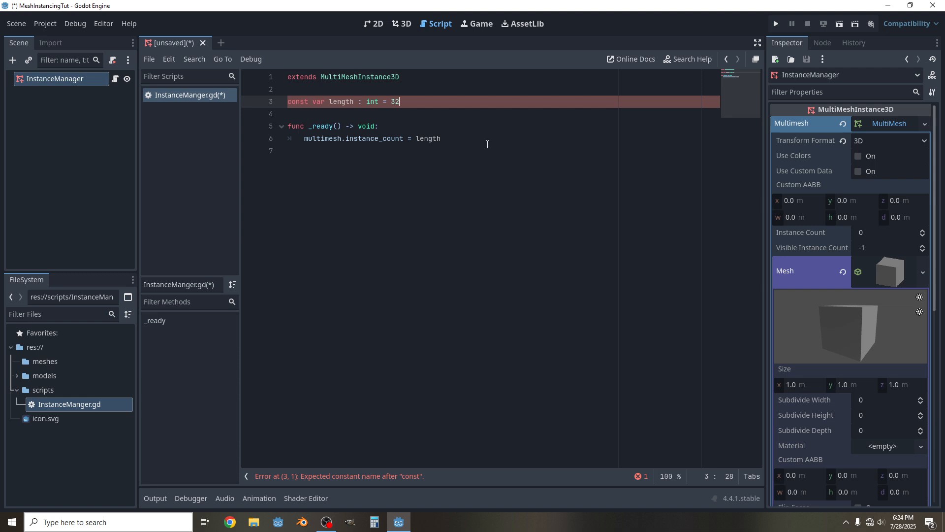
Change the instance count to length * length.
click(441, 138)
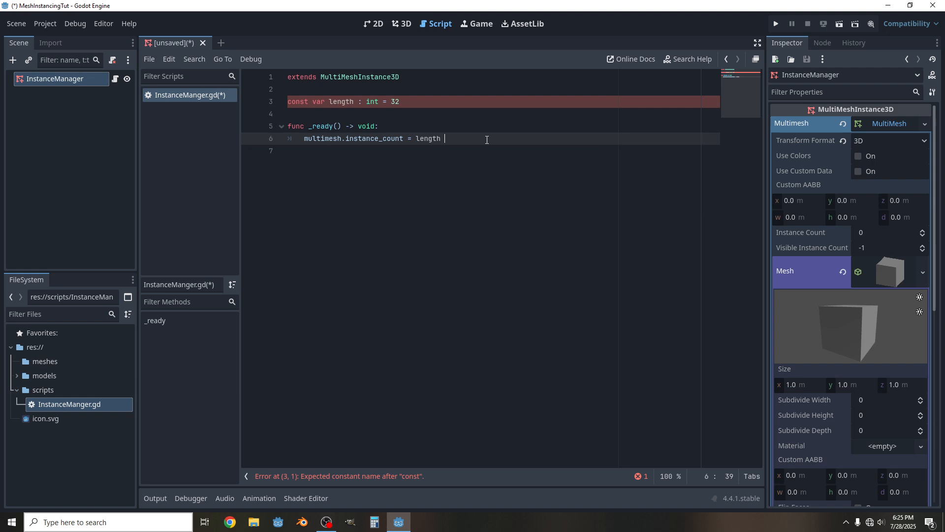
text(* legth)
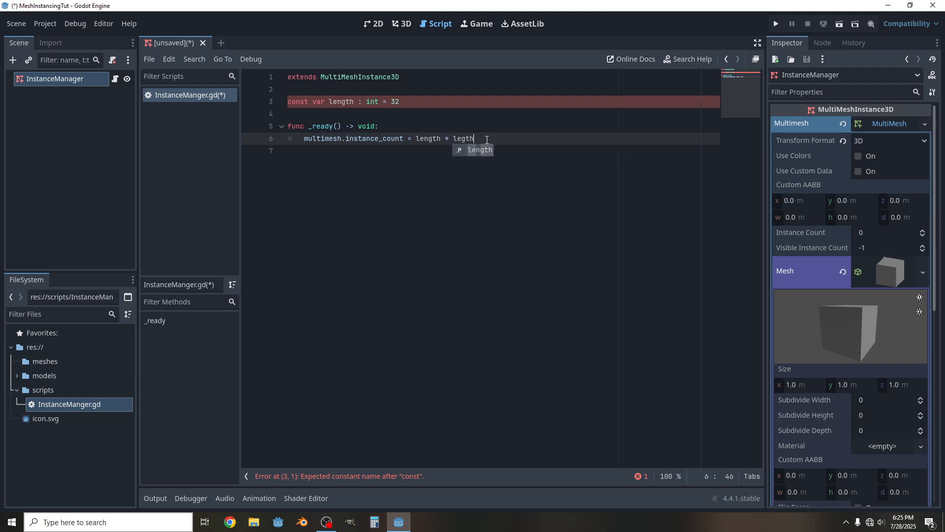
key(Return)
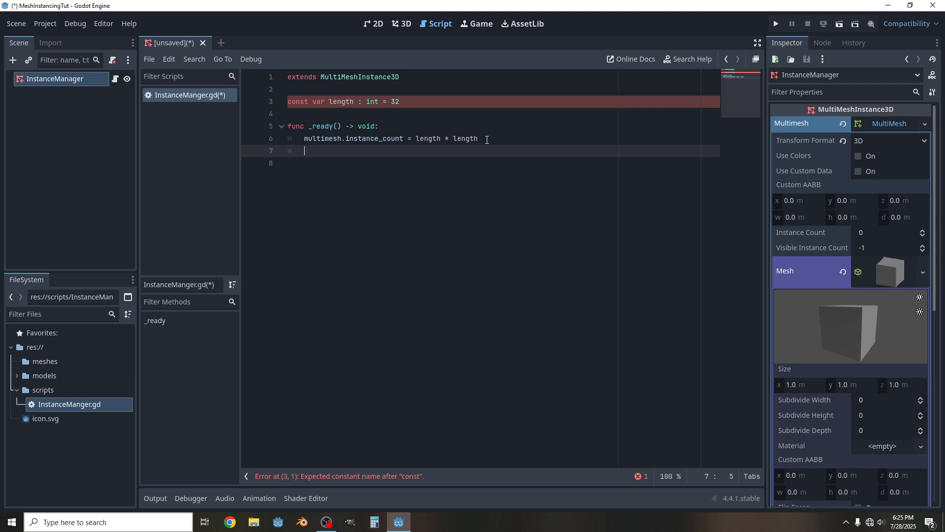
Write the outer 'for x in length:' loop header in _ready.
text(for)
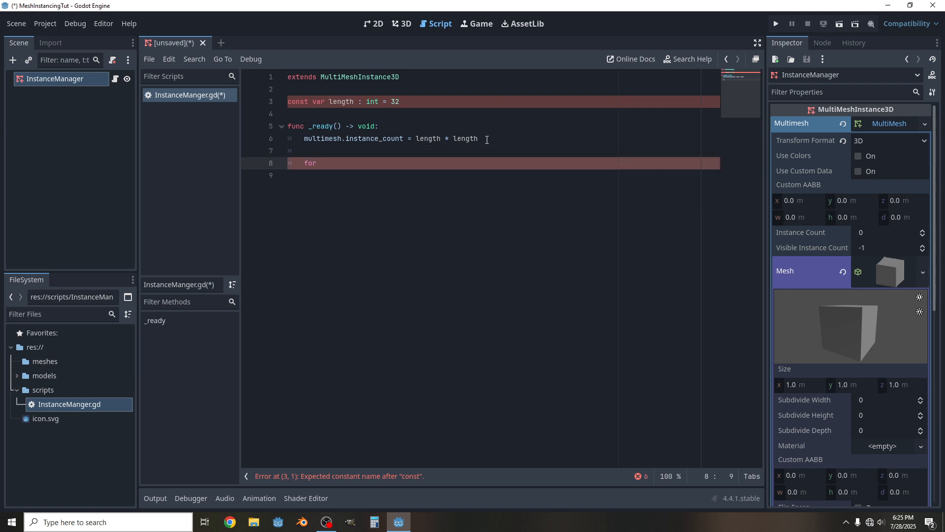
text(x)
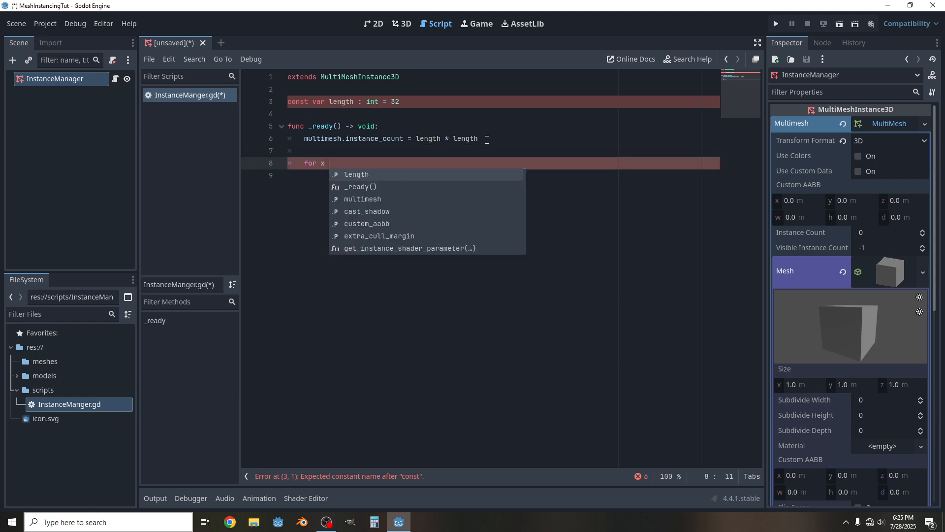
text(i legth)
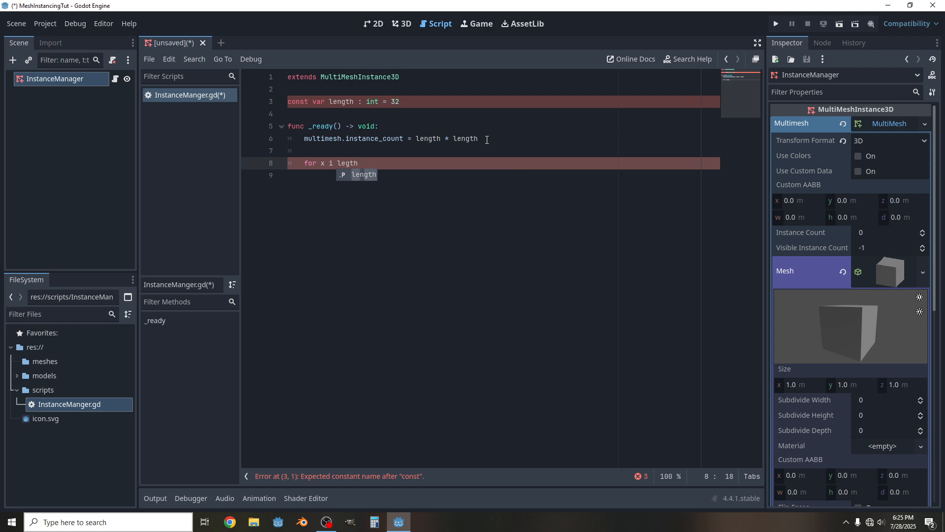
text(")
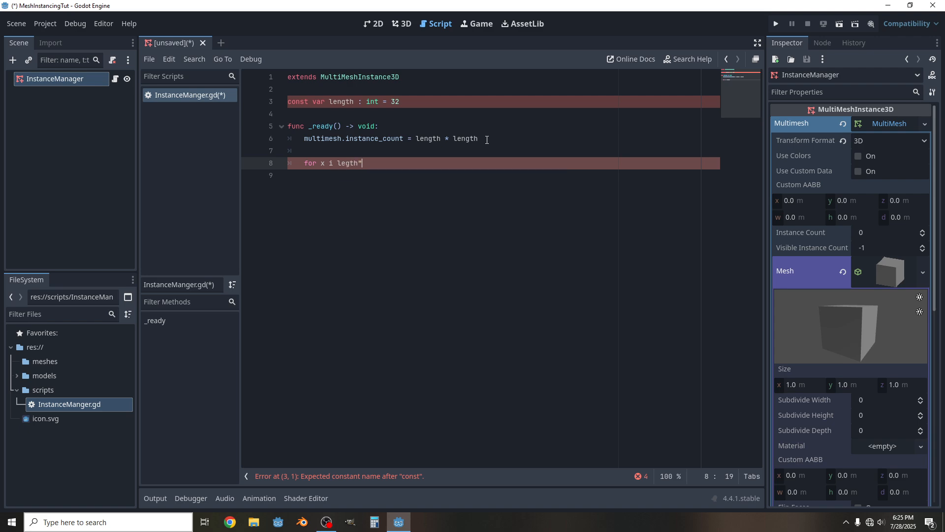
key(BackSpace)
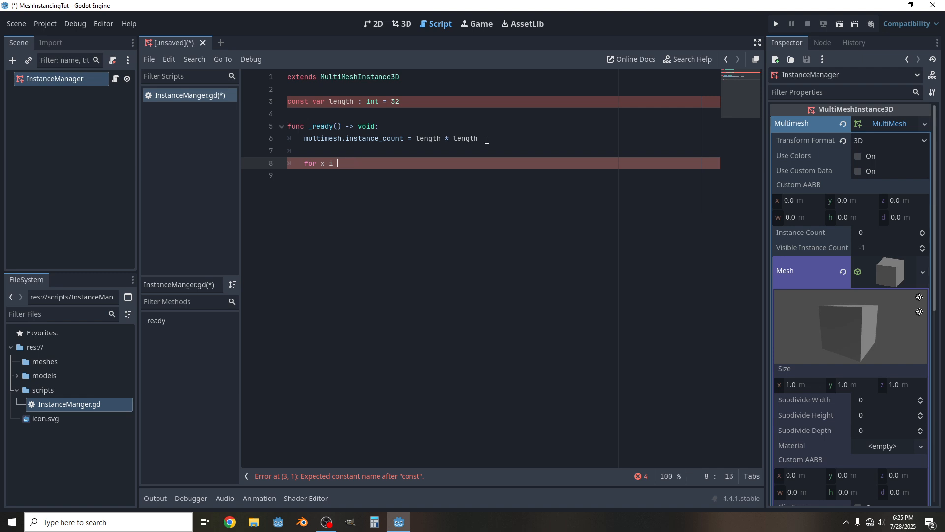
text(n)
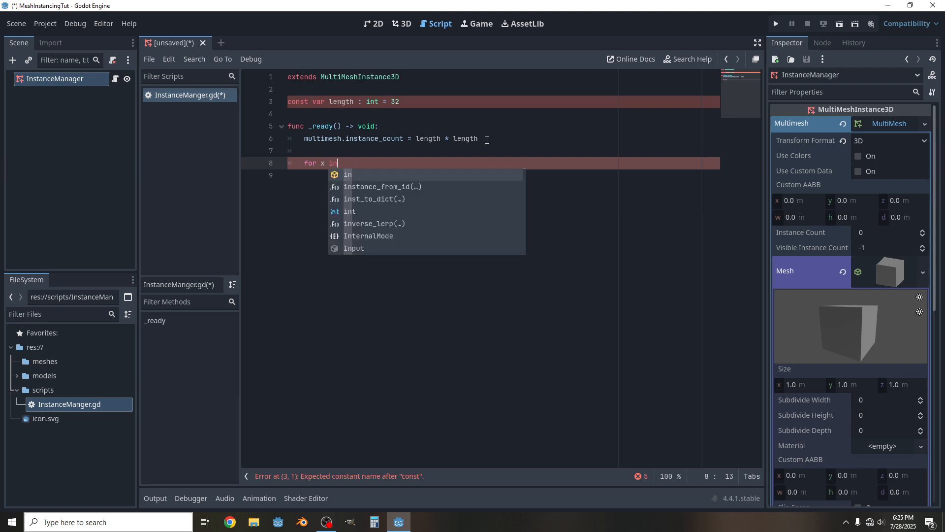
text(legth)
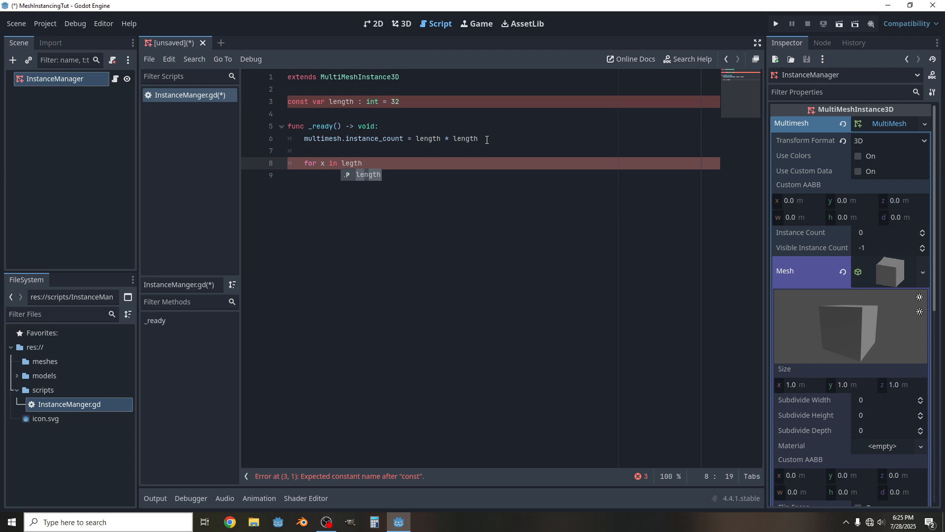
key(enter)
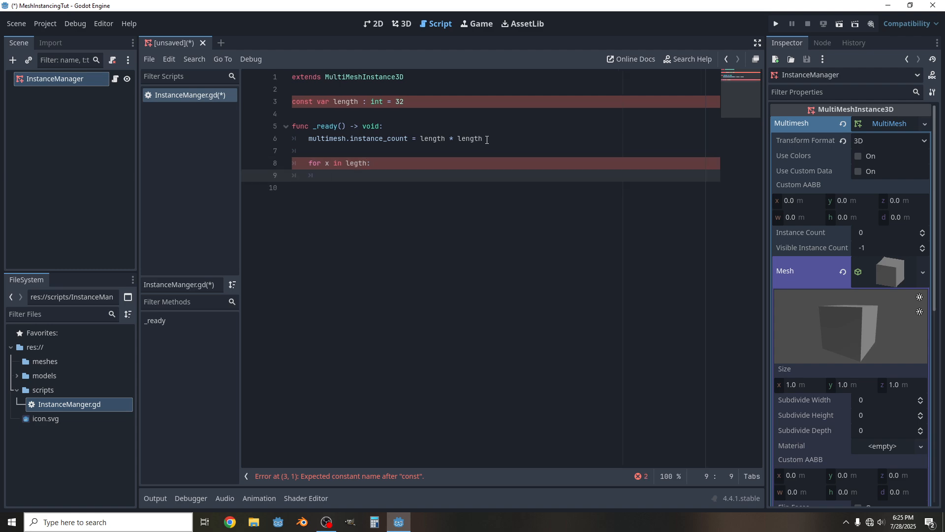
click(326, 162)
text(n)
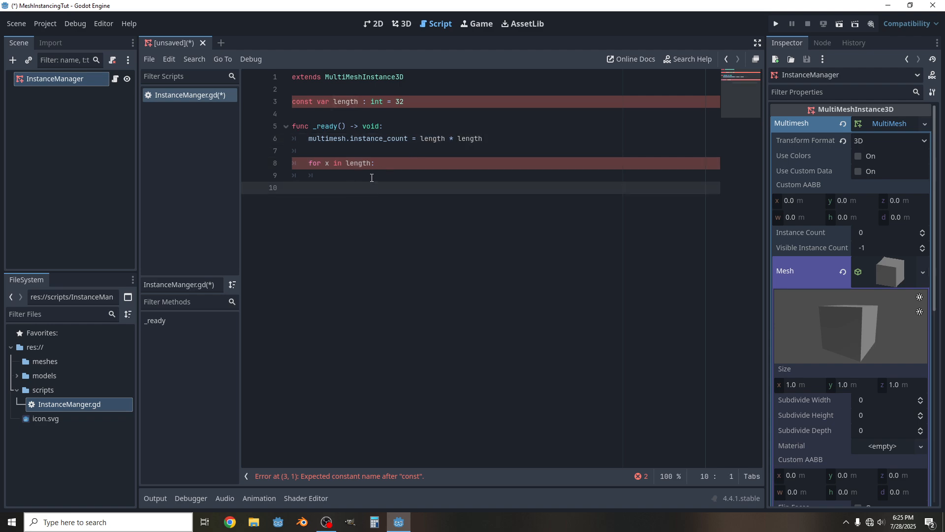
Write the nested 'for z in length:' loop inside the x loop.
text(for)
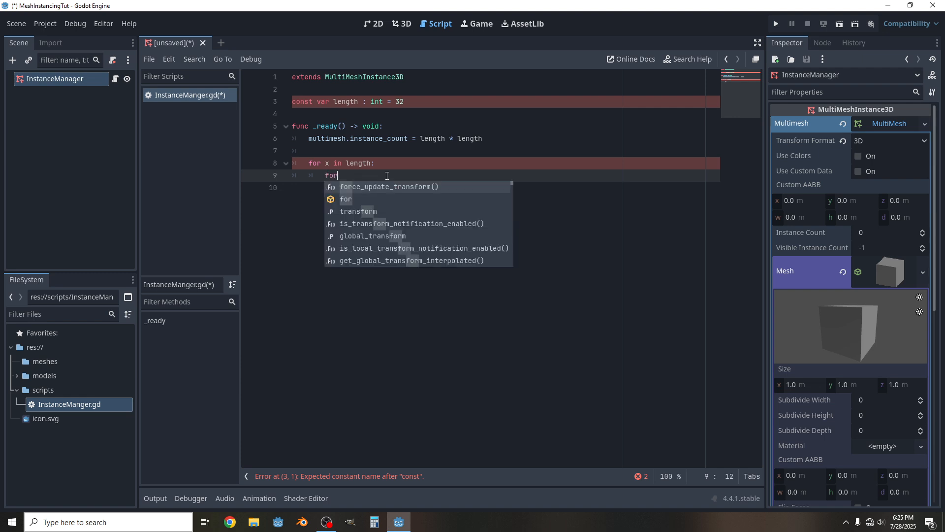
text(z)
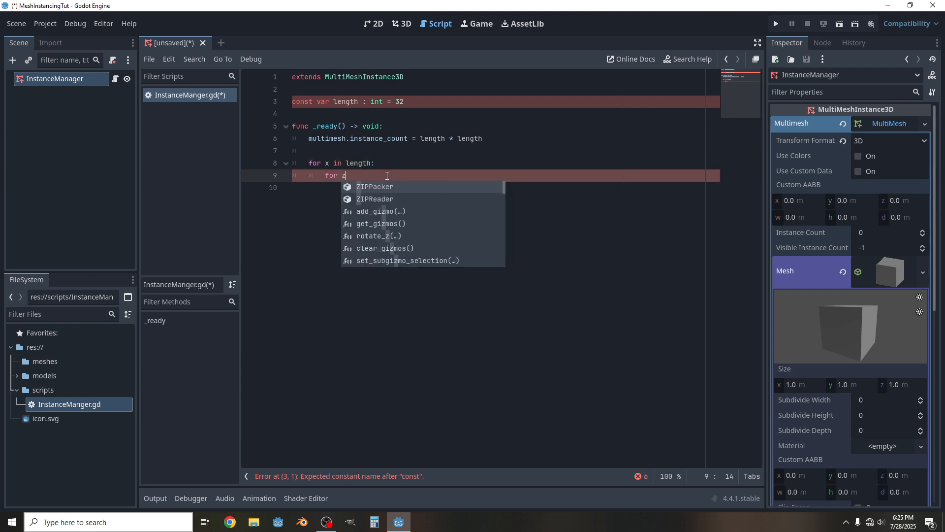
text(in legth:)
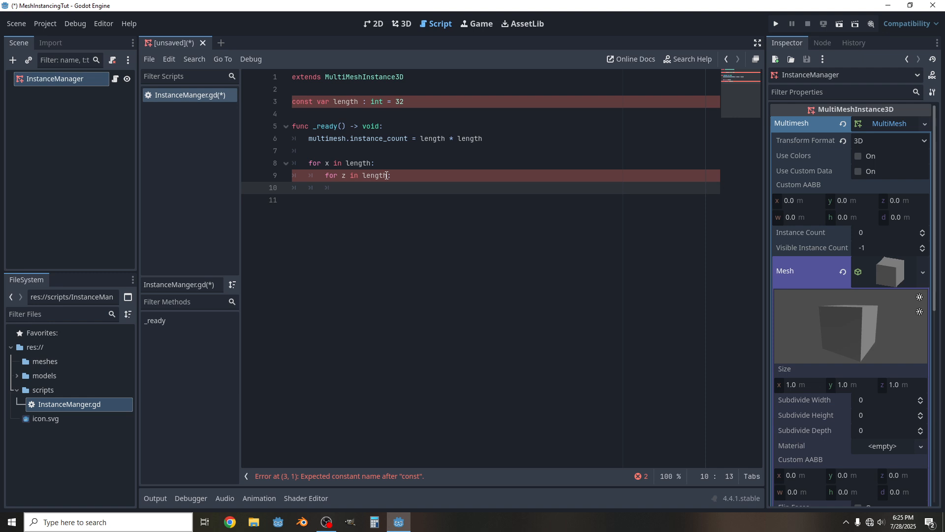
Declare var t : Transform3D = Transform3D(Basis.IDENTITY inside the z loop.
text(var)
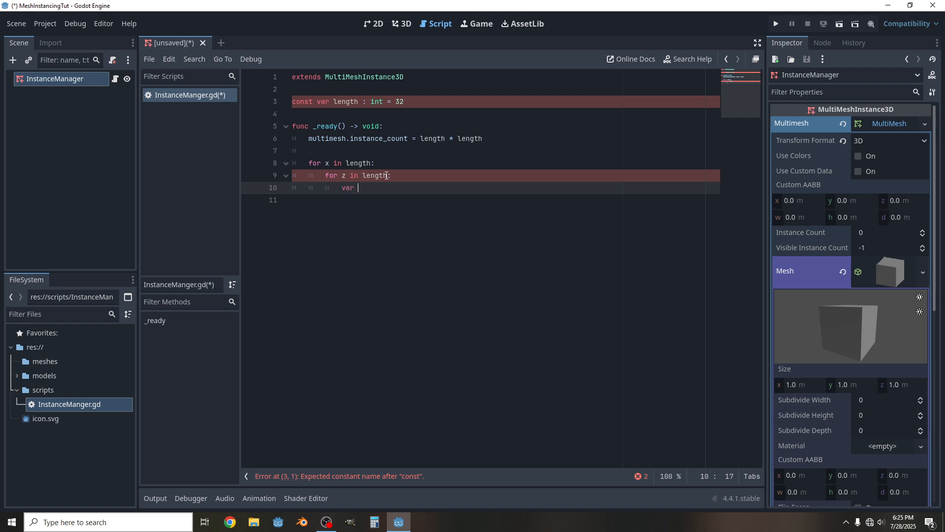
text(t)
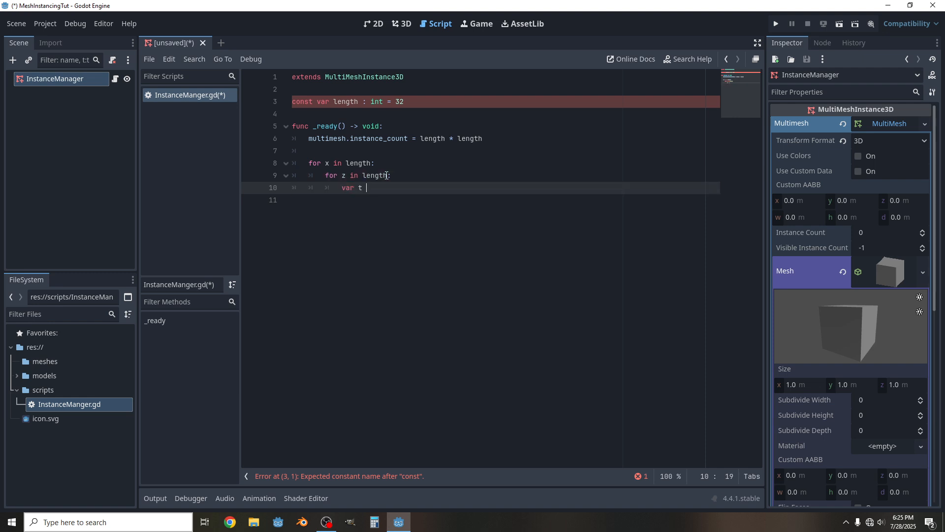
text(: Tra)
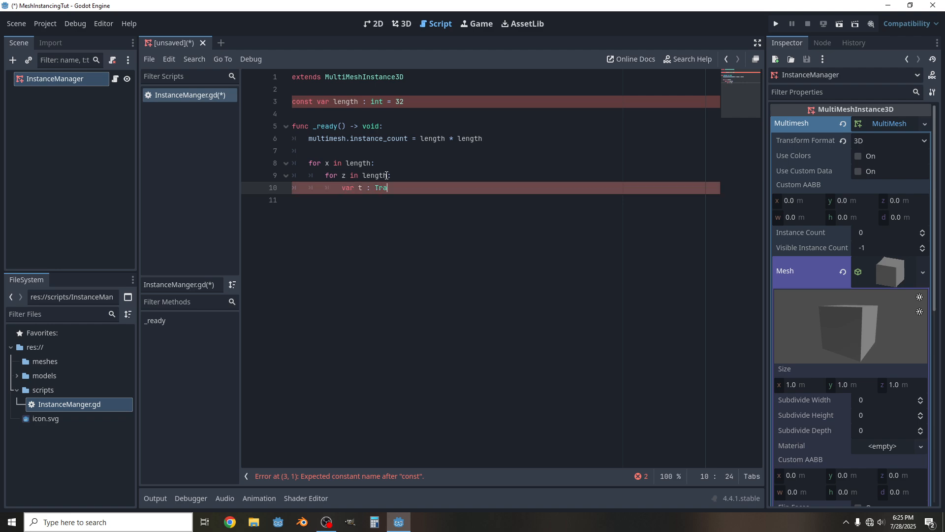
text(nsform2D)
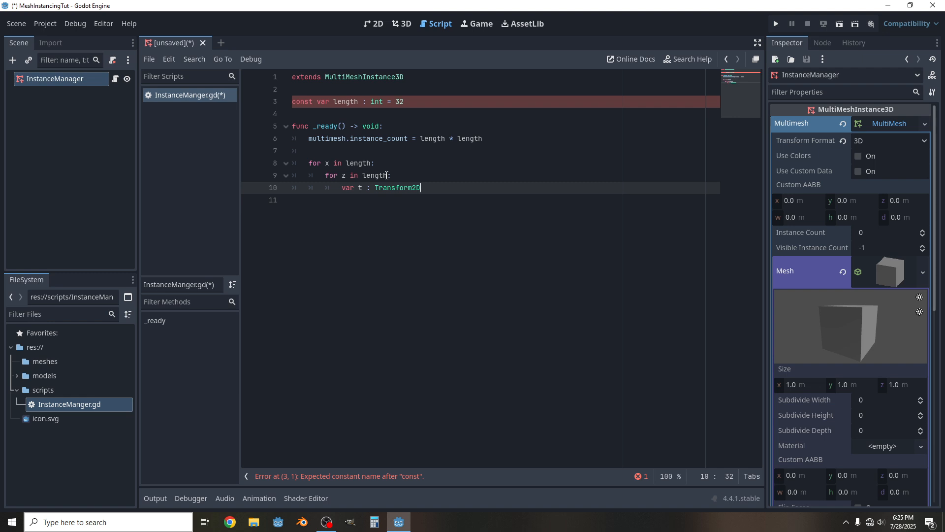
text(3D)
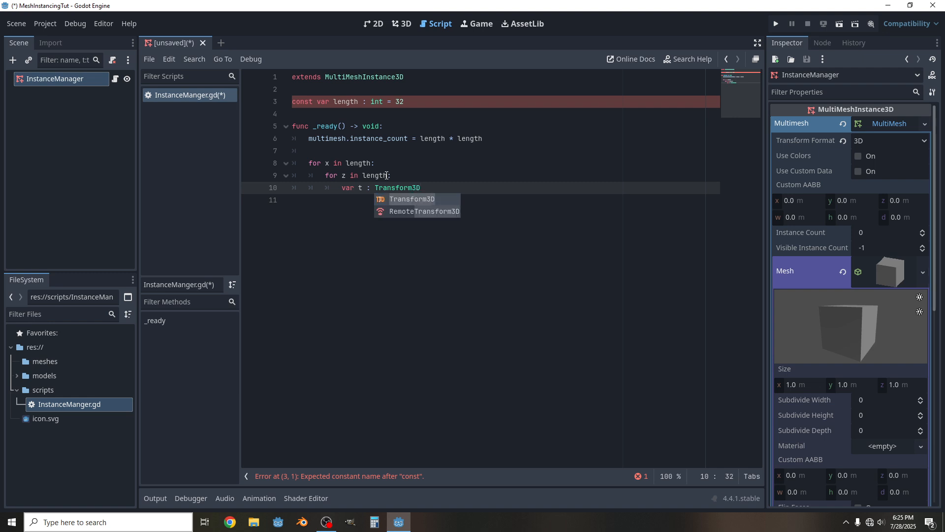
text(= Tr)
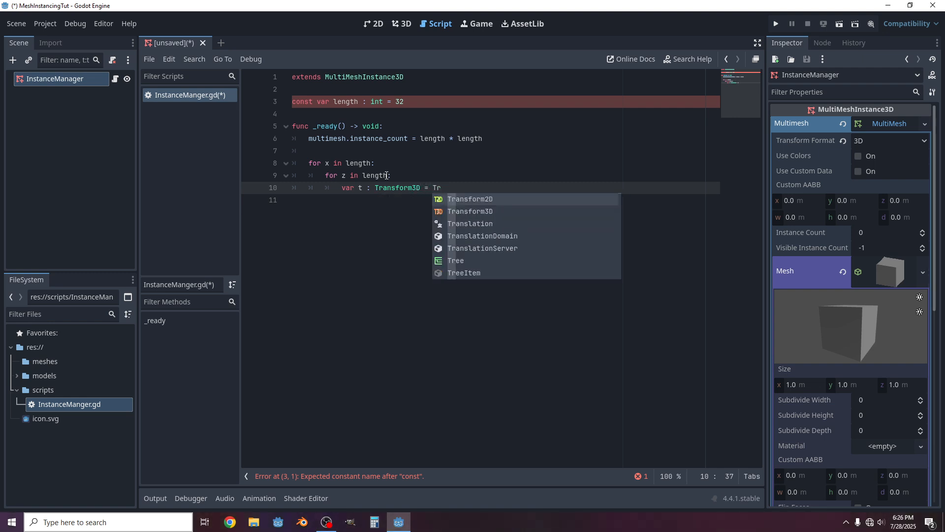
click(470, 211)
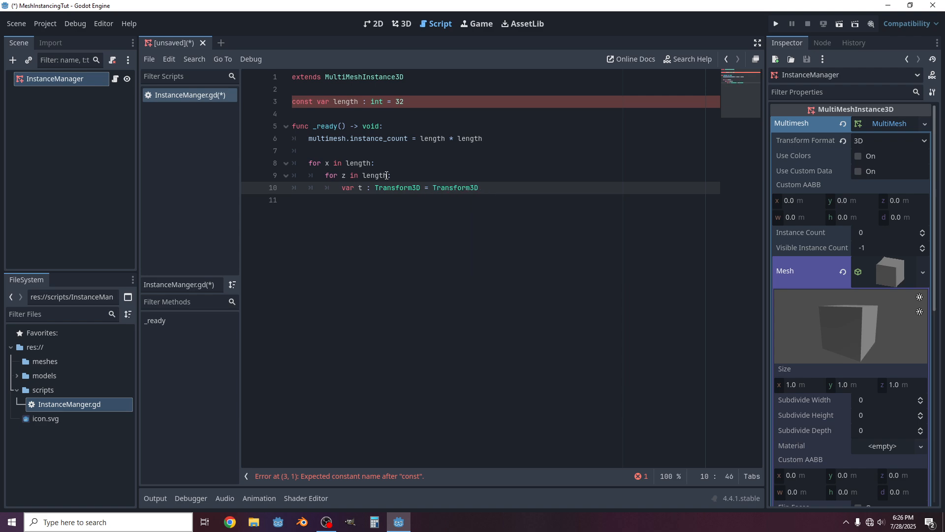
text(()
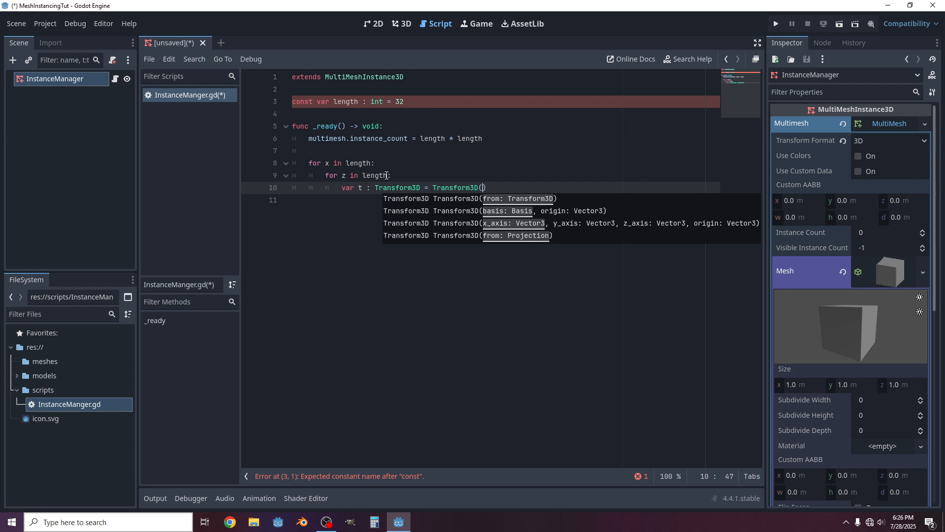
text(B)
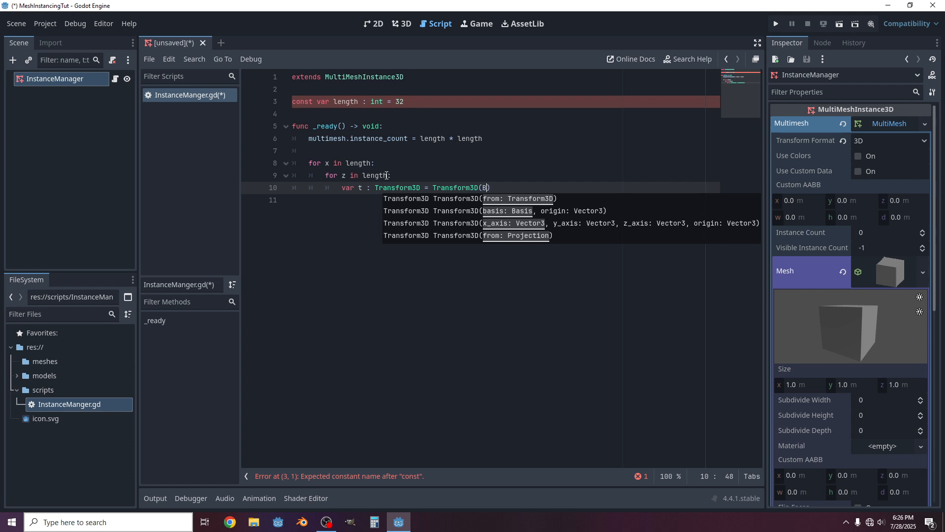
text(asis)
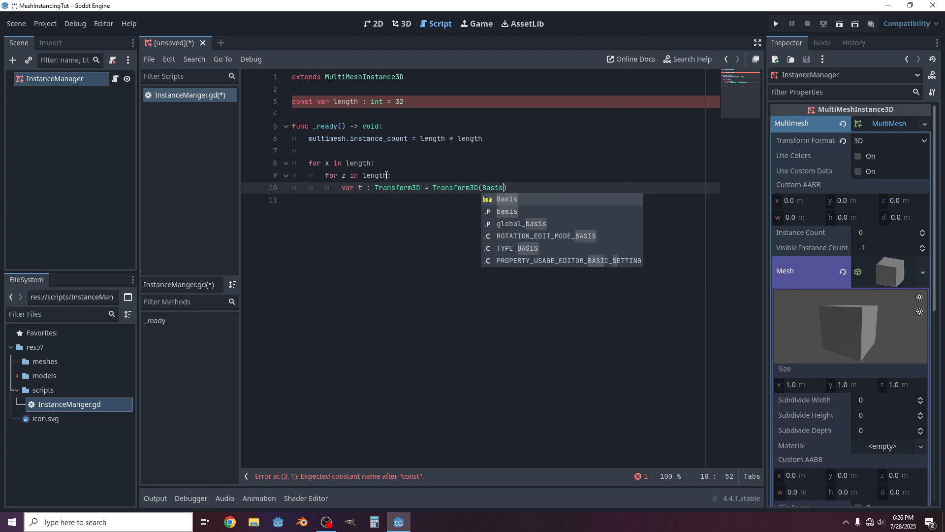
text(.I)
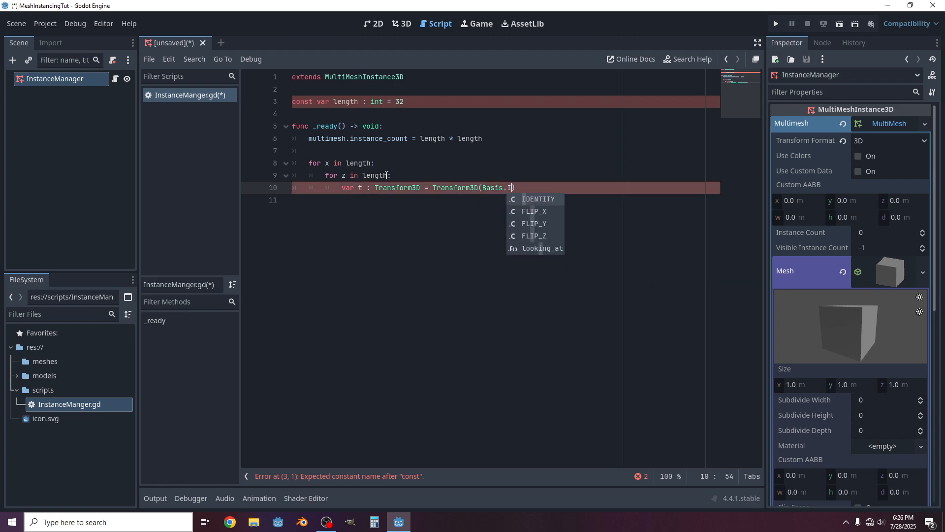
click(537, 199)
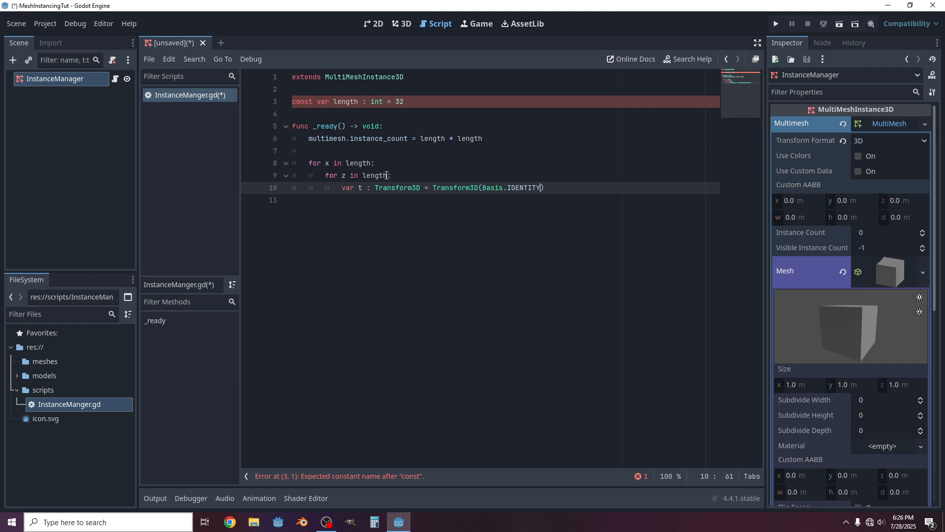
Add the position Vector3(x + (1.5 * x), 0.0, -(z + (1.5 * z))) to the transform.
text(,)
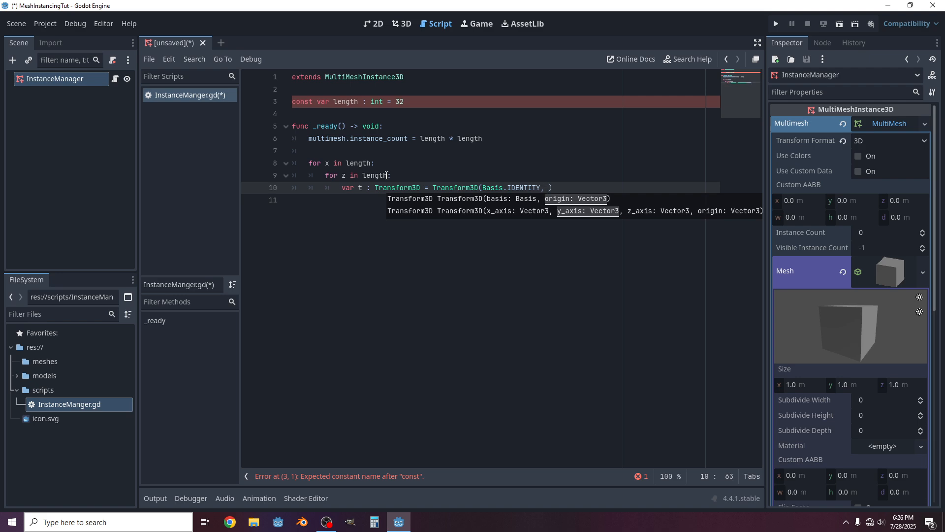
text(V)
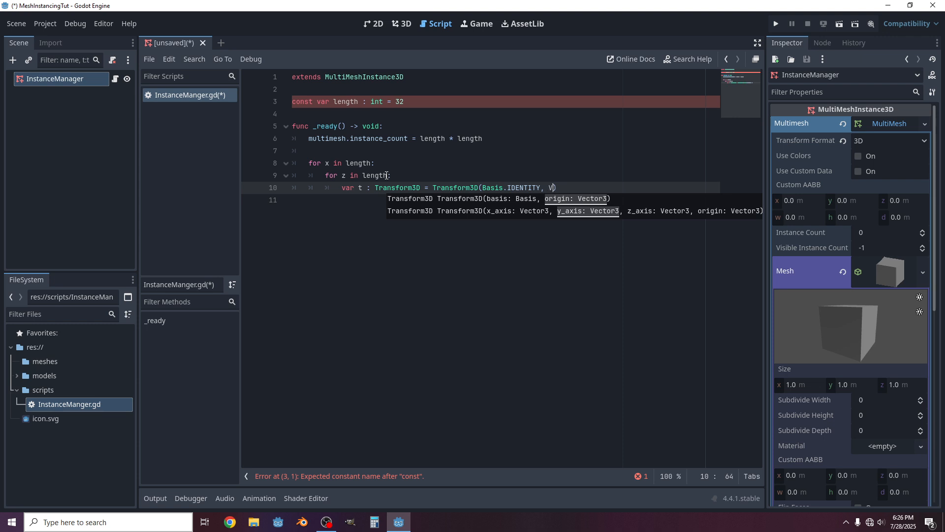
text(ector3)
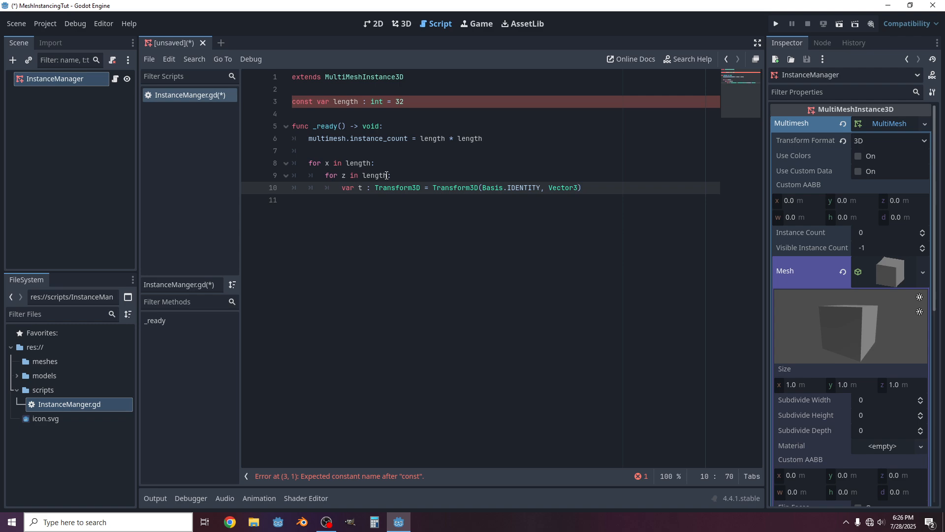
text(x)
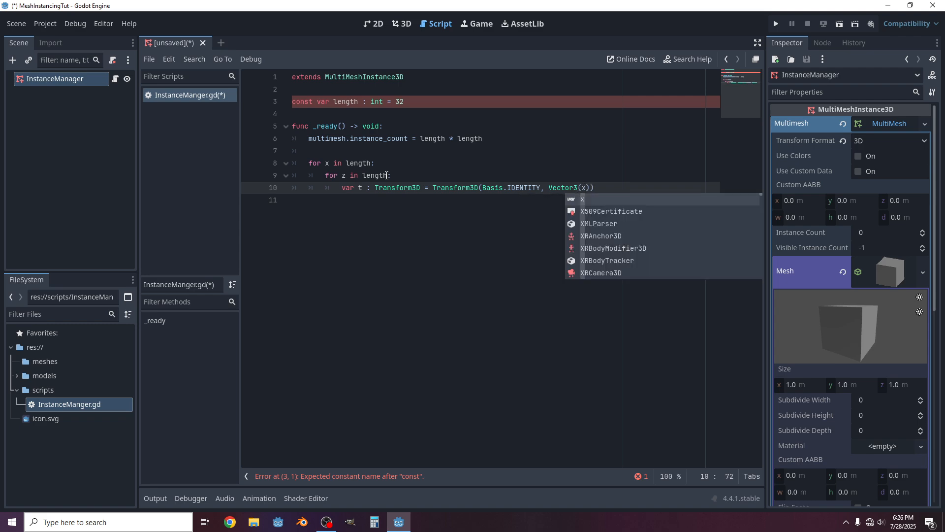
text(+)
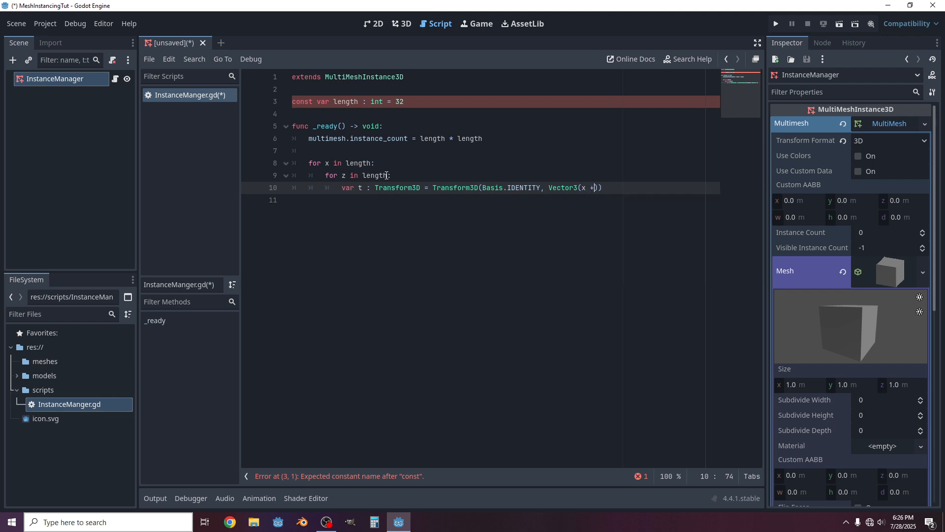
text((1.)
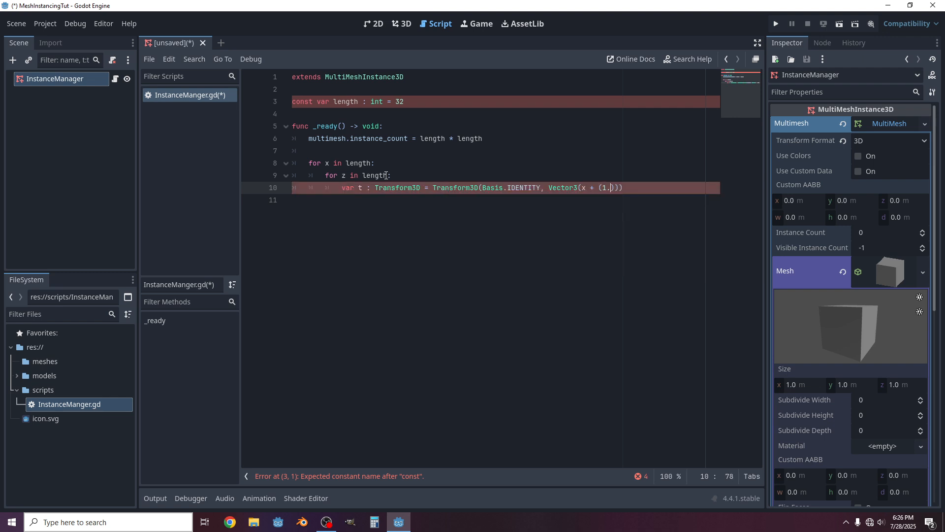
text(5 * x),)
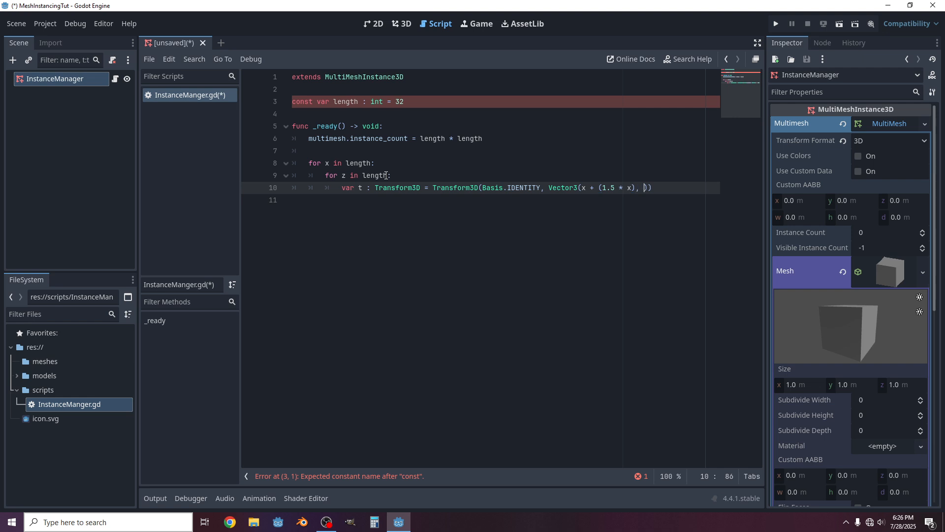
text(0.0, -)
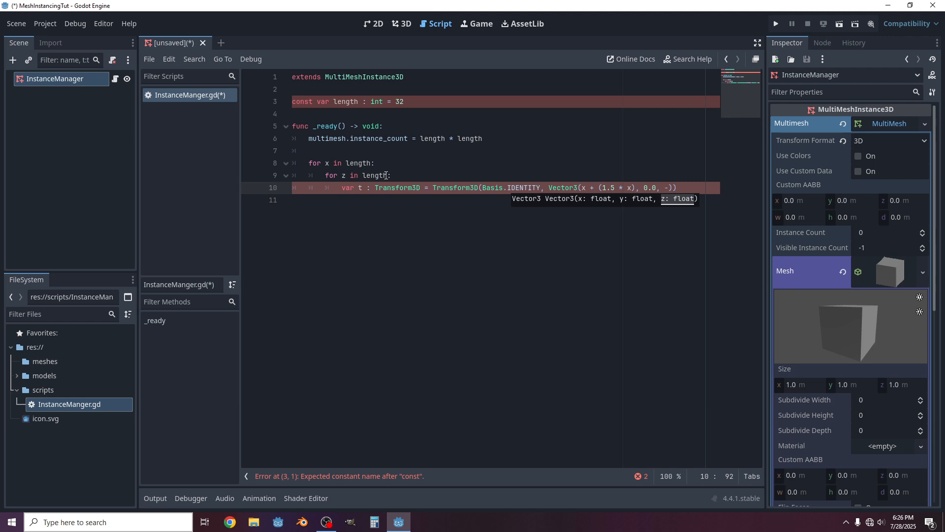
text())
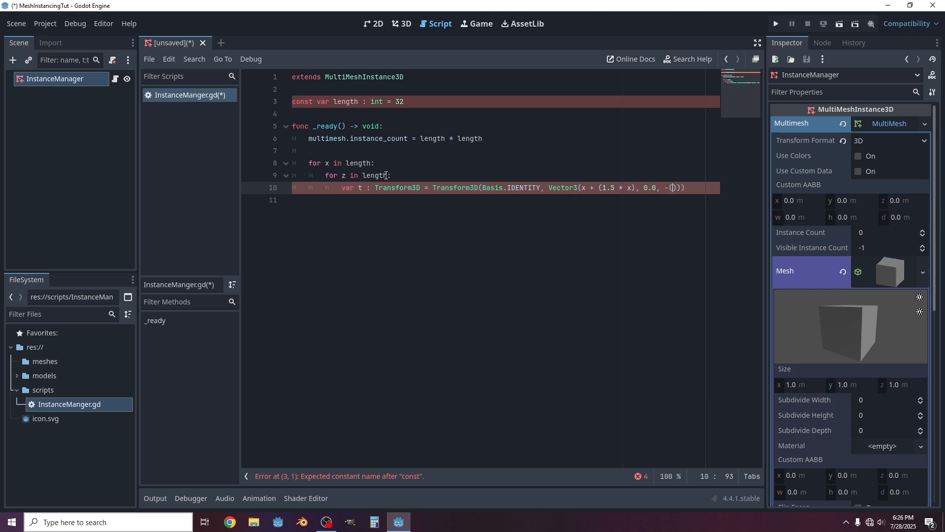
text(z)
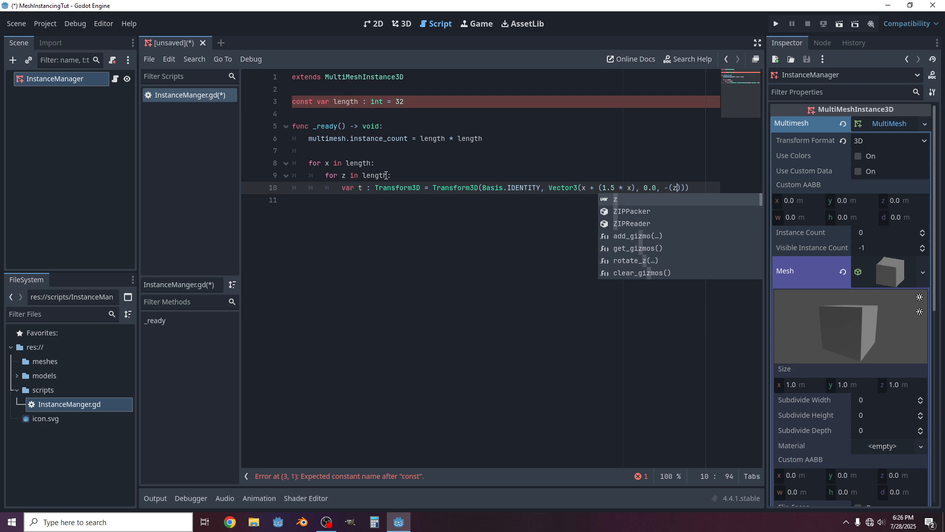
text(+)
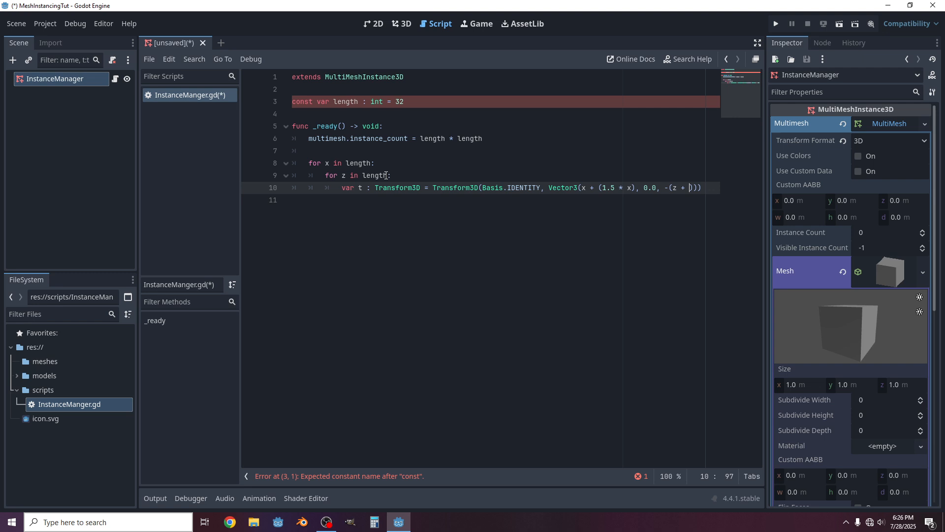
text())
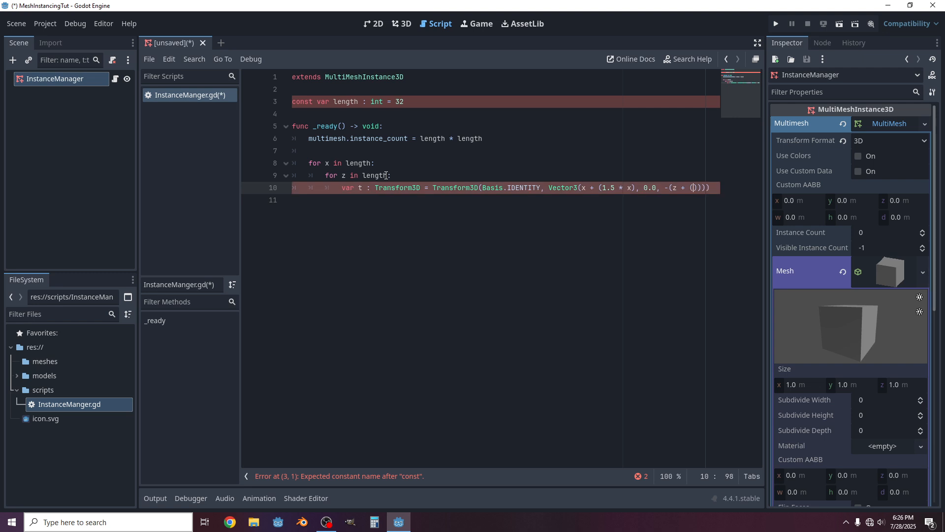
text(1.5 * z)
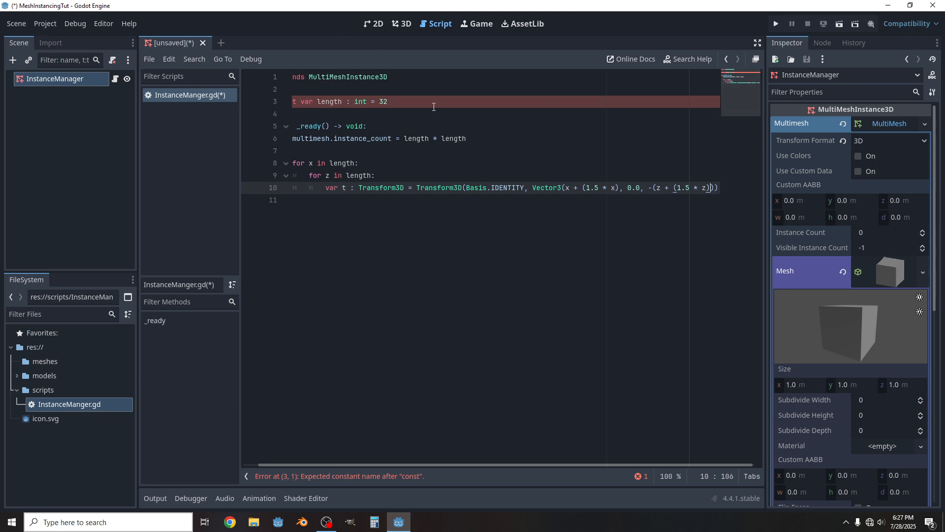
mouse_move(391, 455)
text()))
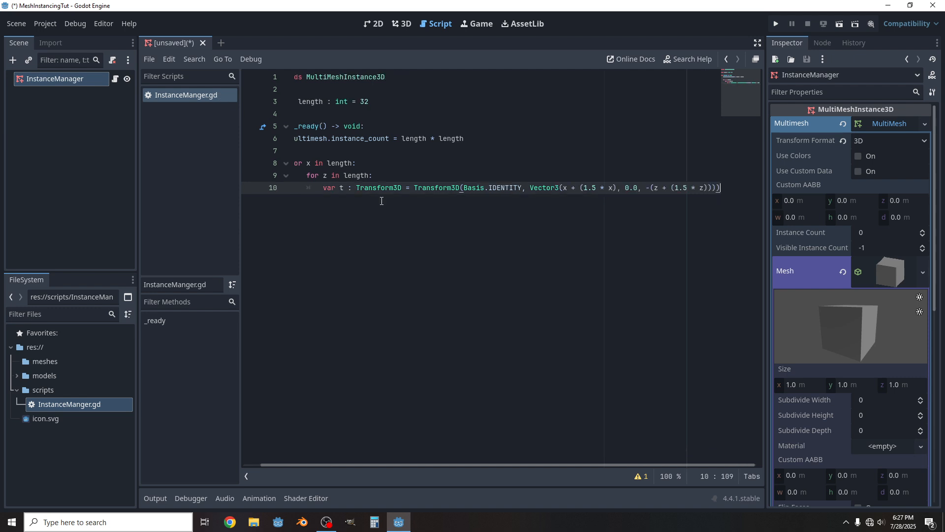
Close the transform line and start a new indented line inside the z loop.
key(Return)
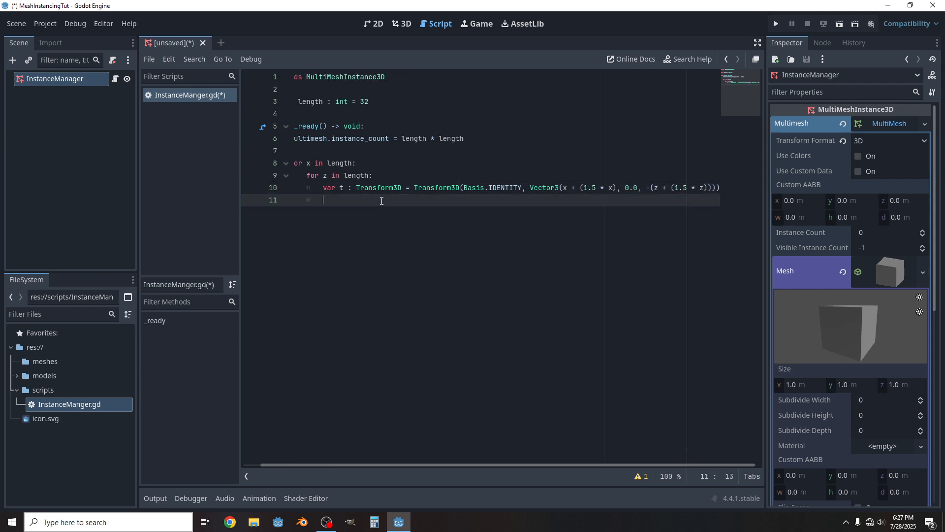
Begin line 11 with multimesh, checking it against MultiMeshInstance3D on line 1.
text(me)
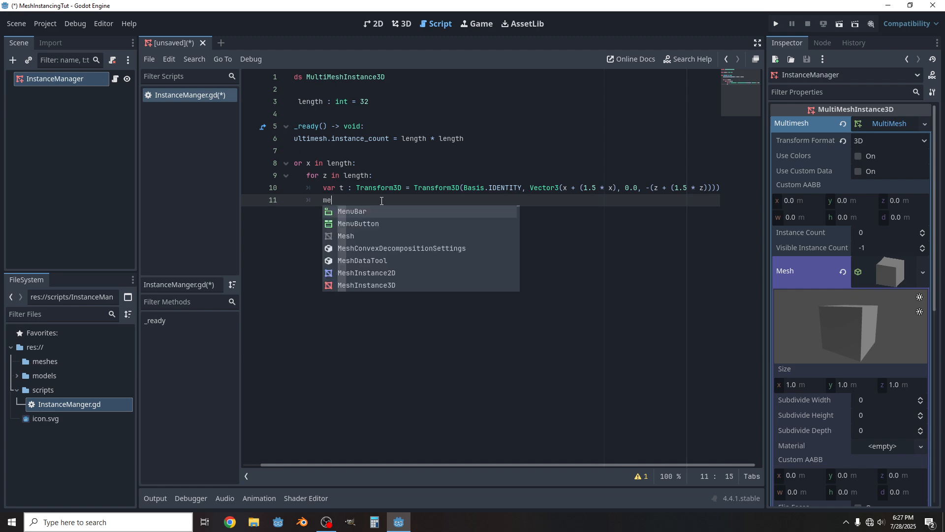
text(u)
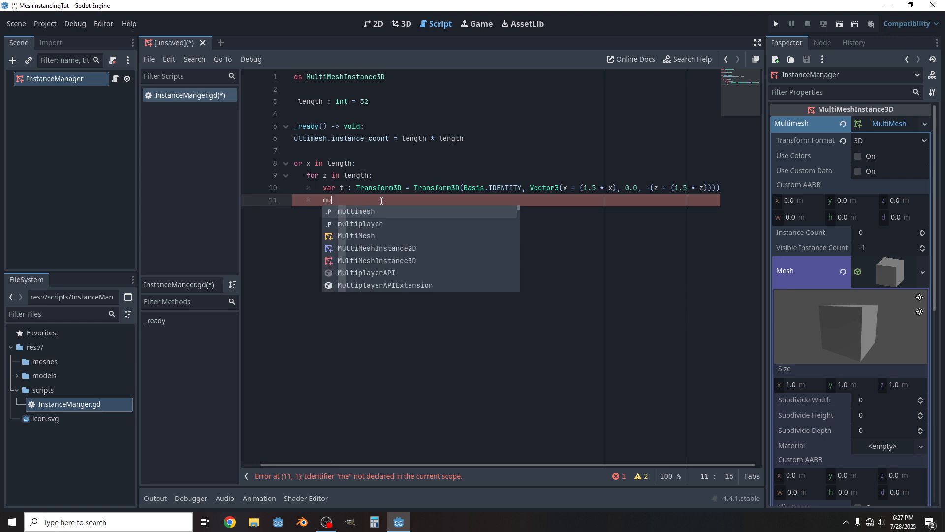
click(355, 210)
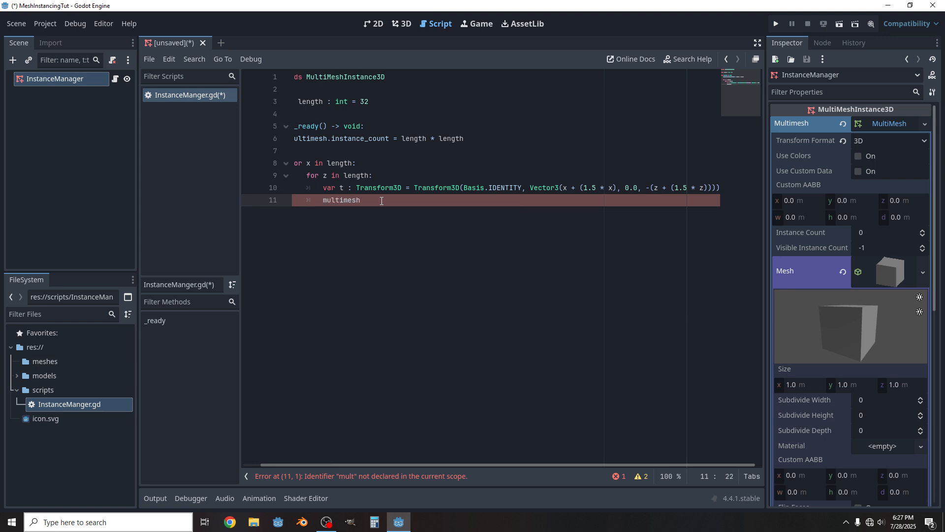
double_click(342, 200)
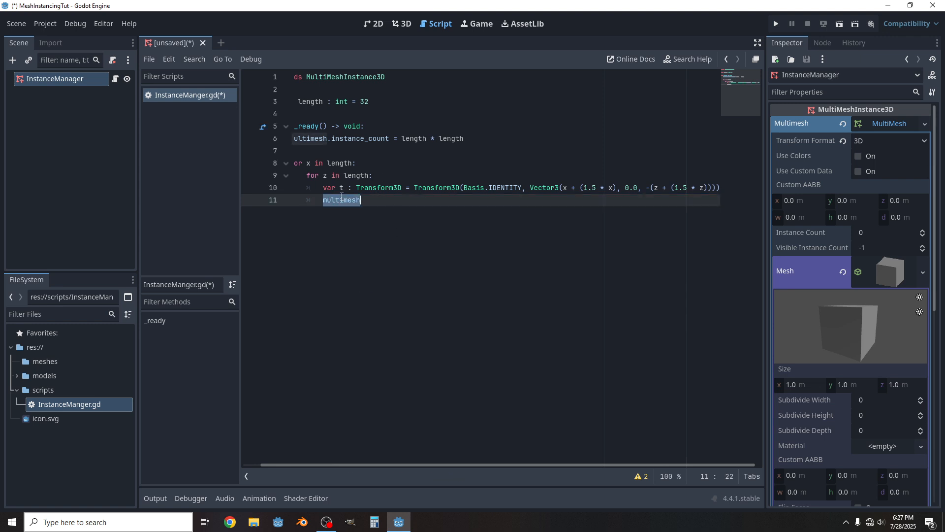
double_click(346, 77)
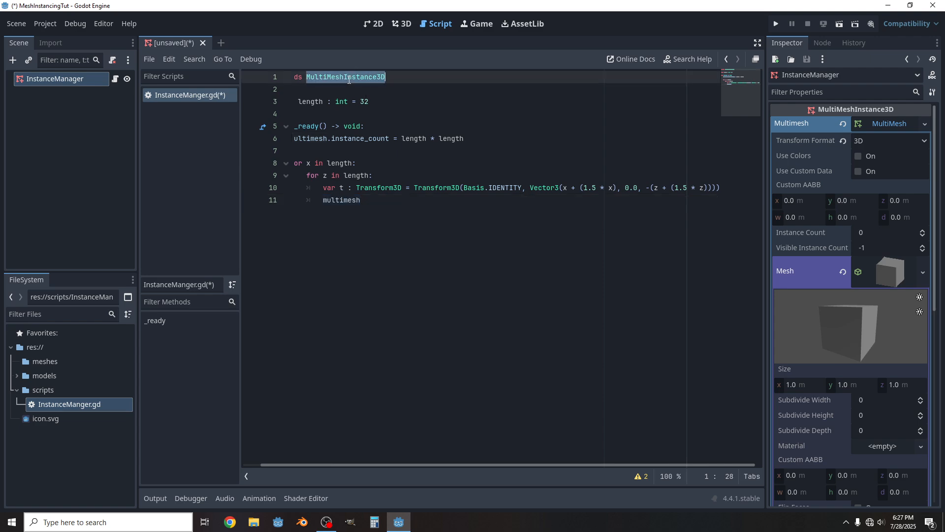
click(361, 199)
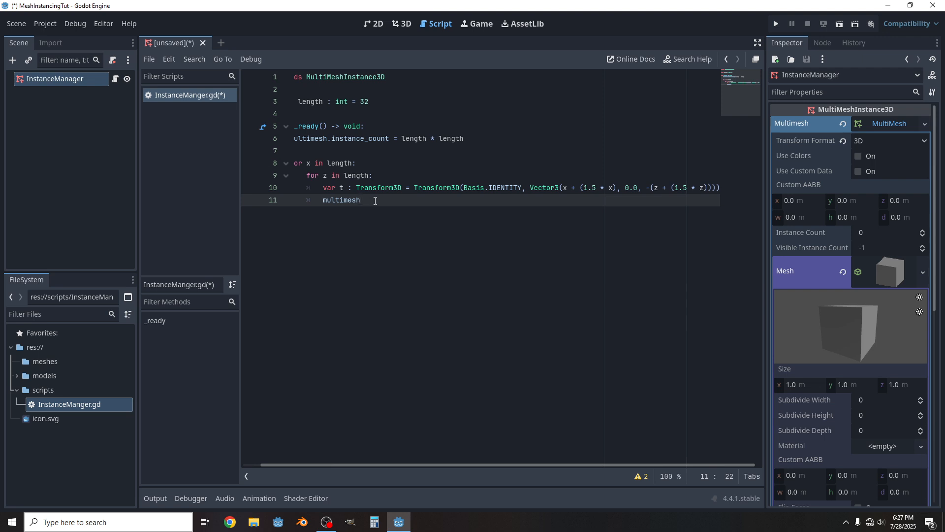
Call multimesh.set_instance_transform(index, t) inside the inner loop.
text(.)
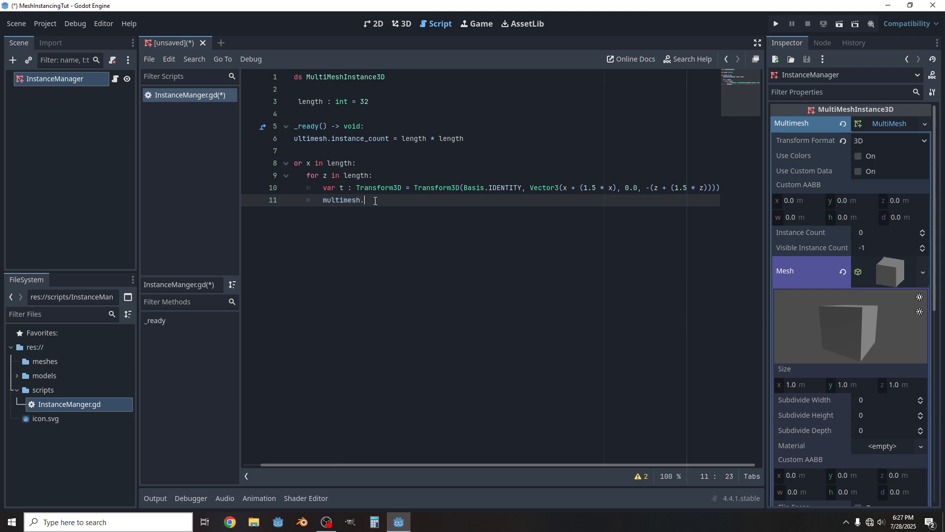
text(set)
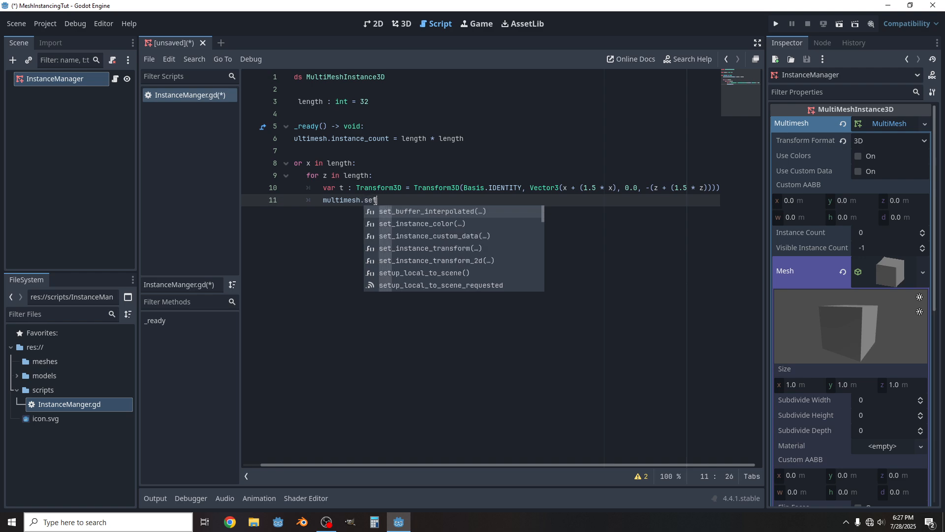
text(_i)
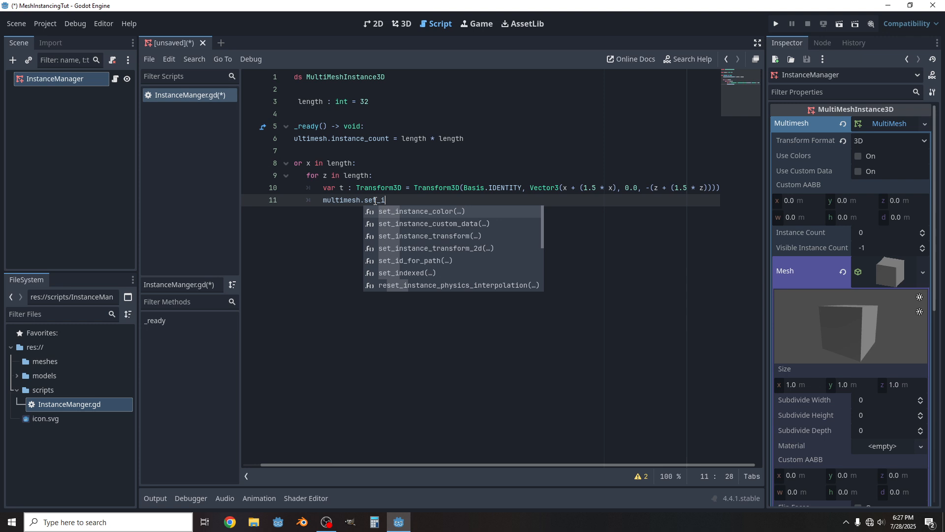
text(ns)
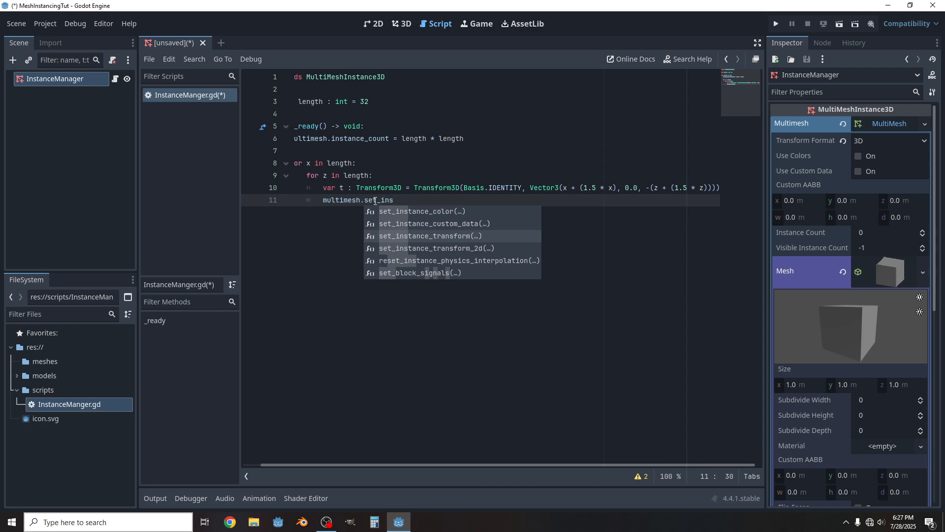
click(429, 235)
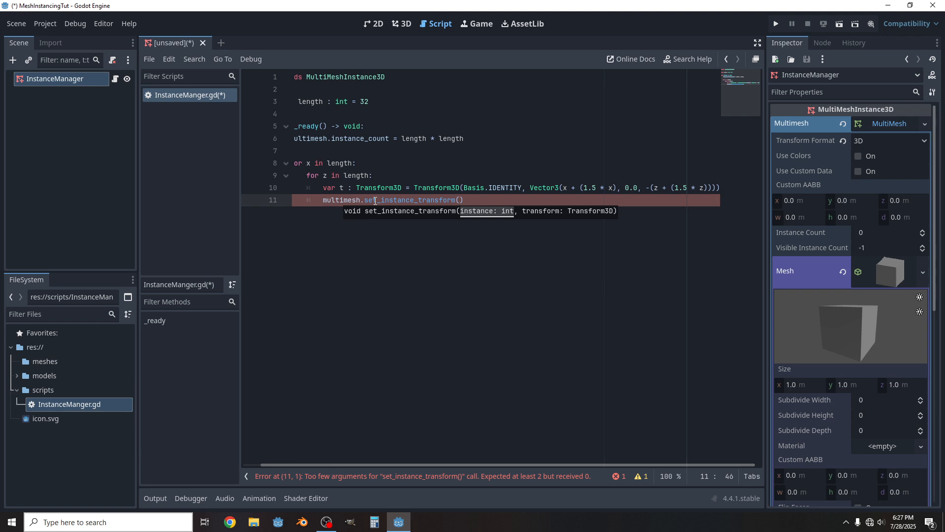
text(i)
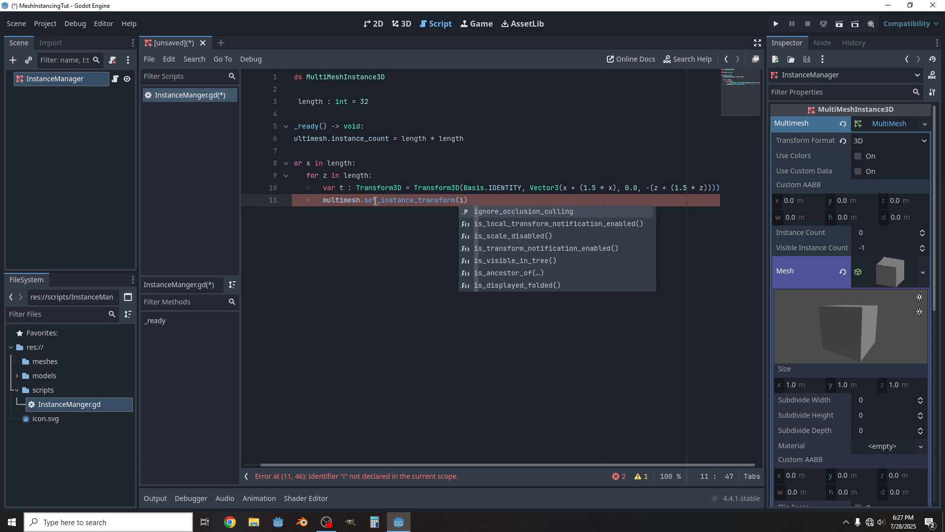
text(index,)
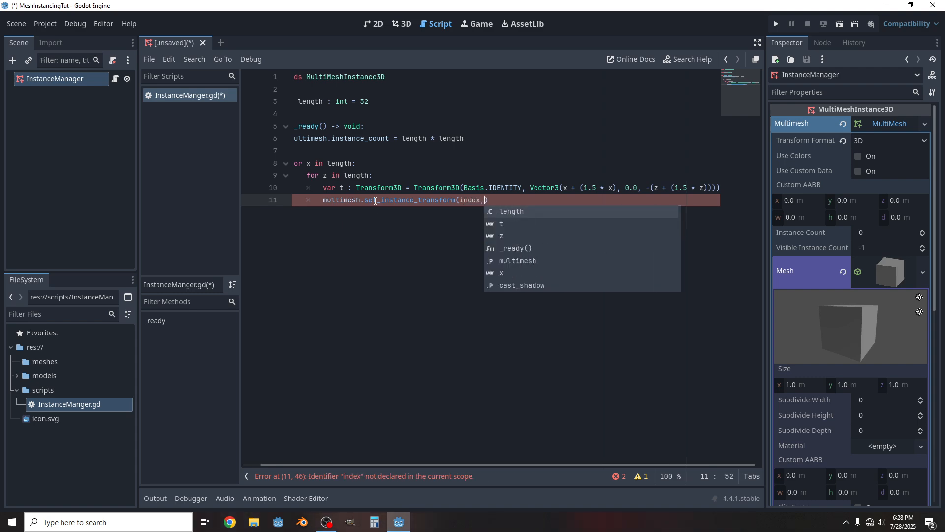
text(t)
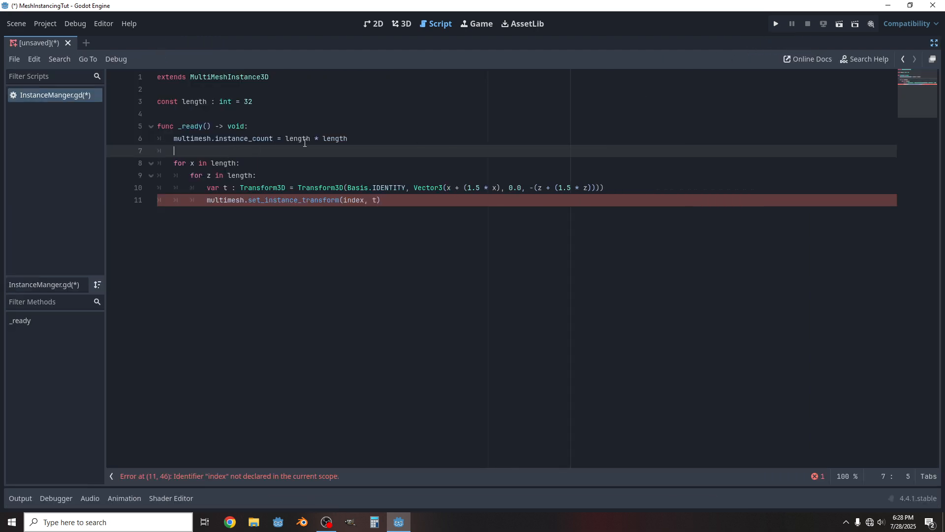
Declare 'var index : int = 0' above the loops.
text(var ind)
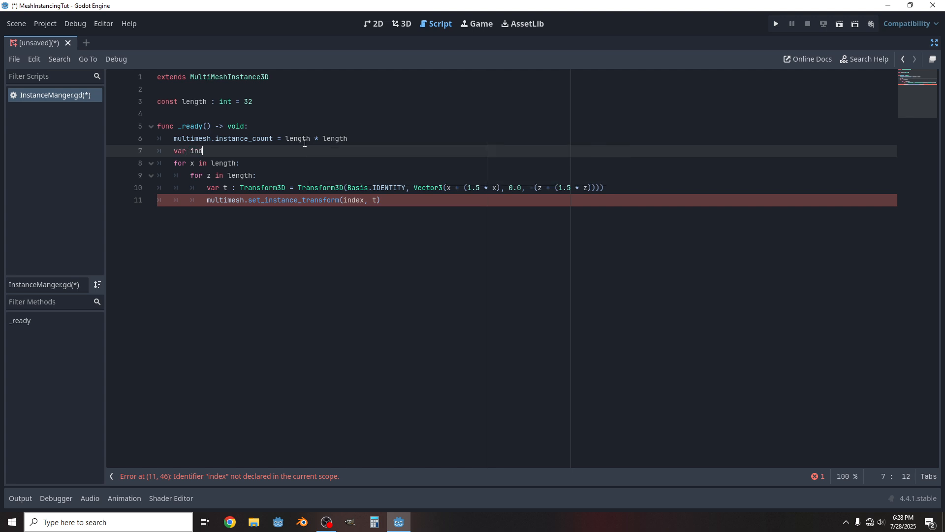
text(ex : int)
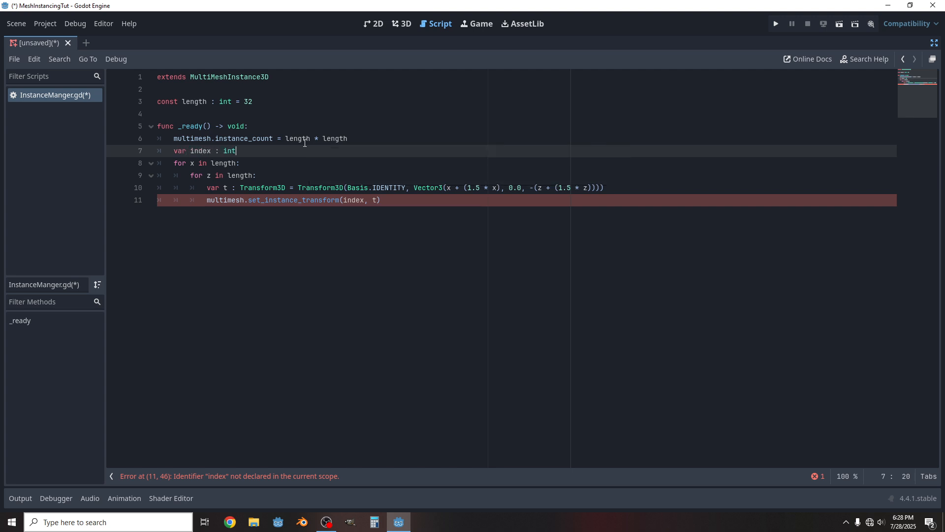
text(= 0)
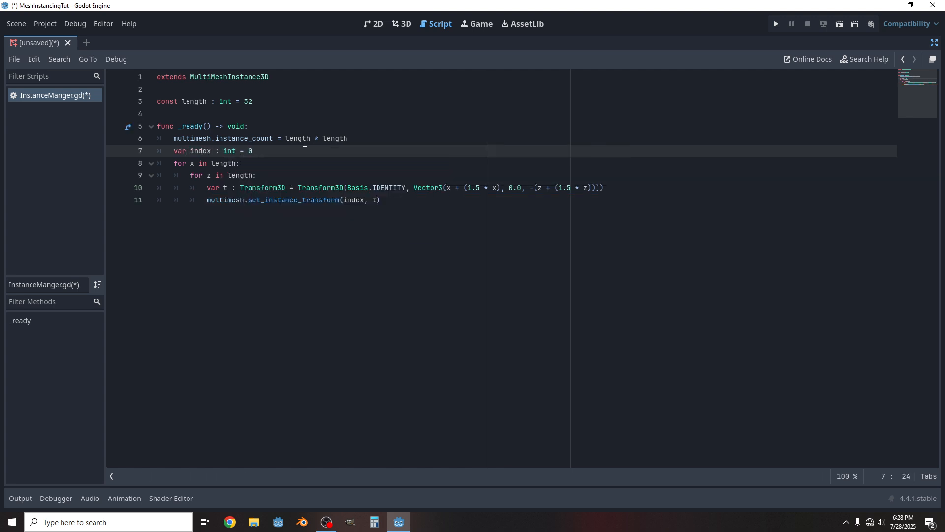
Add 'index += 1' after the transform call and save the script.
click(381, 200)
text(ind)
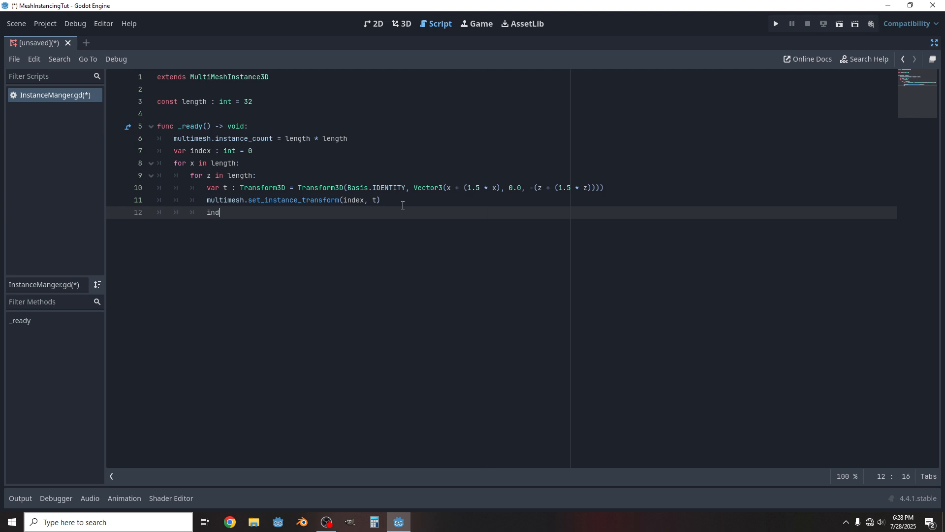
text(ex +)
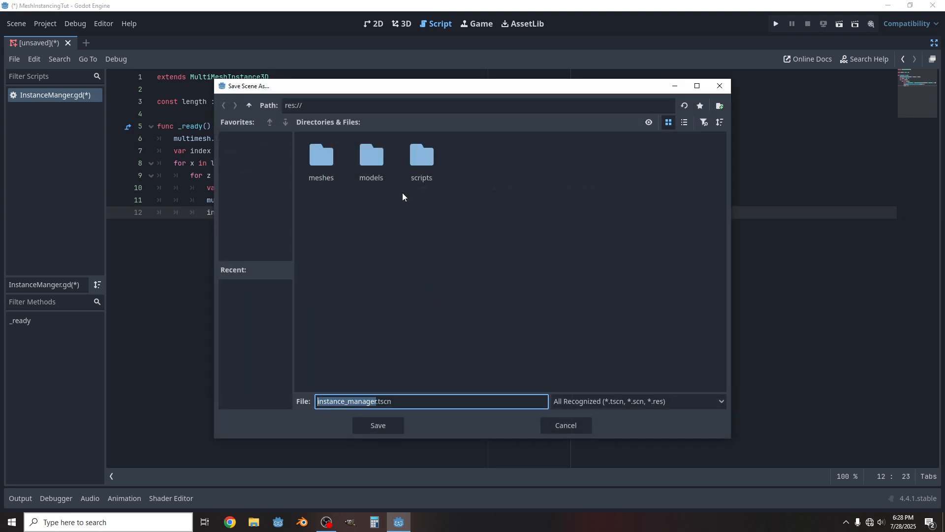
mouse_move(449, 414)
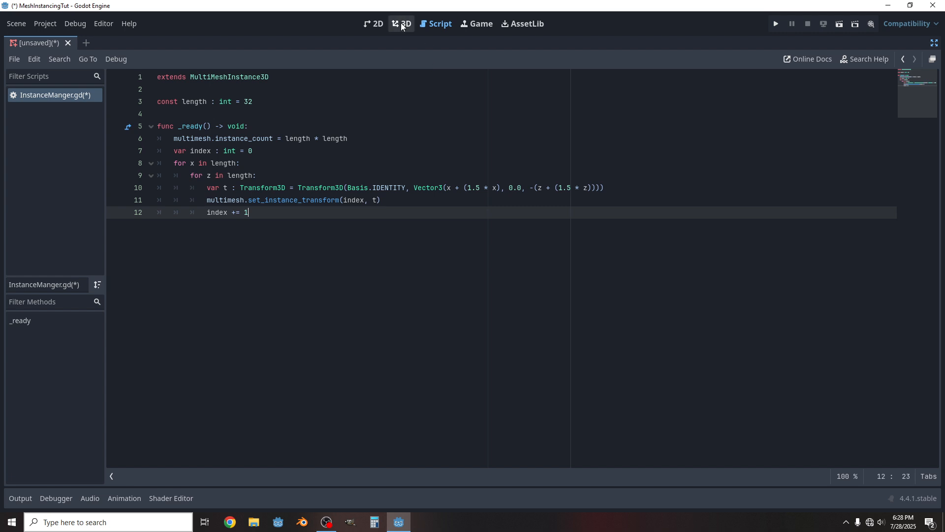
key(ctrl+s)
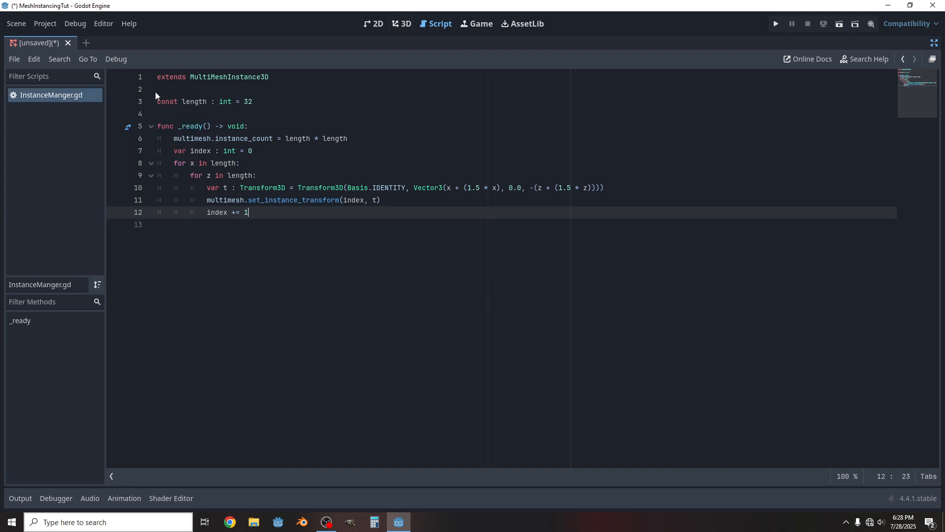
click(934, 42)
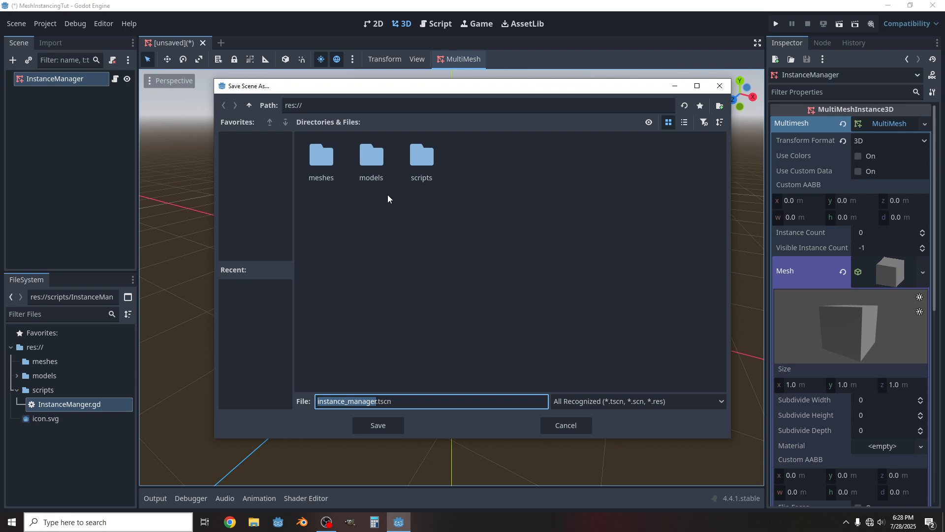
mouse_move(396, 341)
text(main)
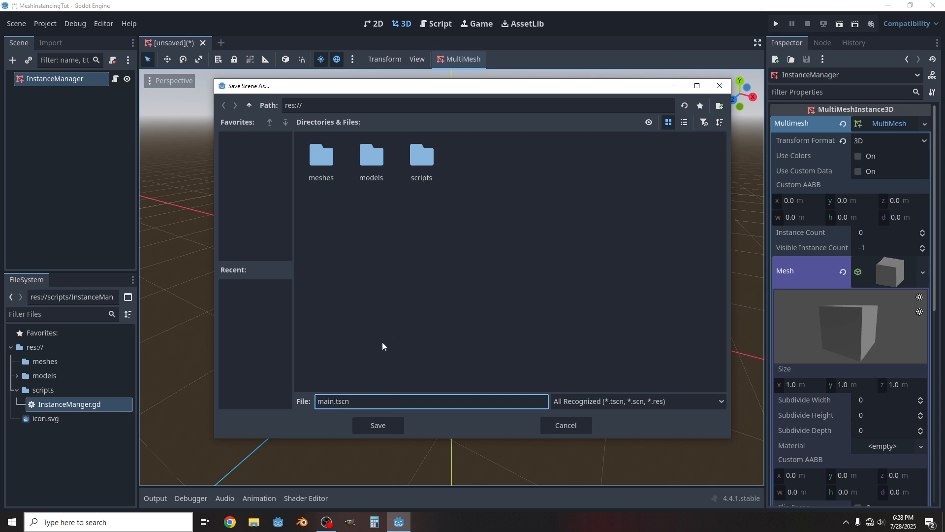
mouse_move(378, 425)
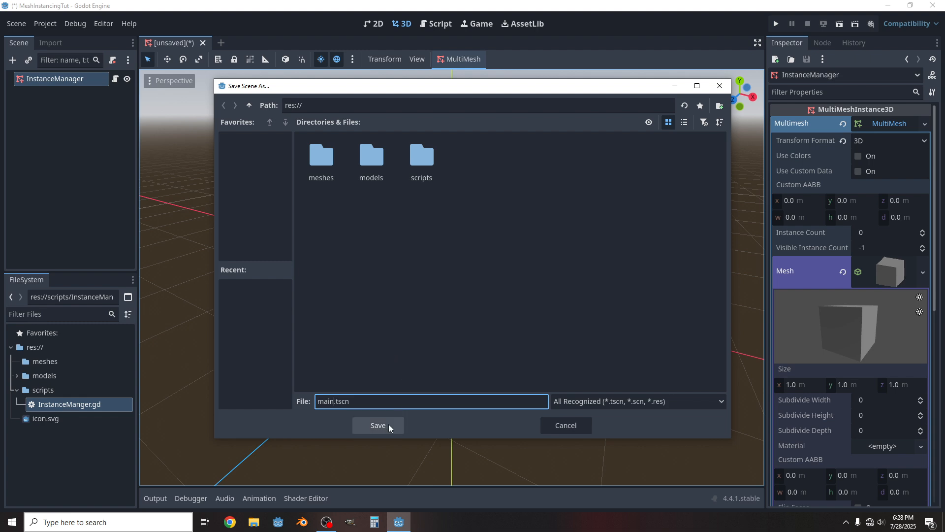
Save the scene as main.tscn, then glance at the InstanceManager script and return to the 3D view.
click(378, 425)
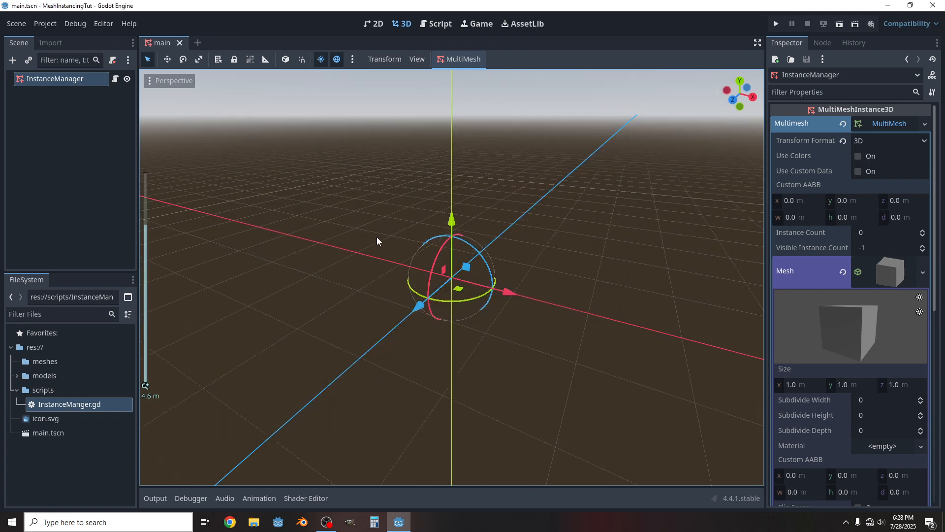
mouse_move(537, 171)
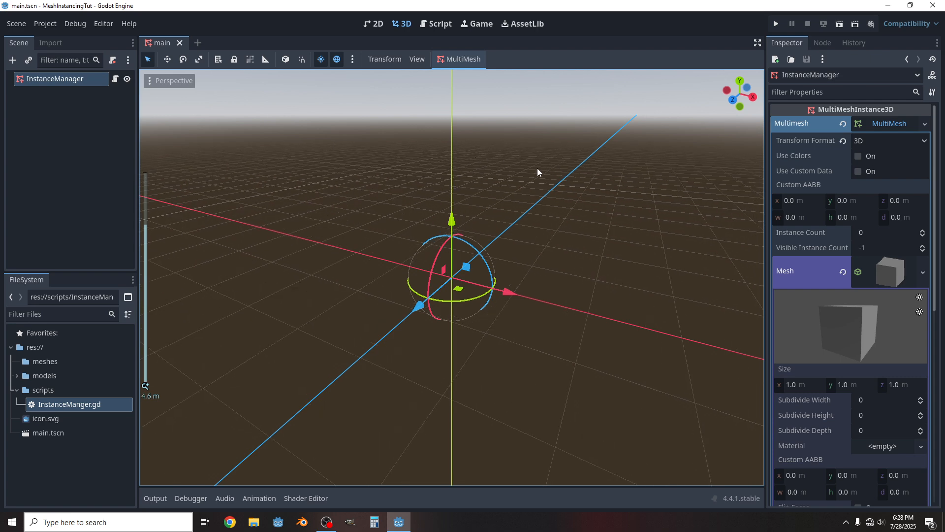
click(168, 59)
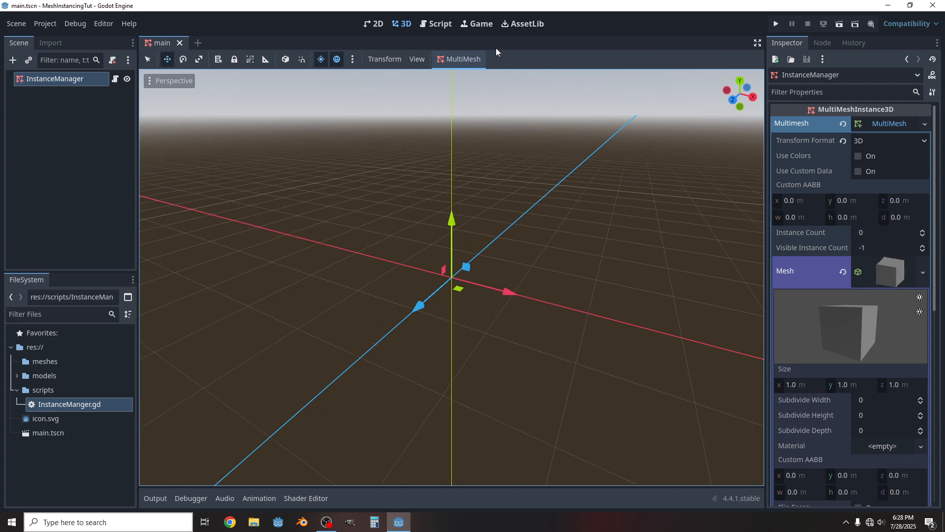
click(439, 24)
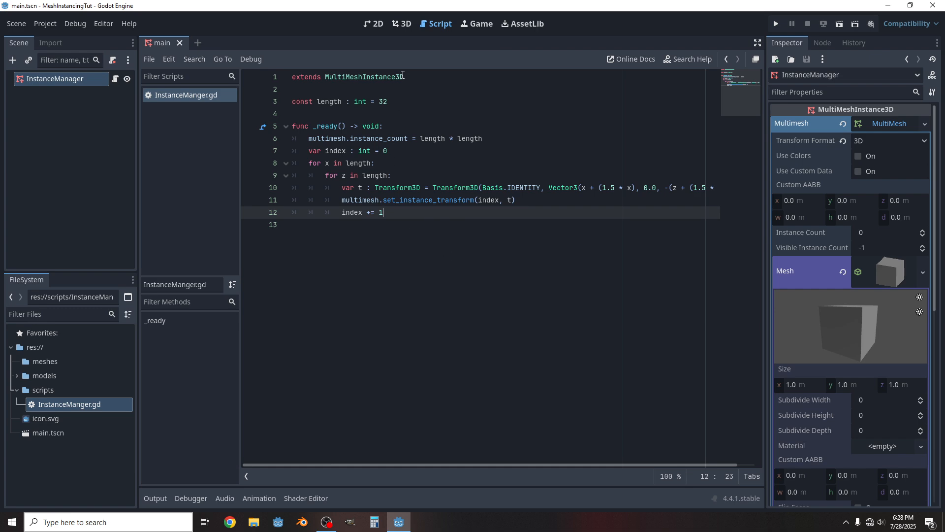
click(404, 24)
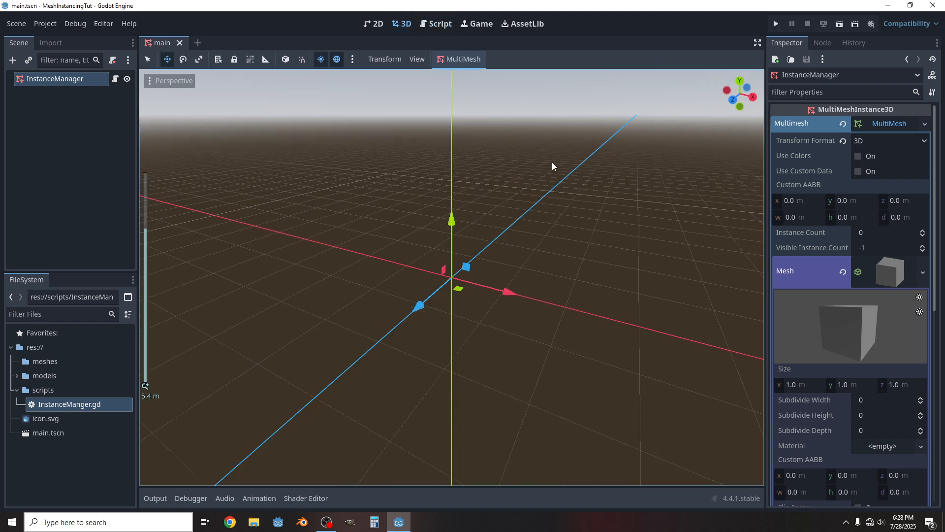
Run the project, selecting the current scene as the main scene, then stop the game.
click(775, 24)
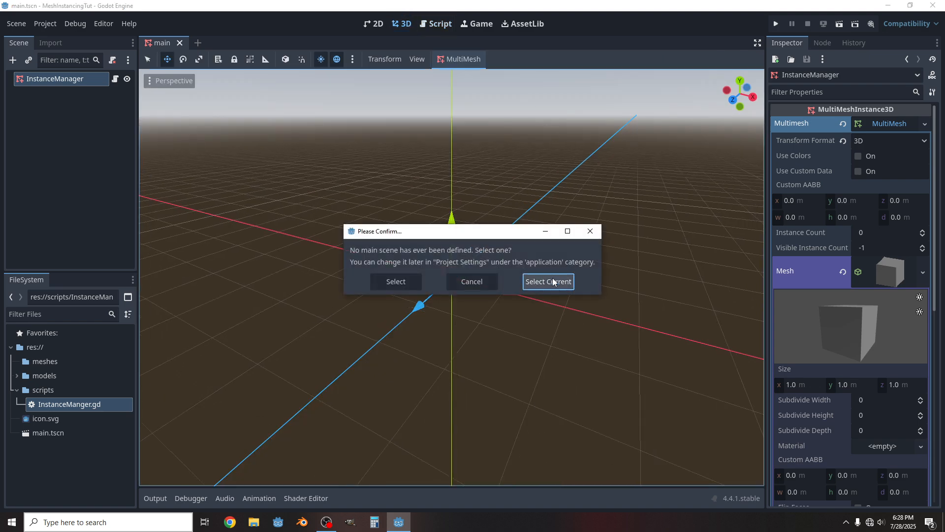
click(548, 281)
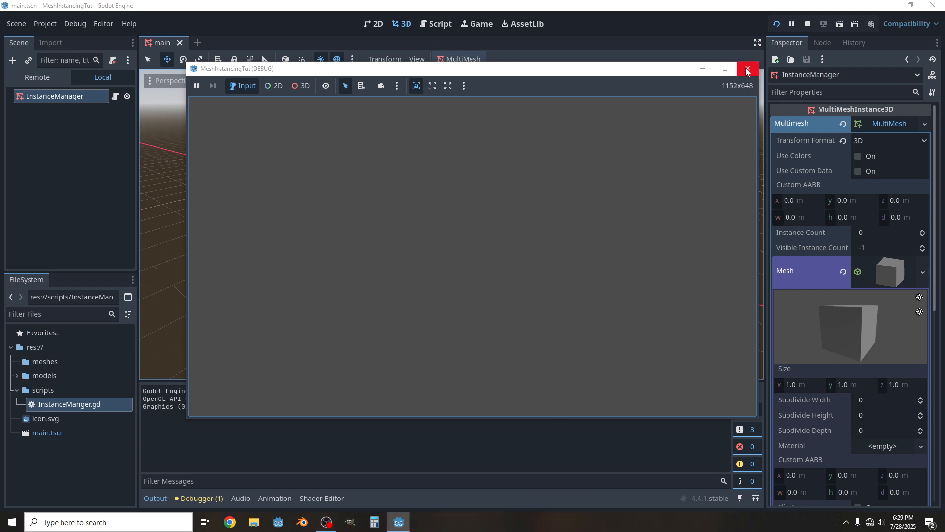
click(746, 67)
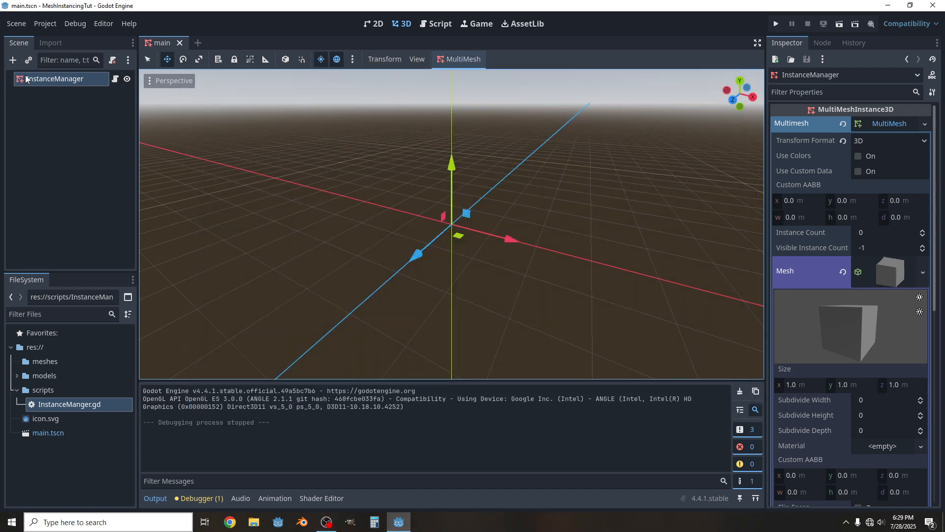
mouse_move(198, 42)
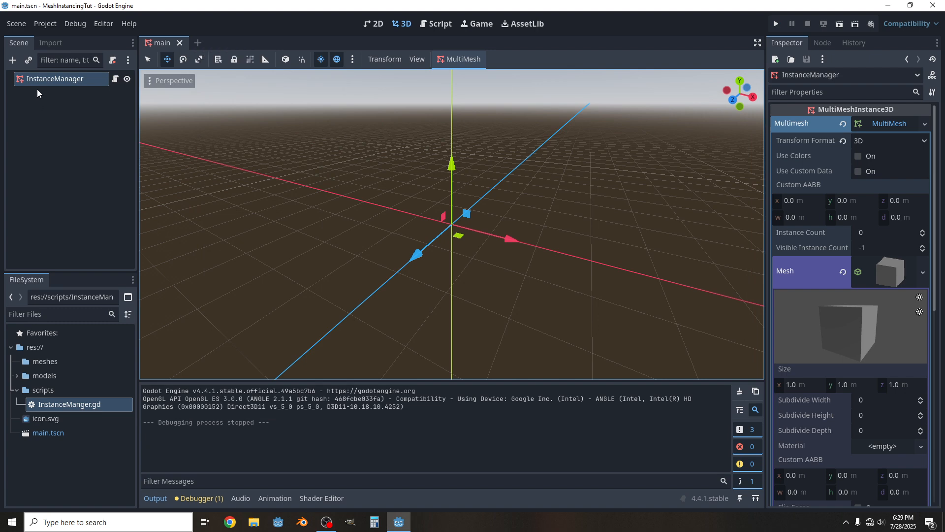
mouse_move(197, 47)
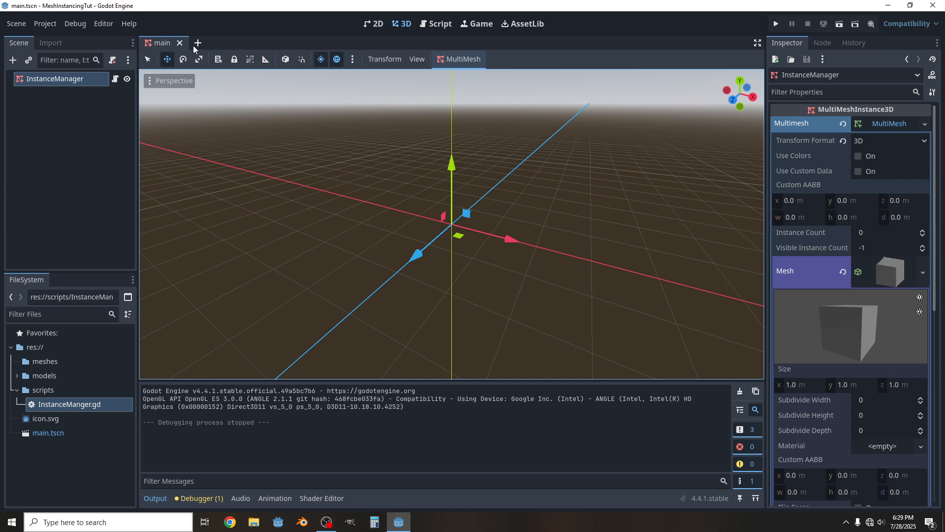
Dismiss the InstanceManager node options and start a new empty 3D scene.
right_click(60, 79)
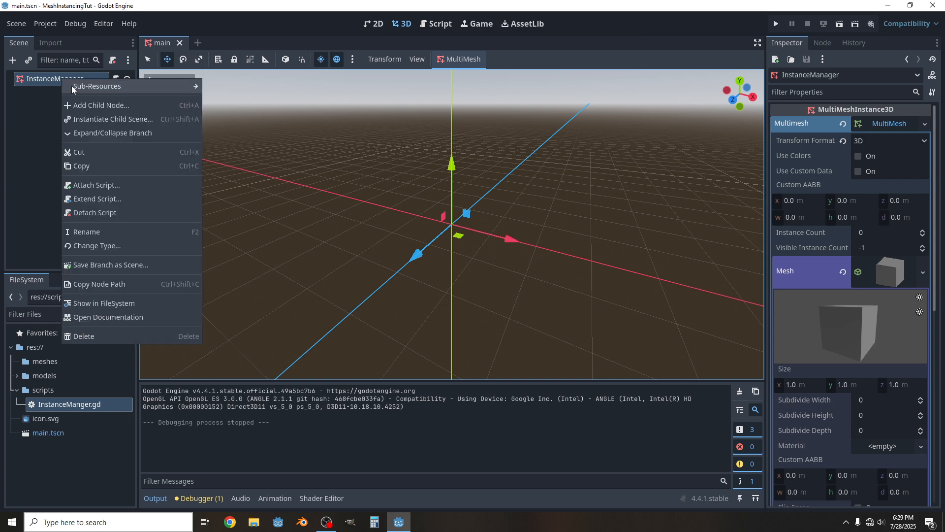
click(100, 105)
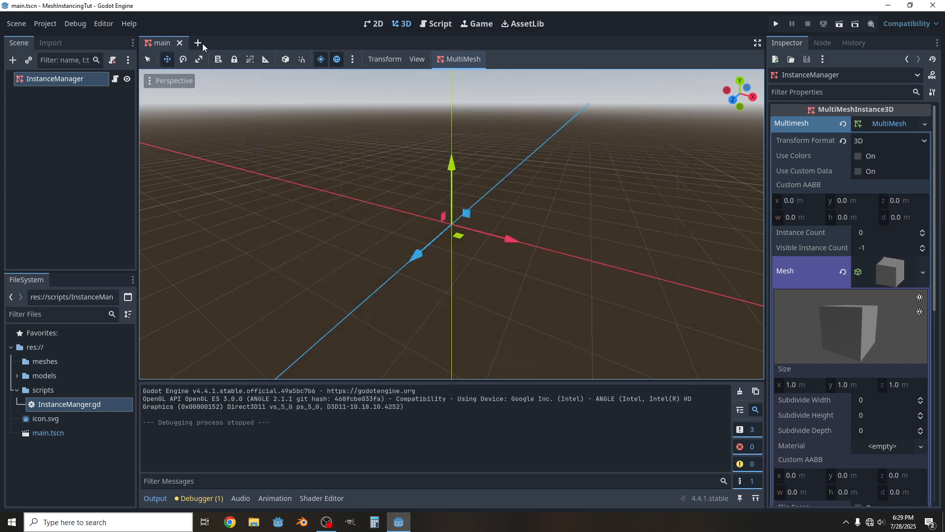
click(198, 42)
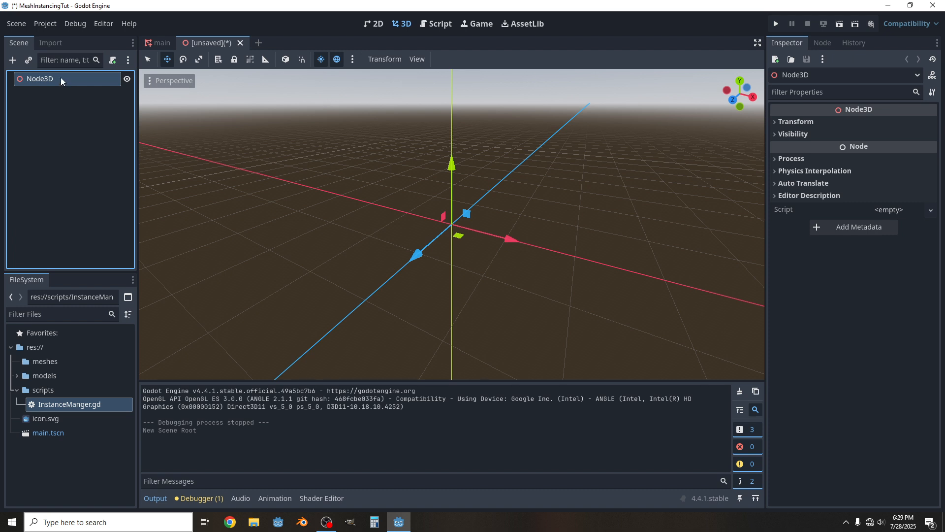
Rename the new root to Main and add a Camera3D child node.
double_click(39, 79)
text(Main)
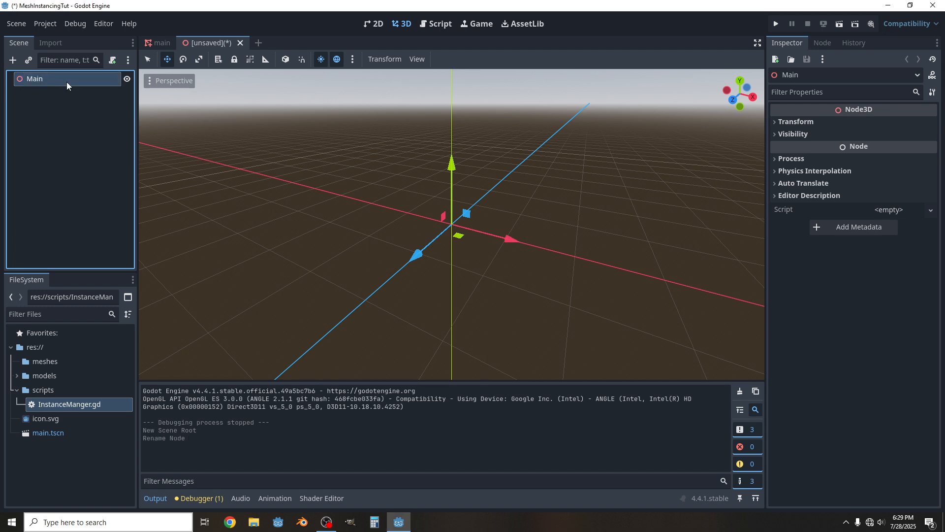
click(65, 61)
text(c)
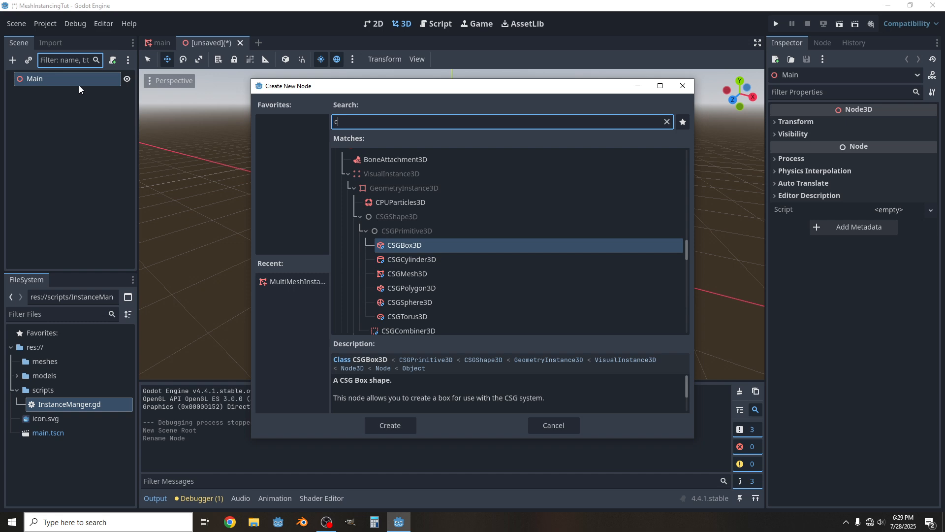
click(551, 426)
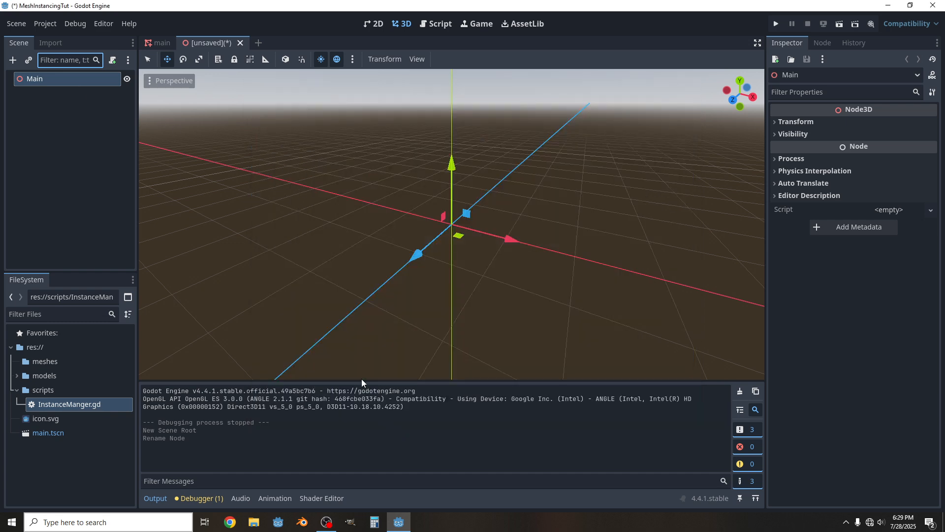
click(13, 60)
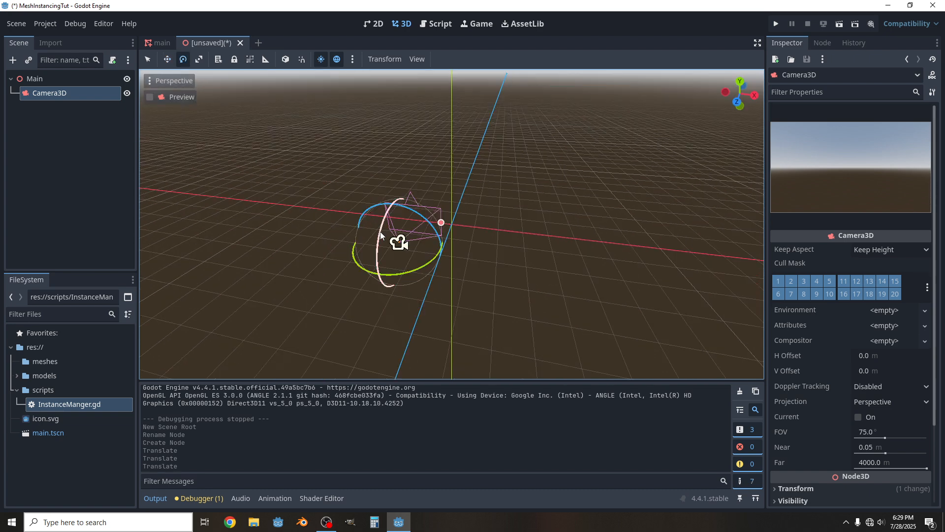
Tilt the Camera3D's view, then switch back to the main scene tab.
drag(380, 235, 380, 219)
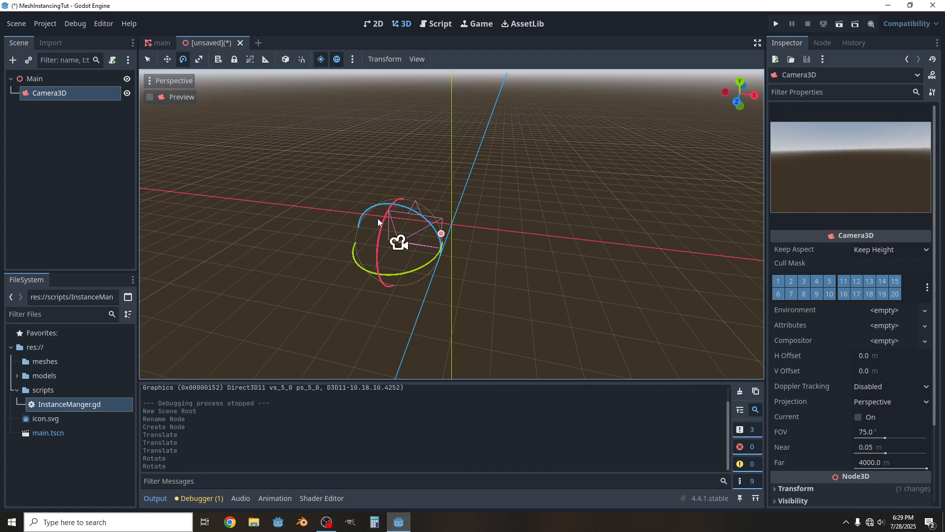
click(167, 60)
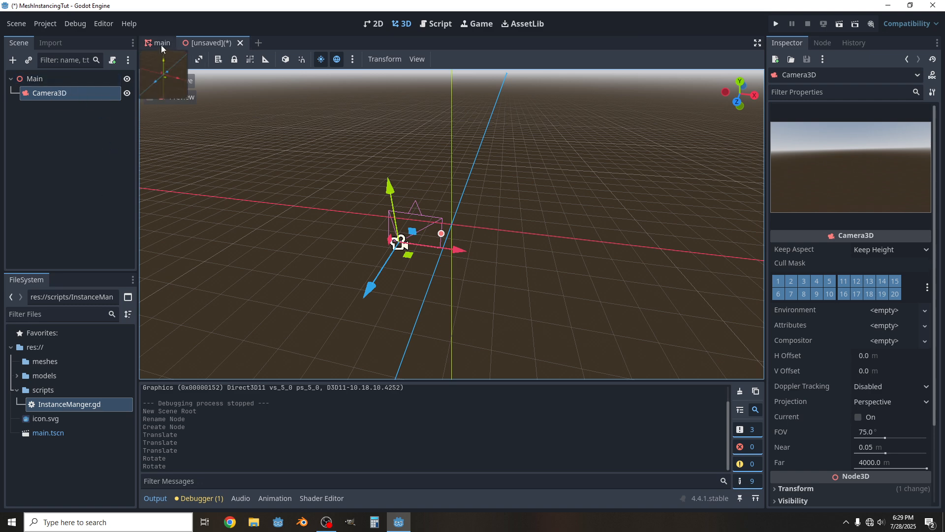
click(158, 43)
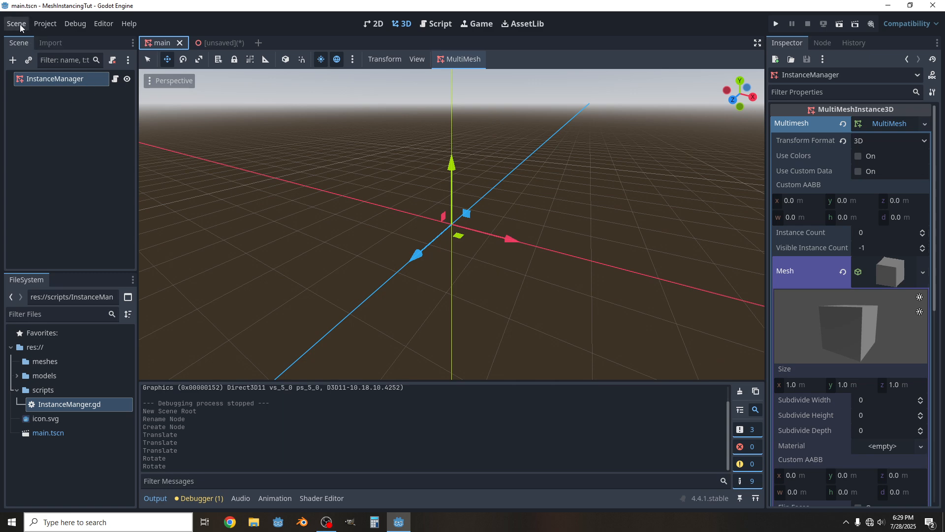
Save the InstanceManager scene under the new name level_1.tscn.
click(17, 24)
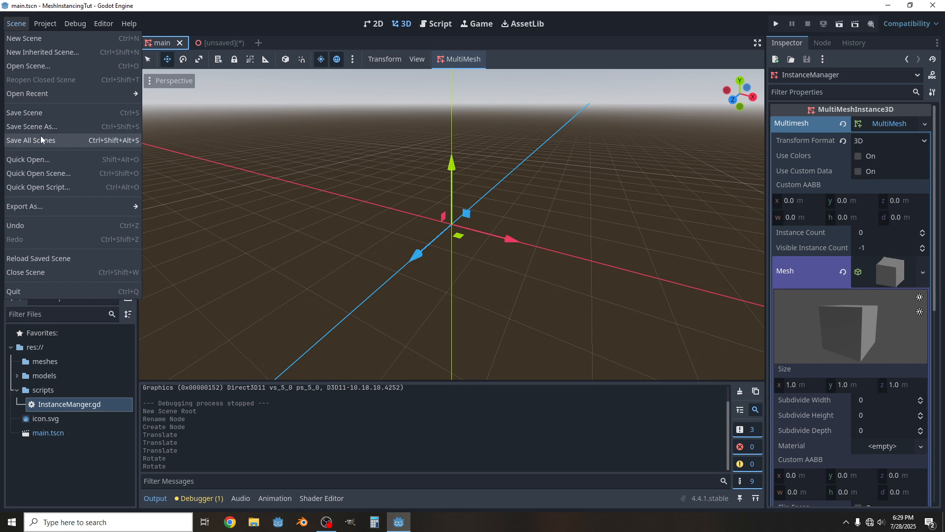
click(31, 126)
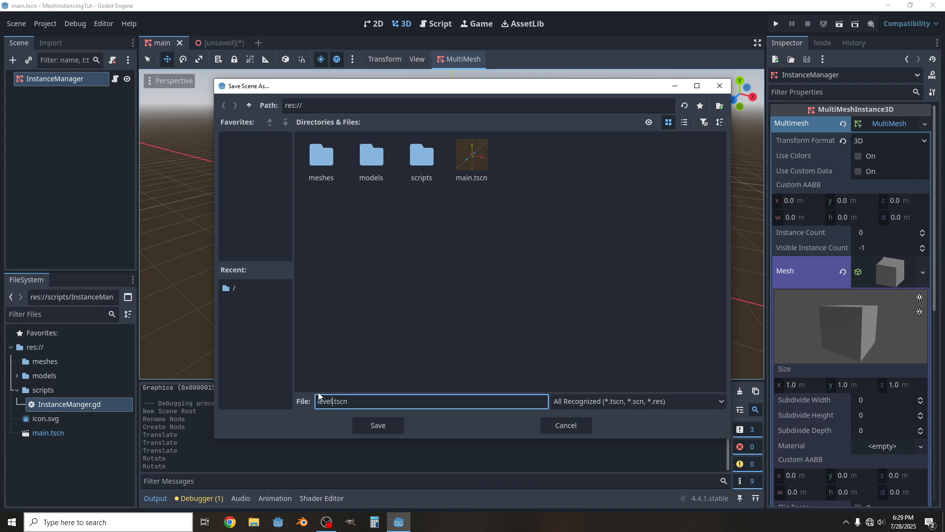
click(377, 425)
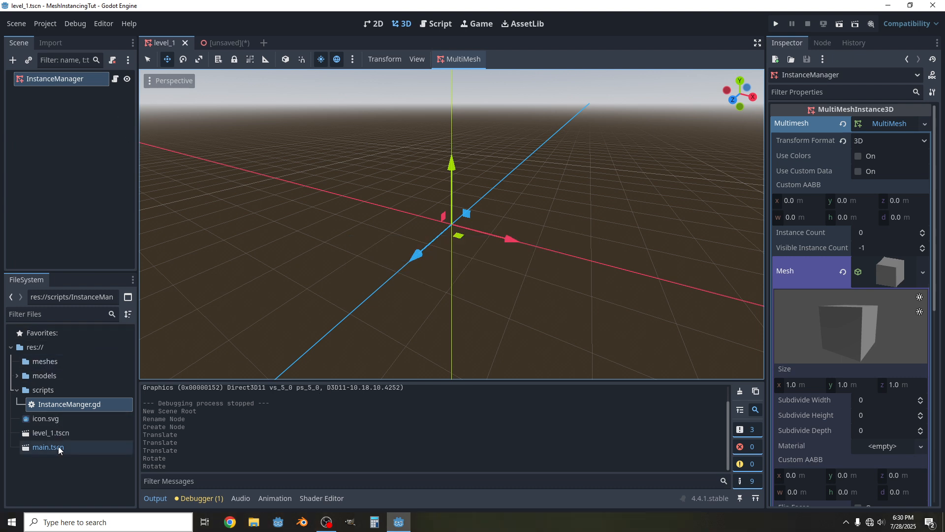
Reopen main.tscn, then close the unsaved camera scene without saving.
double_click(47, 447)
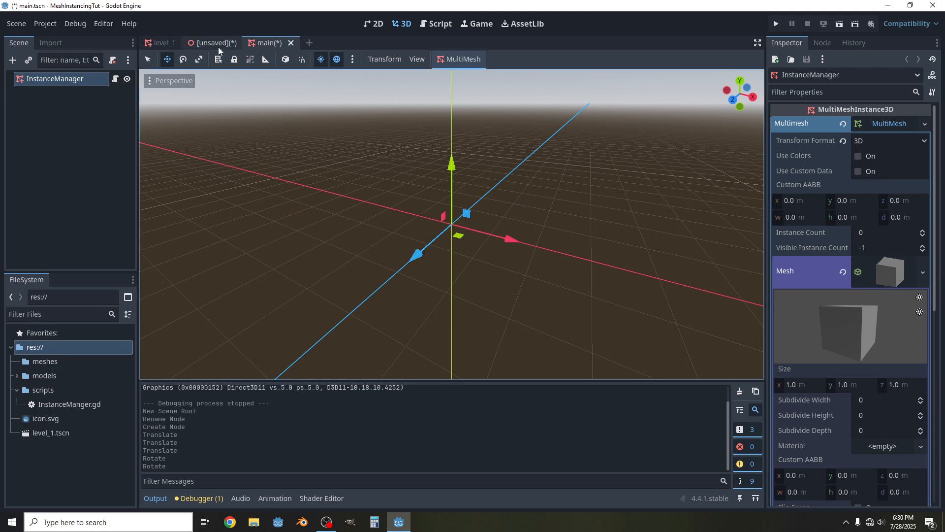
click(160, 42)
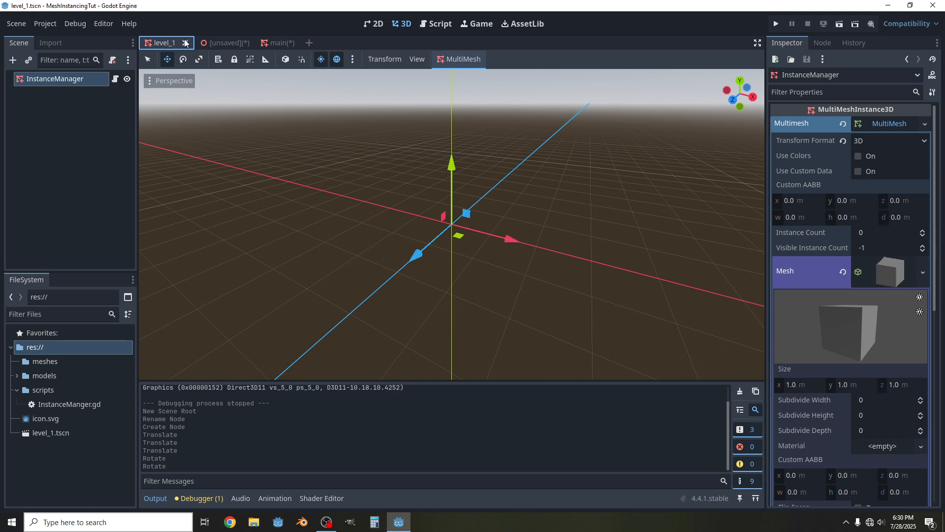
click(186, 42)
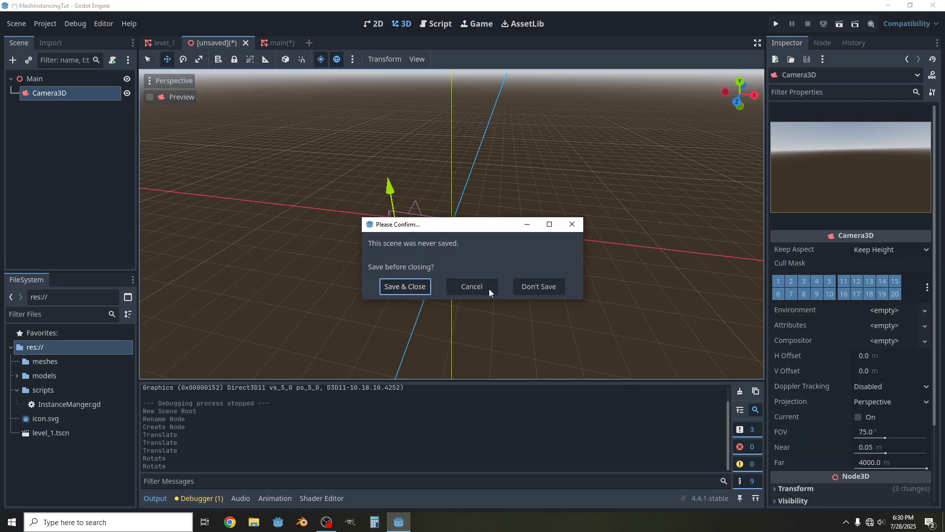
click(537, 286)
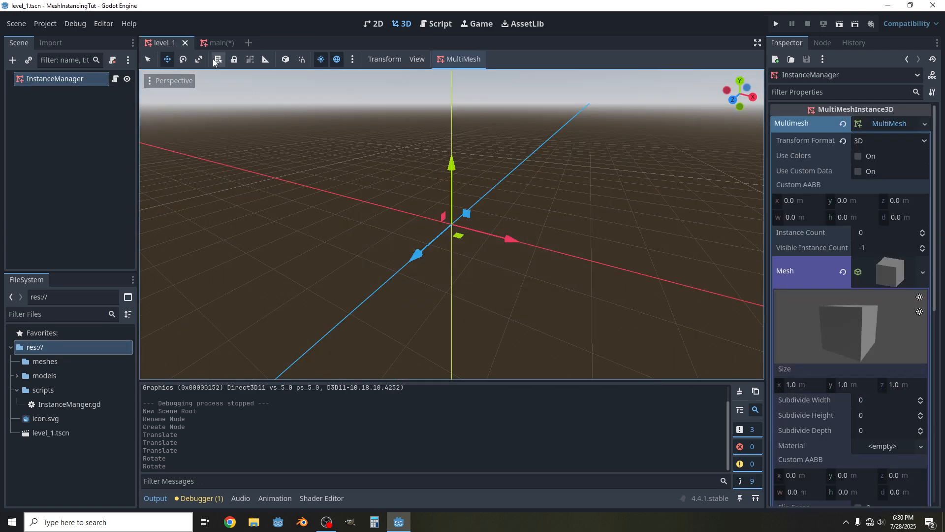
Close the main scene tab, discarding its changes.
click(207, 42)
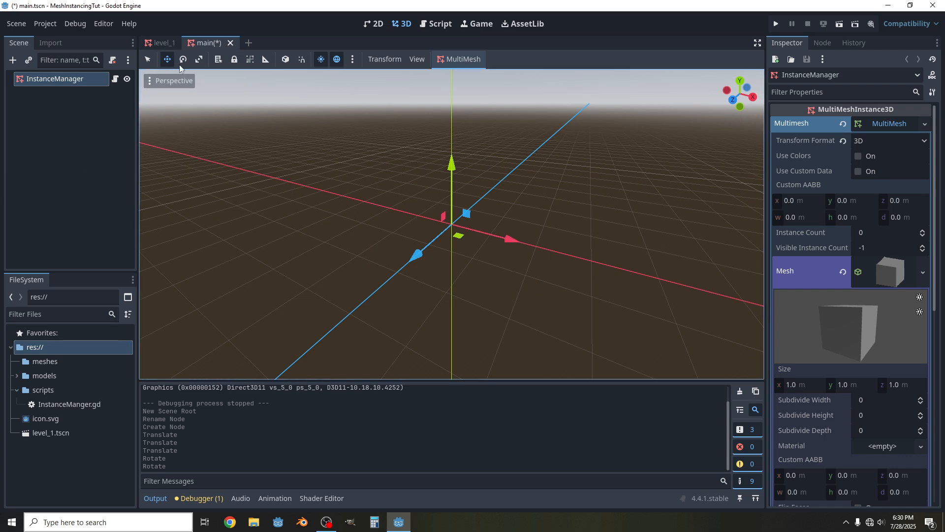
click(161, 42)
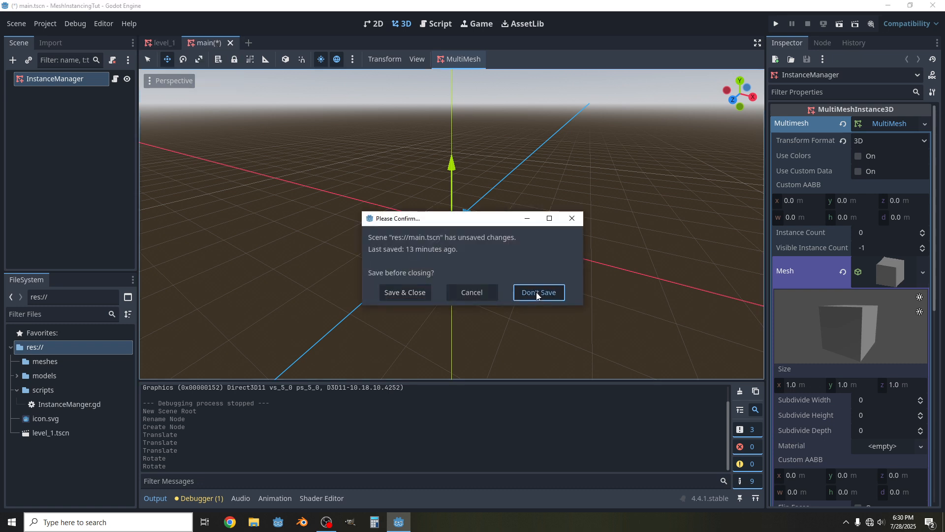
click(538, 291)
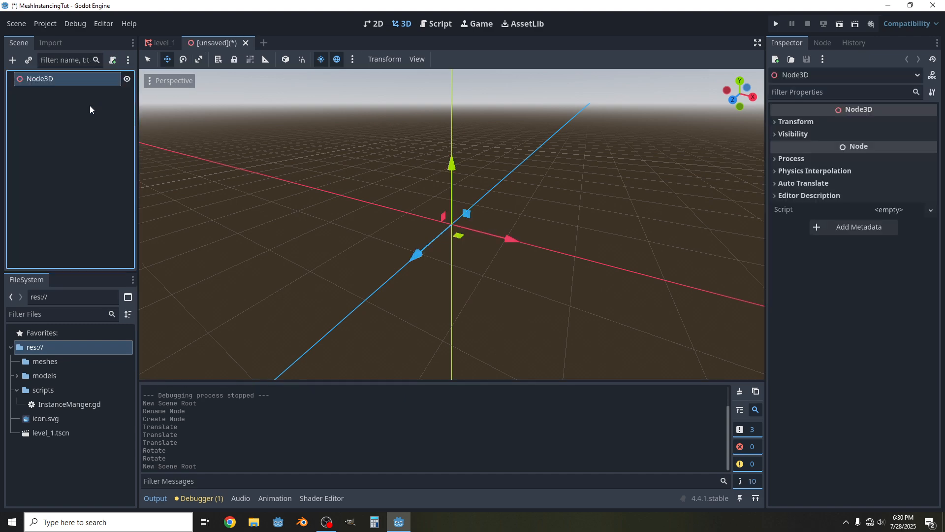
Rename the root node to Main and add a Camera3D child under it.
double_click(39, 78)
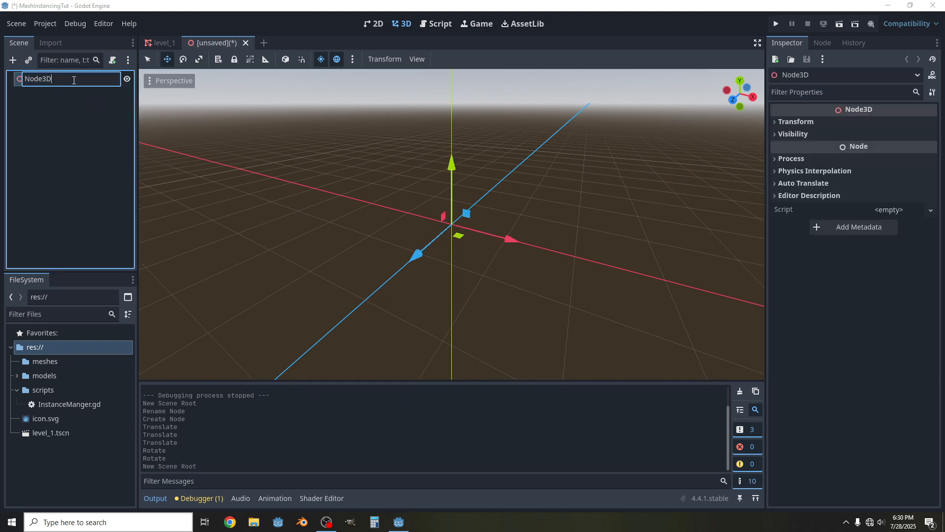
text(Main)
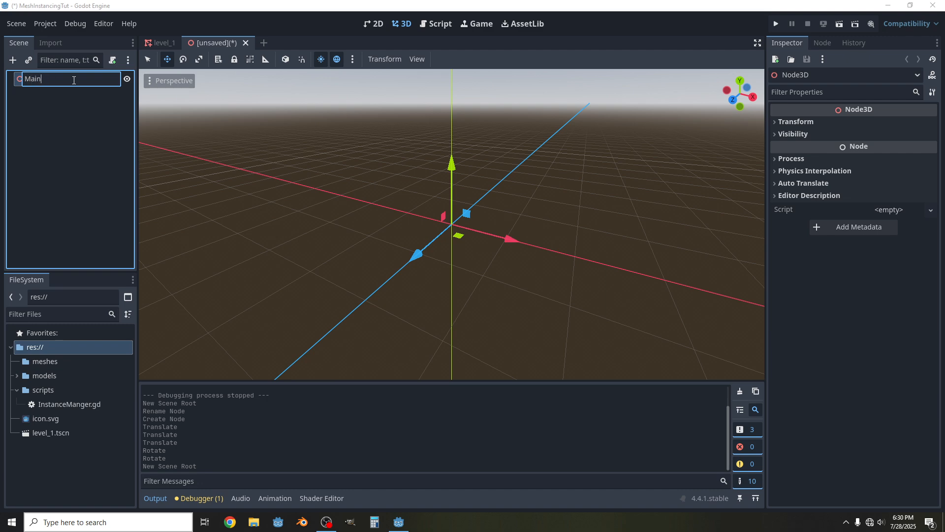
right_click(34, 79)
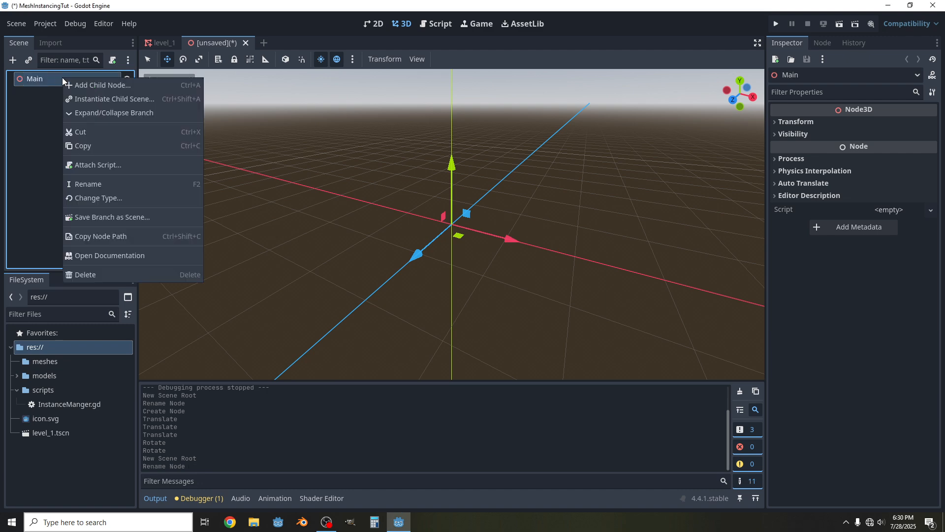
click(101, 85)
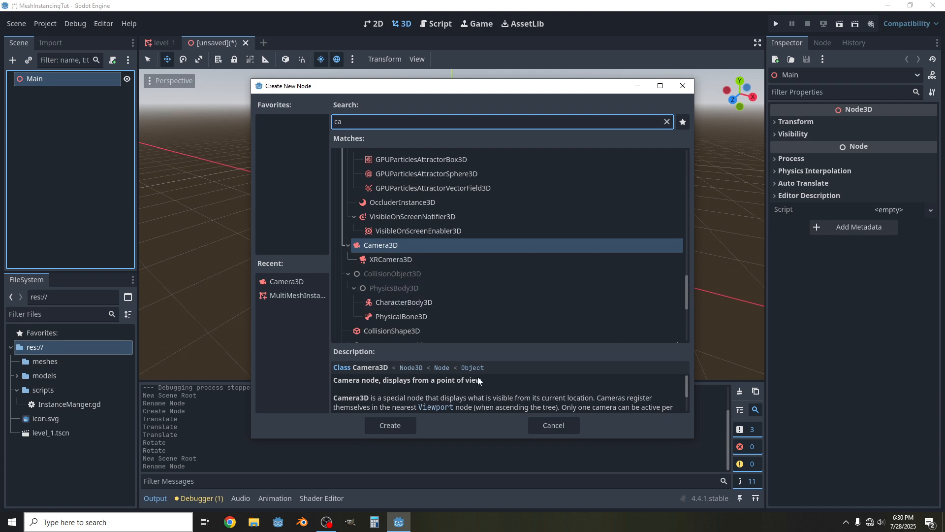
click(390, 426)
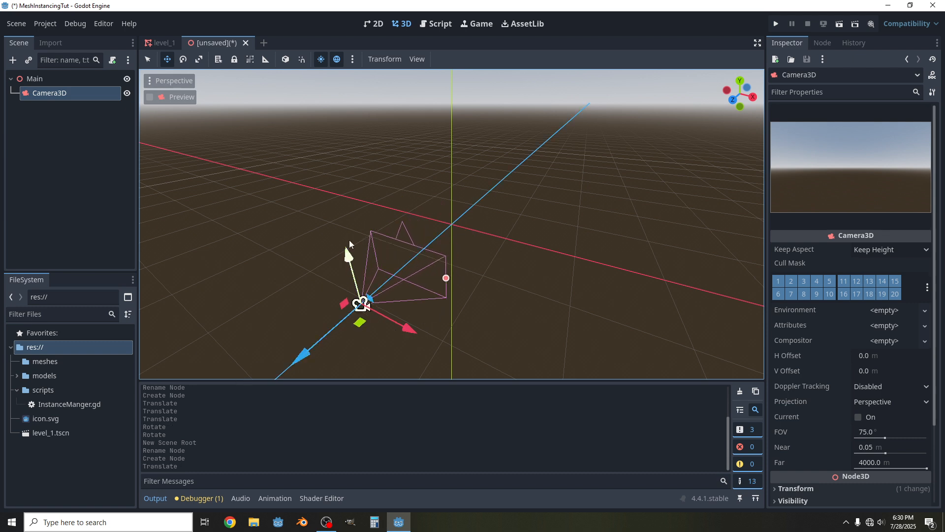
Move the camera back along its axis with the gizmo and save the scene as main.tscn.
click(183, 59)
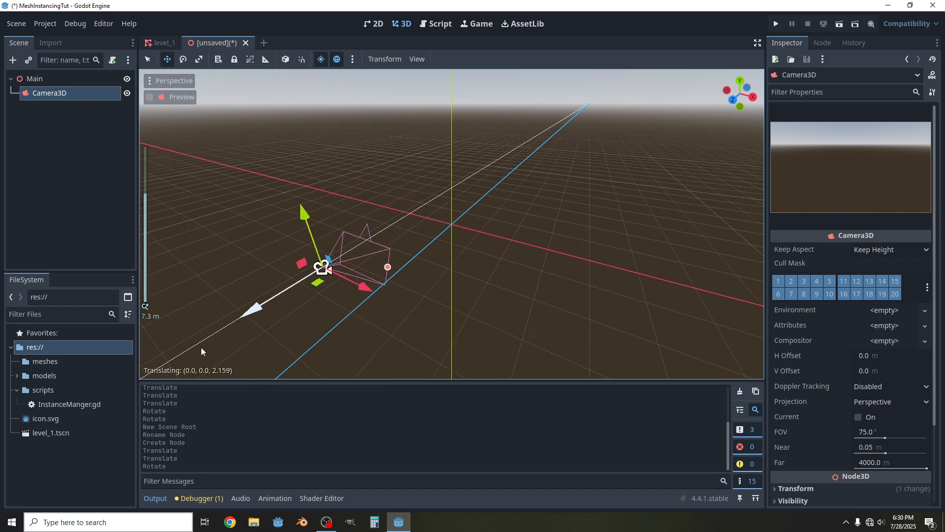
drag(316, 236, 278, 178)
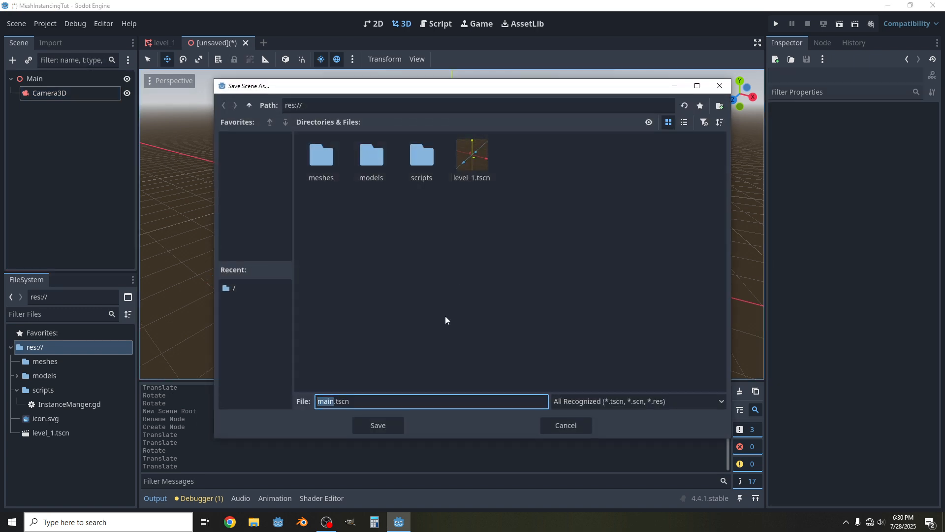
click(377, 425)
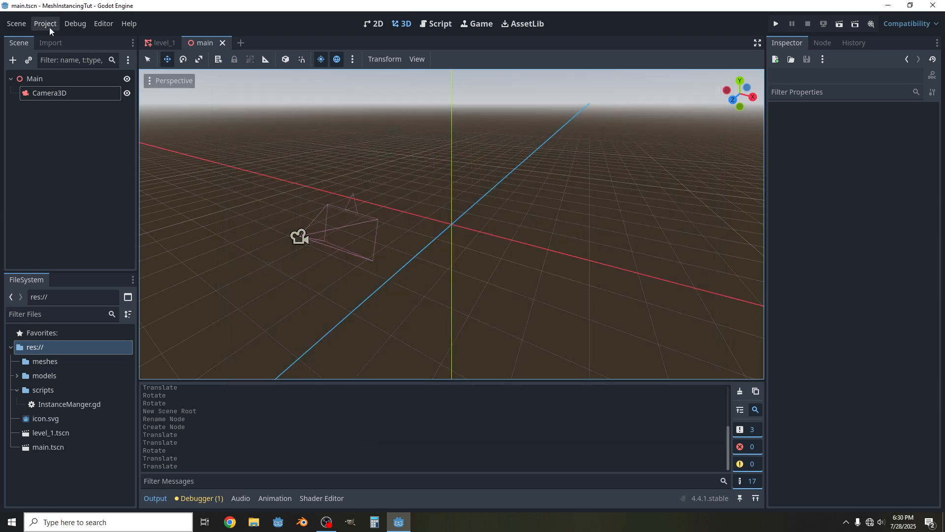
In Project Settings > Application > Run, set Main Scene to res://main.tscn and close.
click(44, 24)
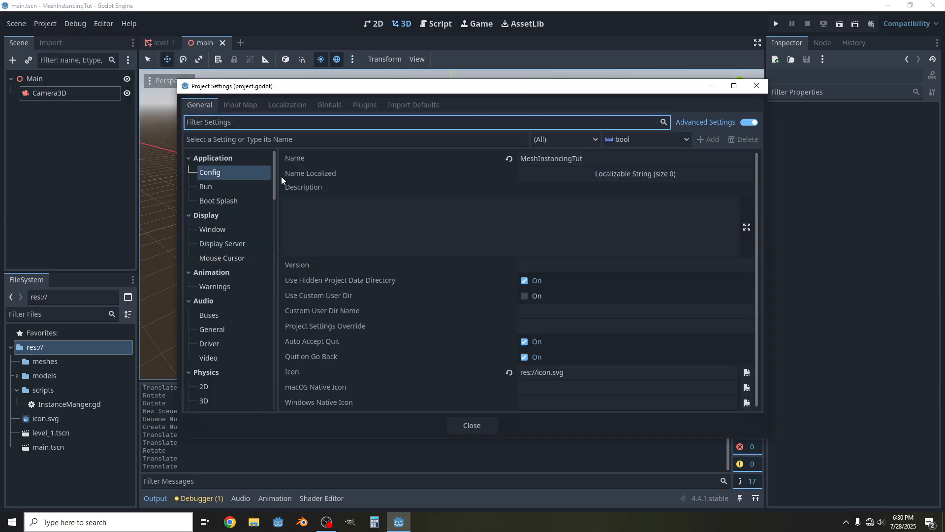
mouse_move(256, 184)
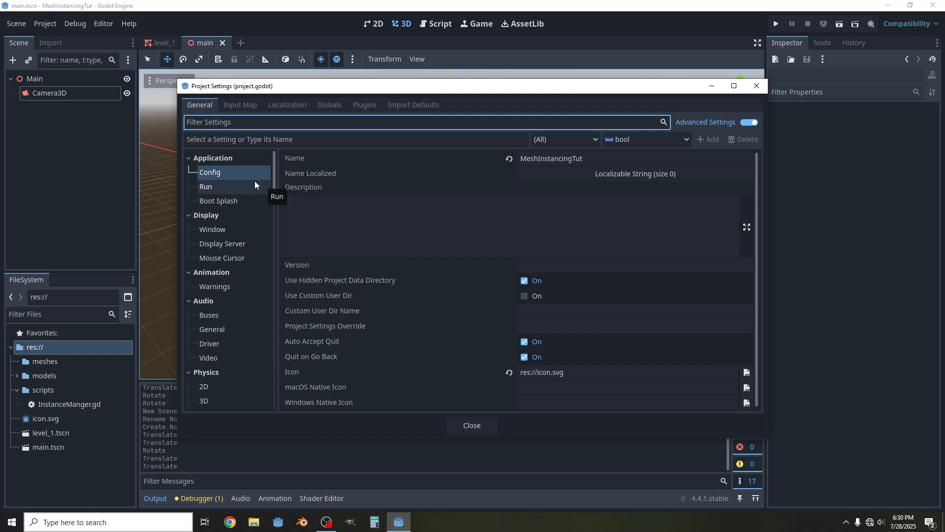
mouse_move(211, 229)
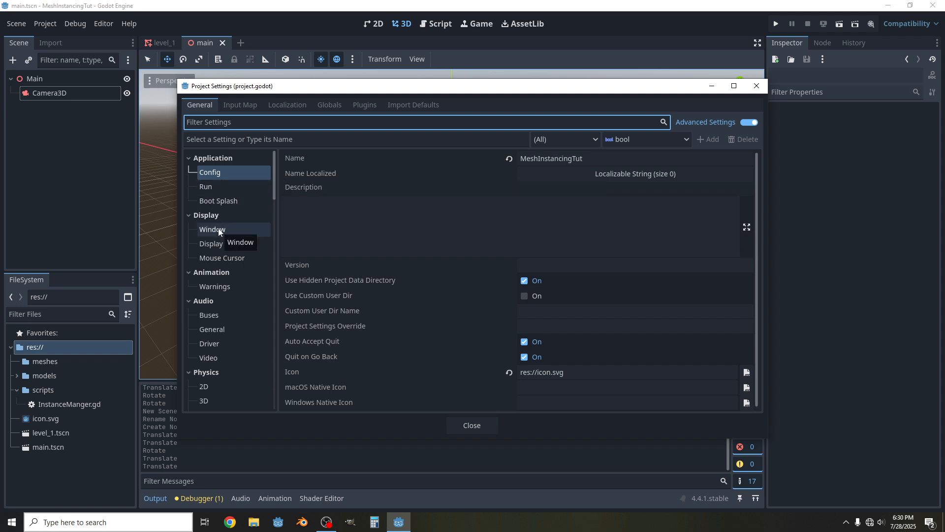
click(206, 186)
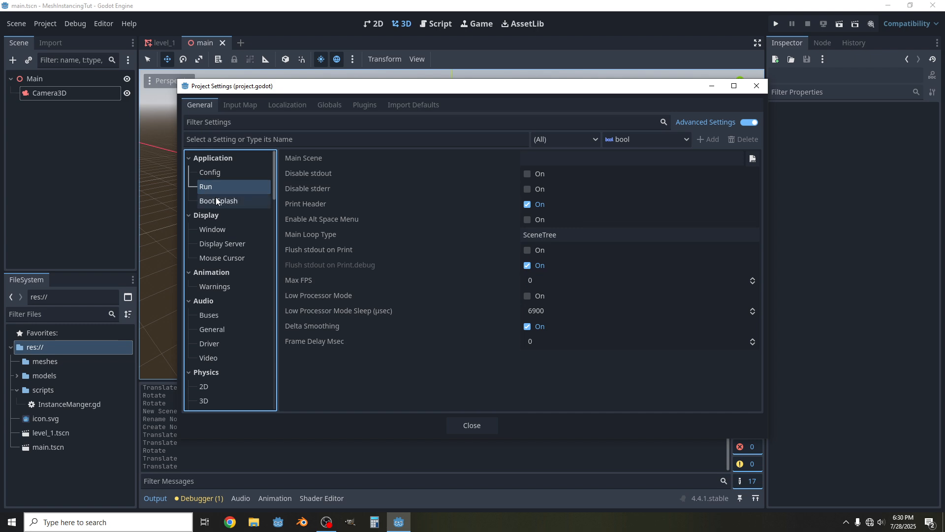
mouse_move(235, 233)
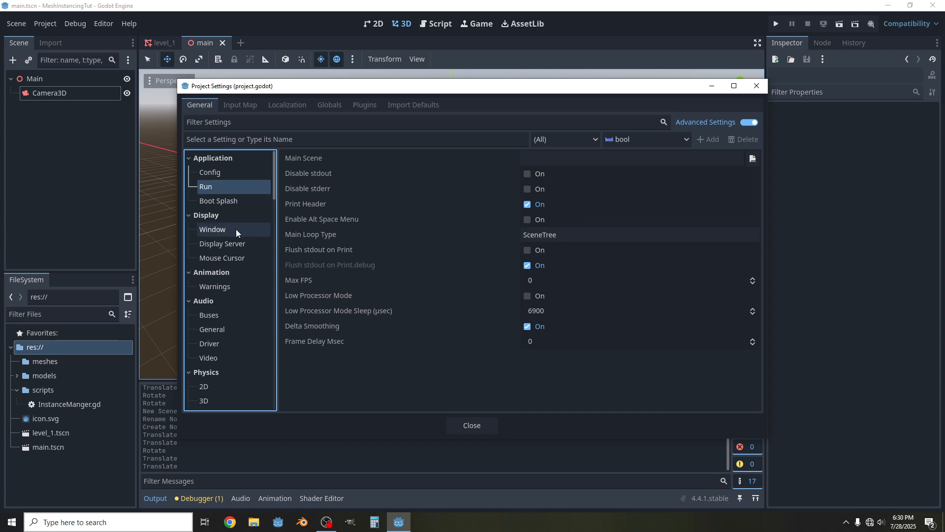
mouse_move(280, 183)
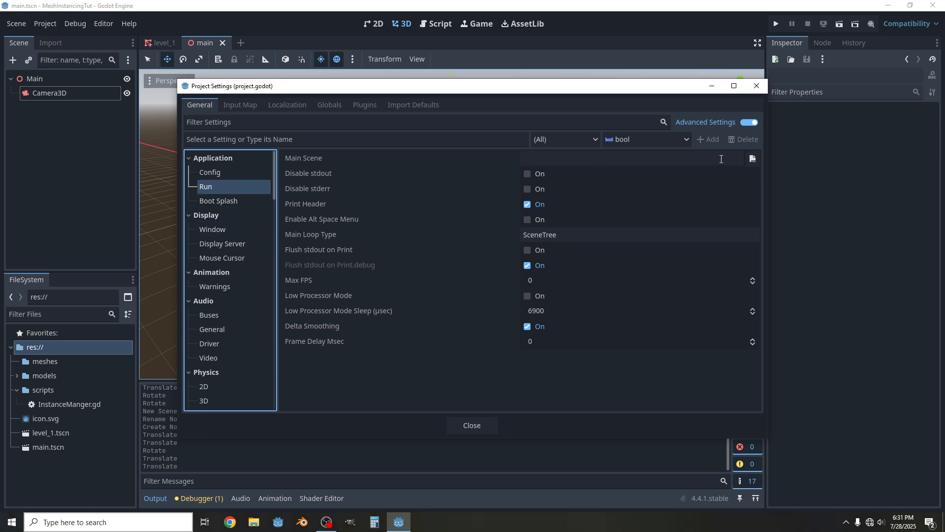
click(751, 158)
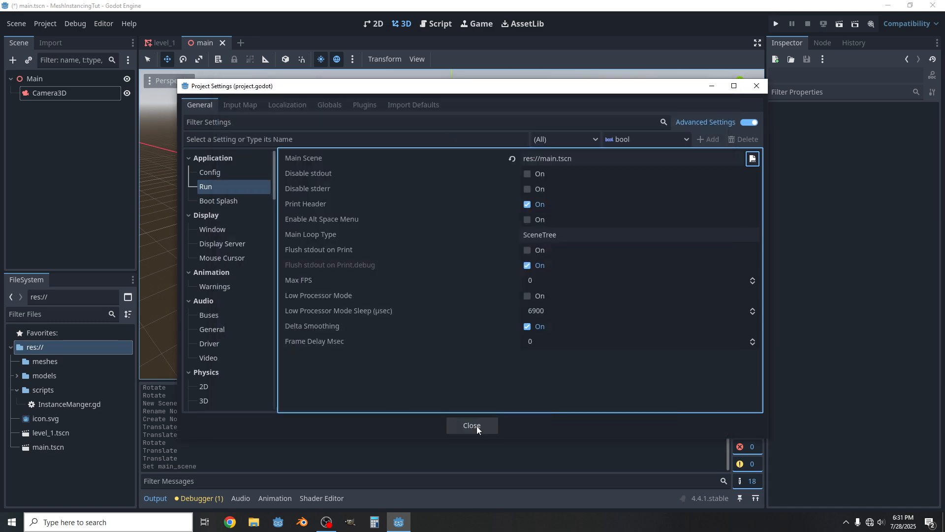
click(471, 425)
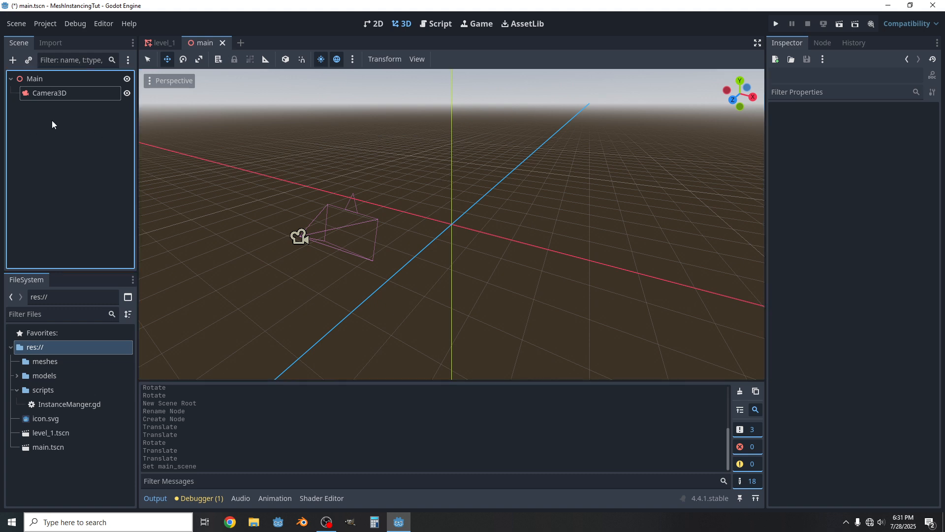
Add a WorldEnvironment from the preview environment menu to the main scene and run the project.
click(50, 433)
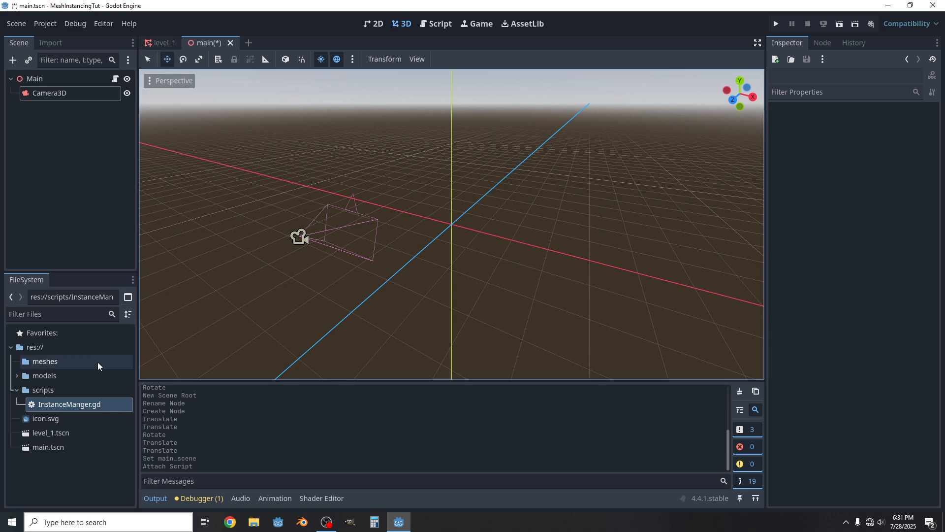
mouse_move(43, 422)
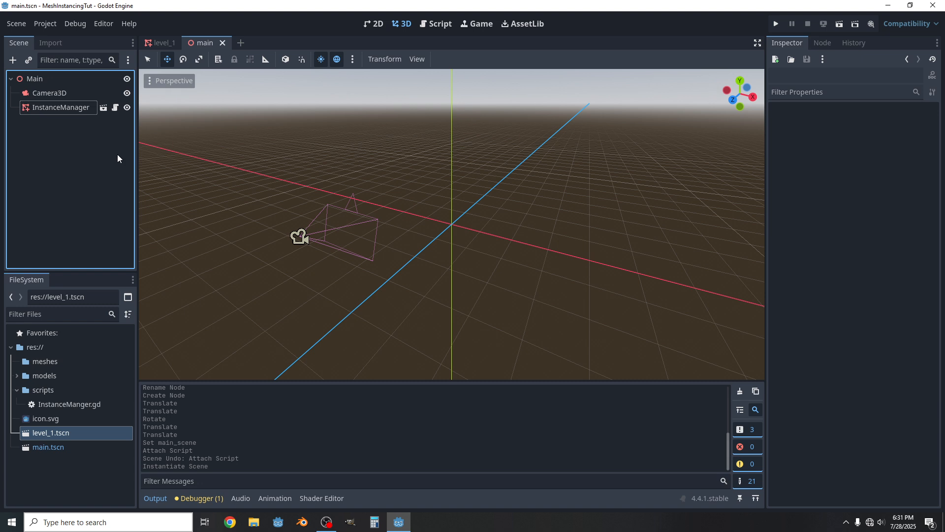
click(34, 79)
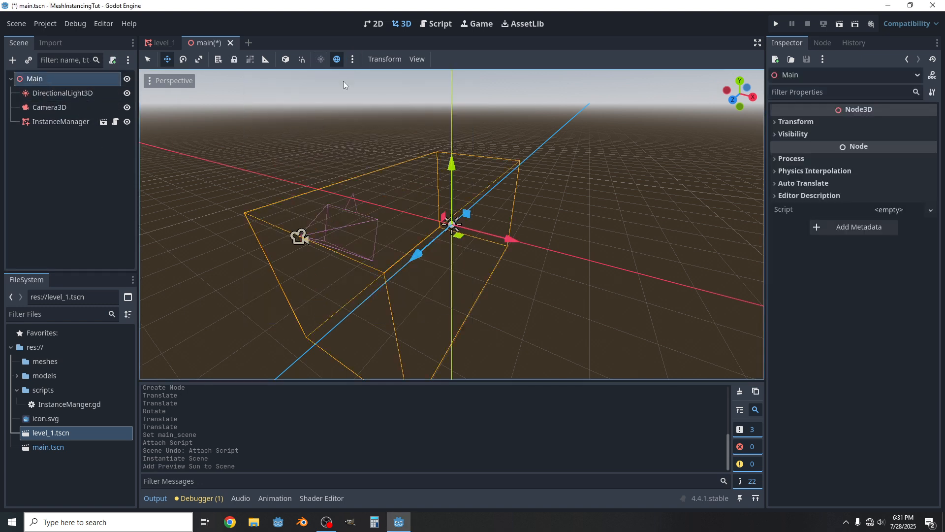
click(353, 58)
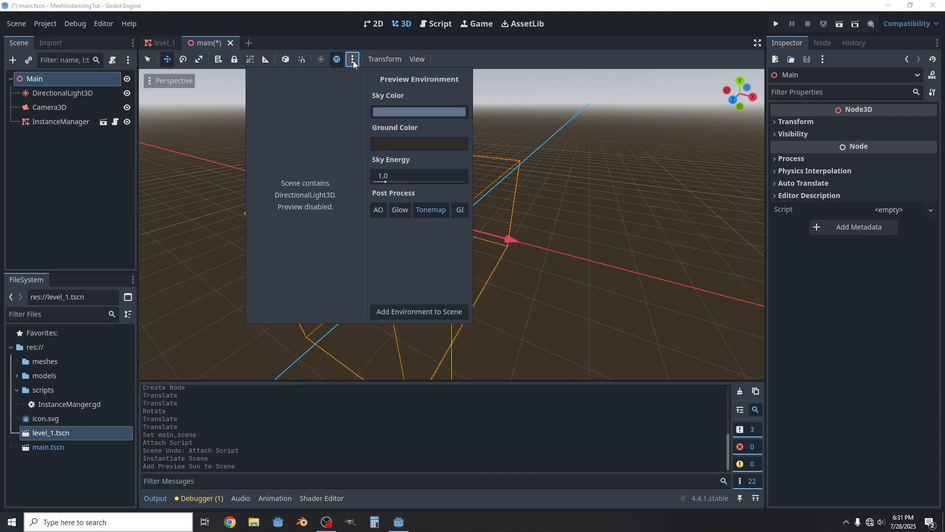
mouse_move(418, 312)
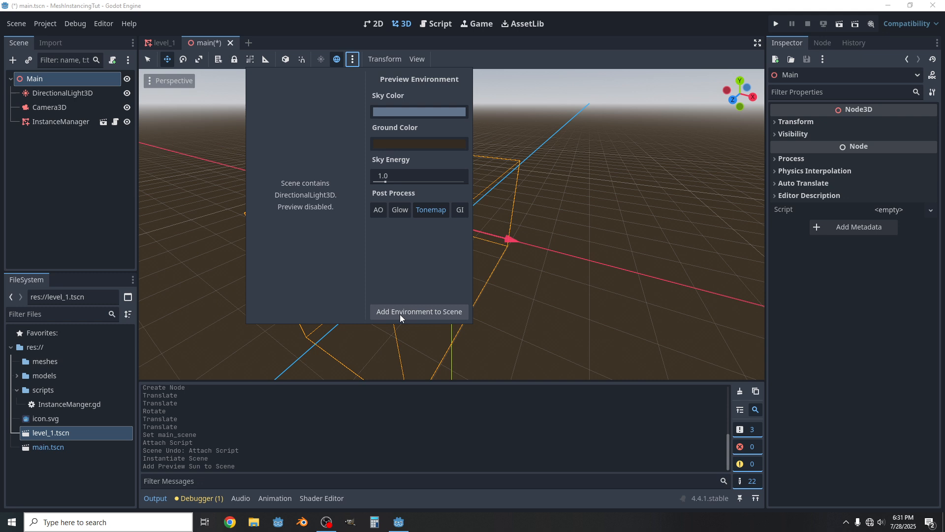
click(419, 312)
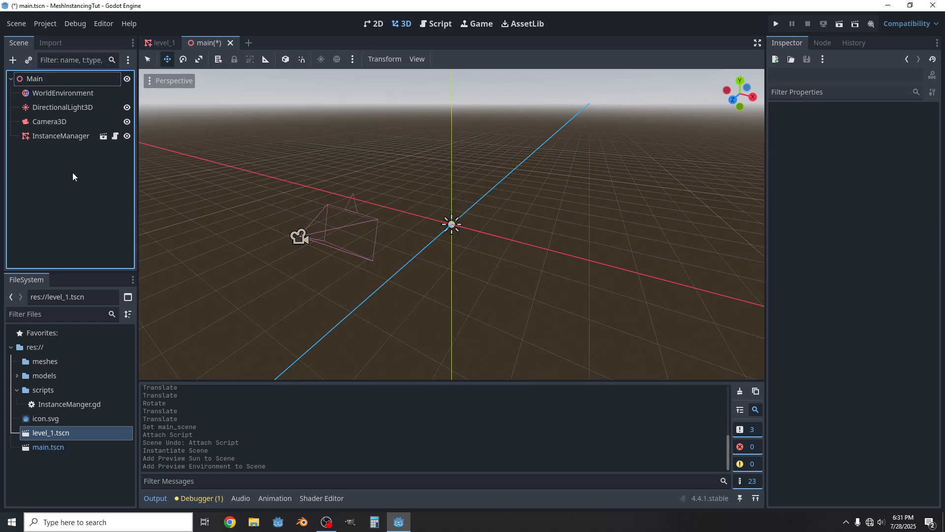
click(775, 23)
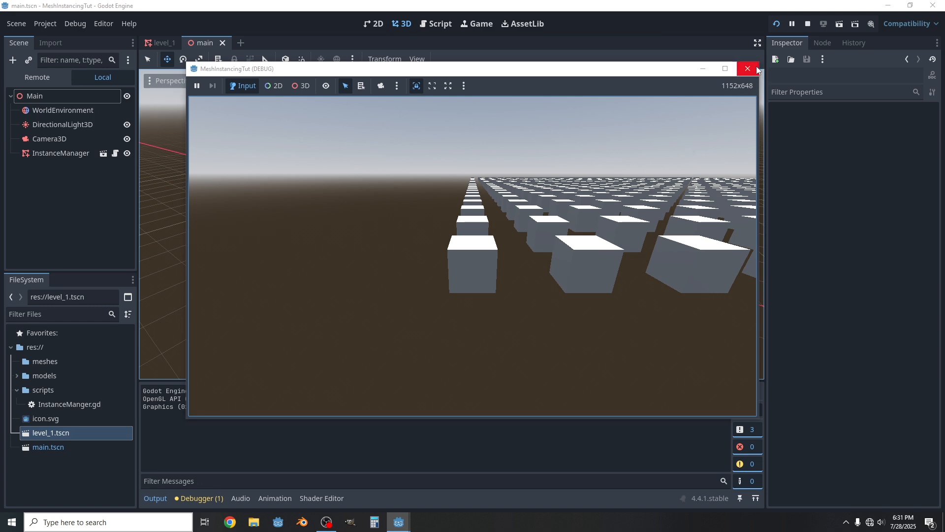
Close the game window and rerun the project with the repositioned camera.
click(748, 69)
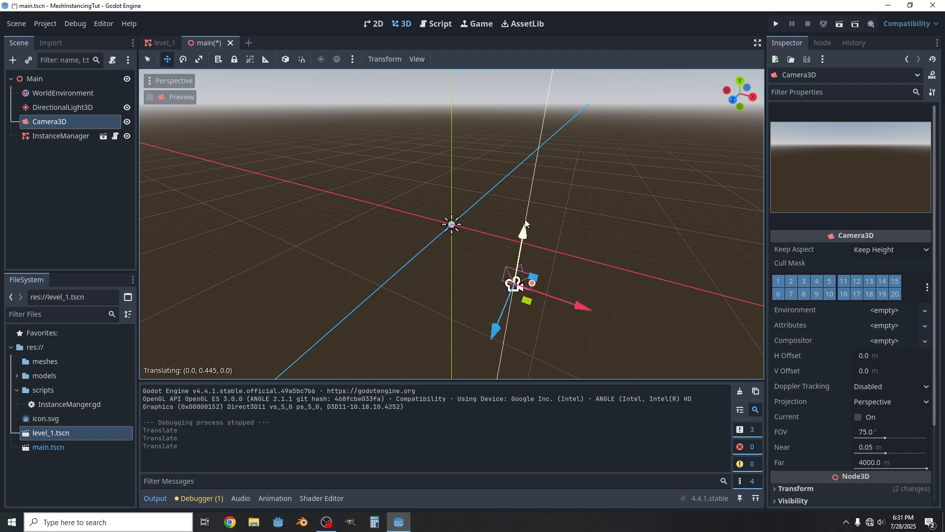
click(776, 23)
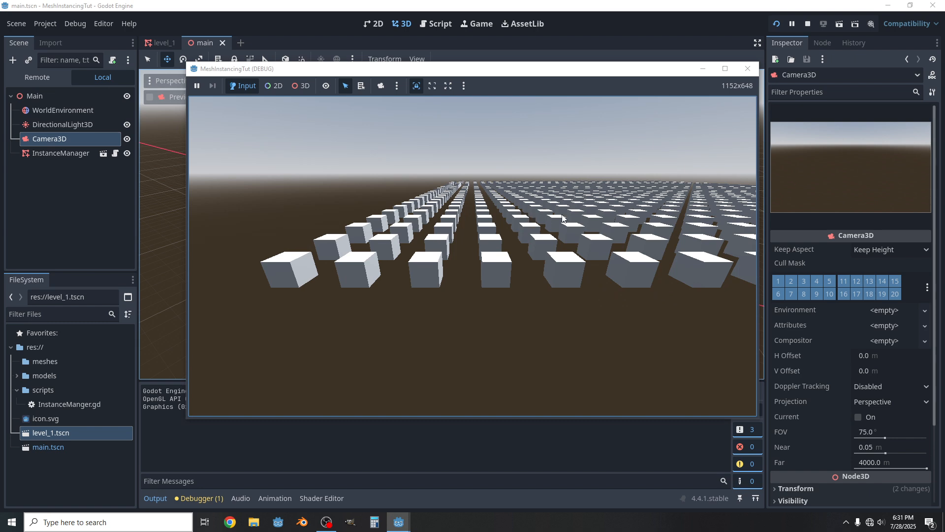
mouse_move(729, 103)
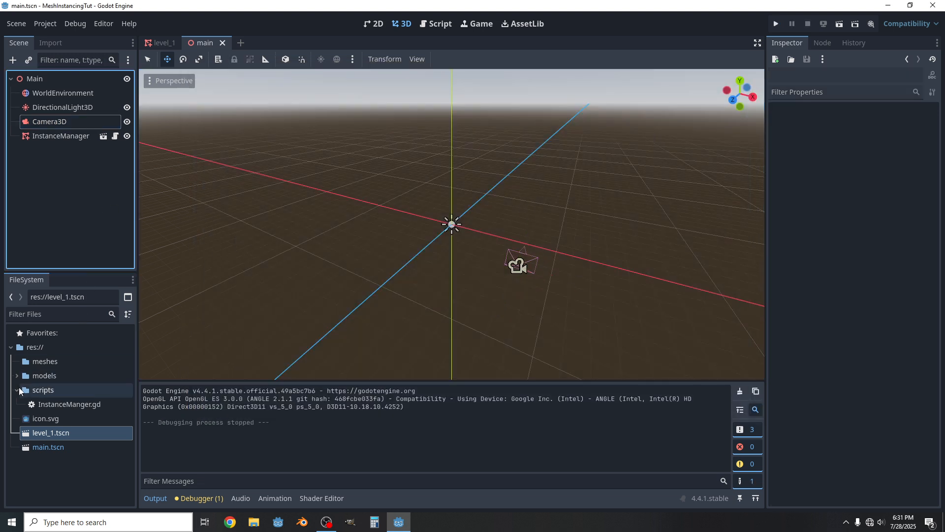
Create a new inherited scene from models/tree_palm_a.fbx and select its mesh node.
click(45, 375)
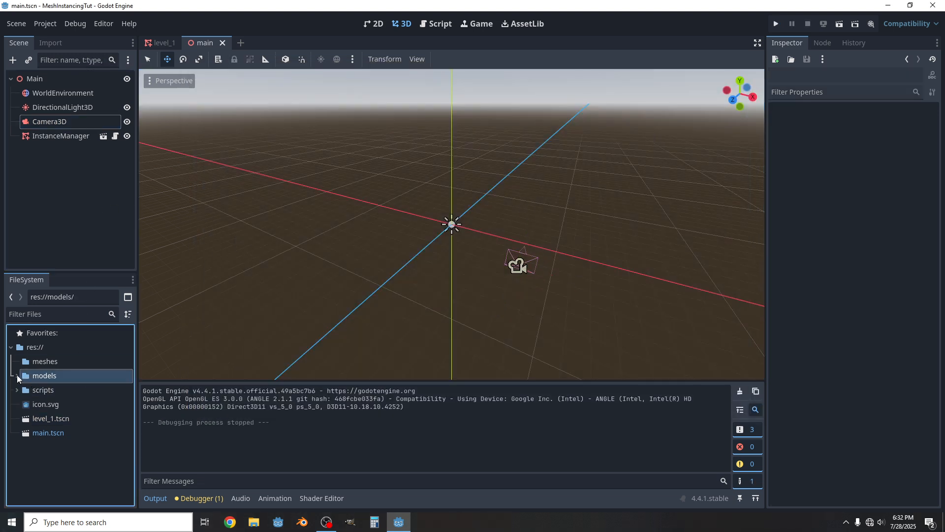
click(18, 375)
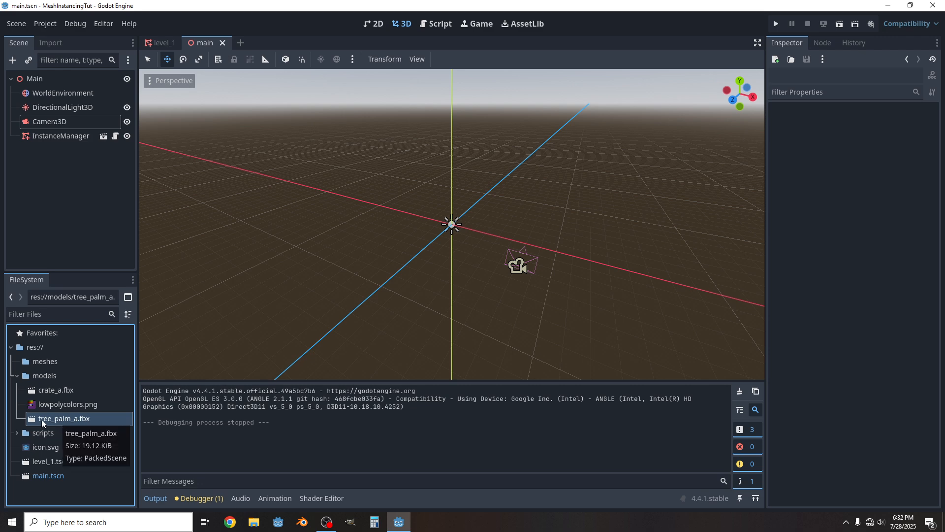
right_click(63, 418)
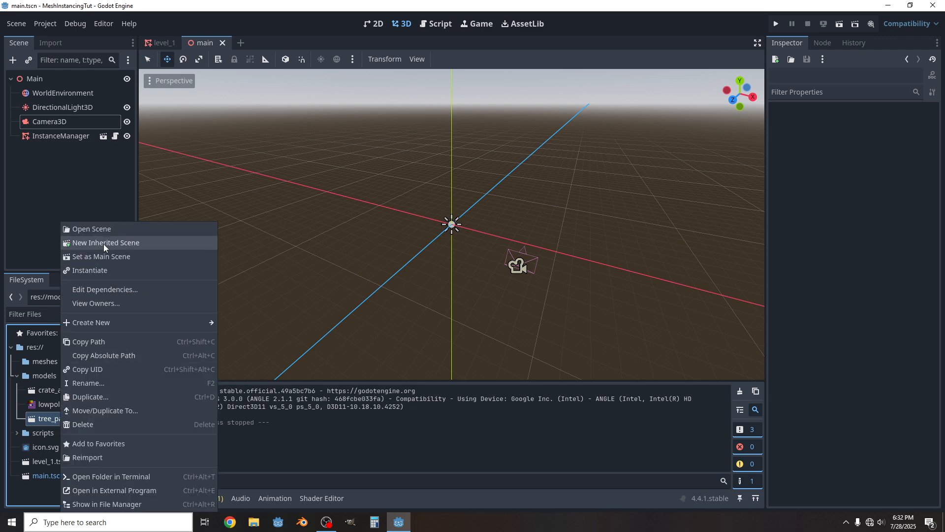
click(106, 242)
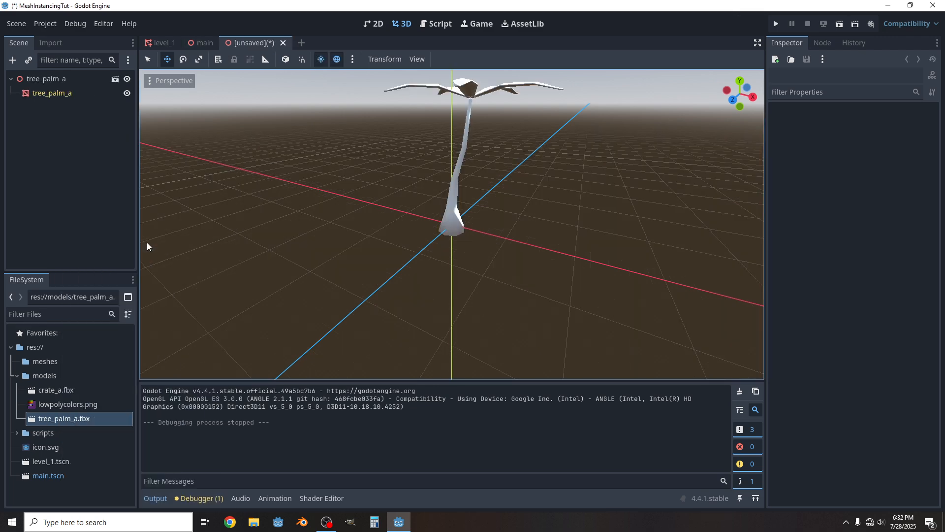
scroll(down, 3)
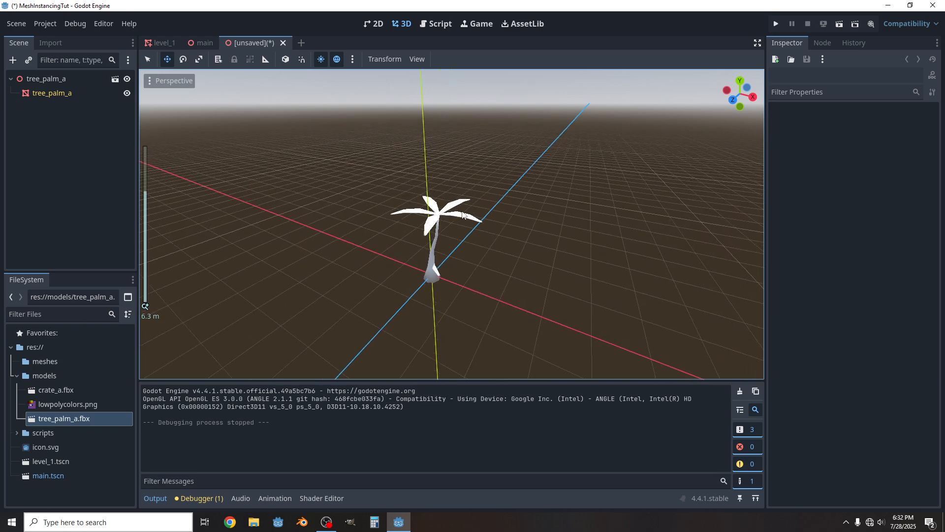
click(52, 93)
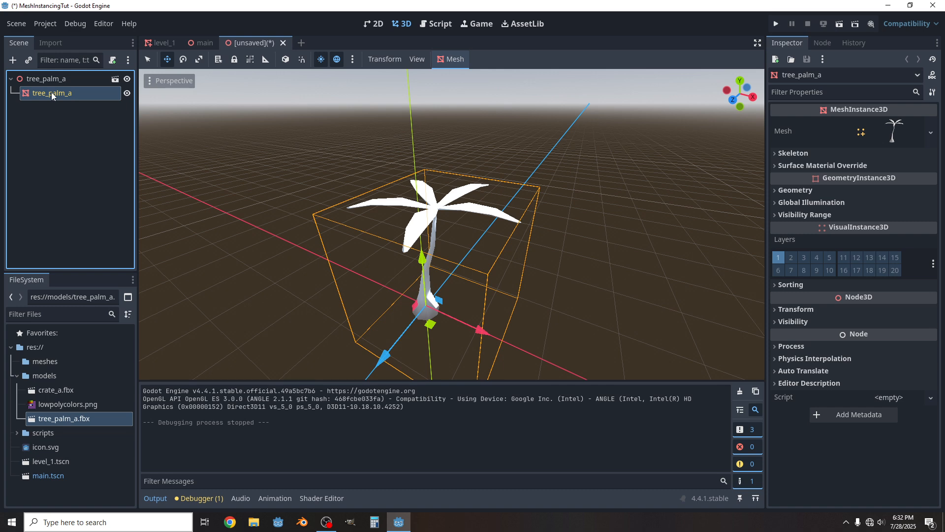
Make the mesh's surface material unique and set lowpolycolors.png as its Albedo texture.
click(930, 131)
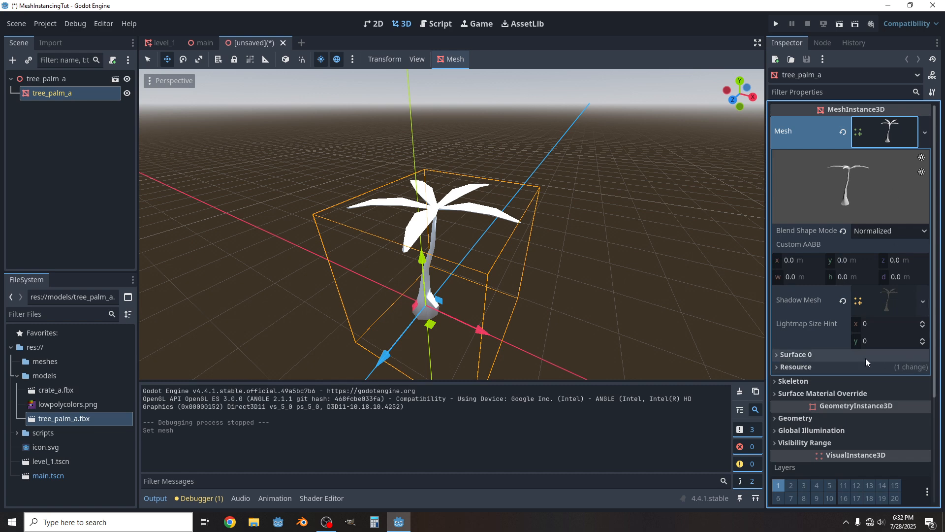
click(796, 353)
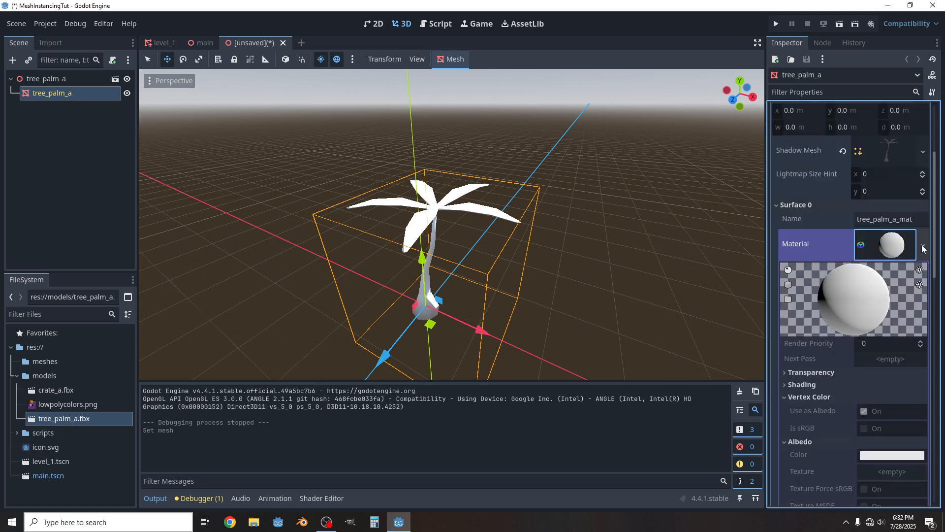
click(921, 245)
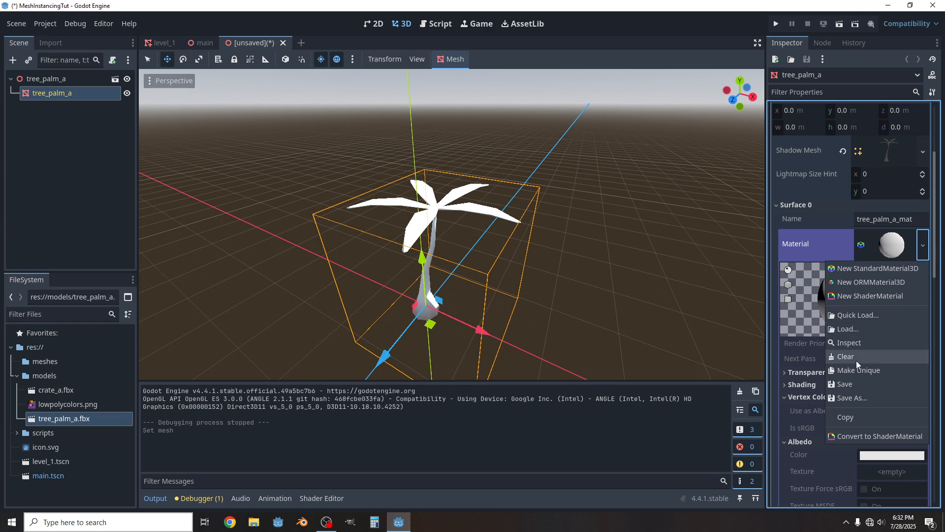
click(878, 268)
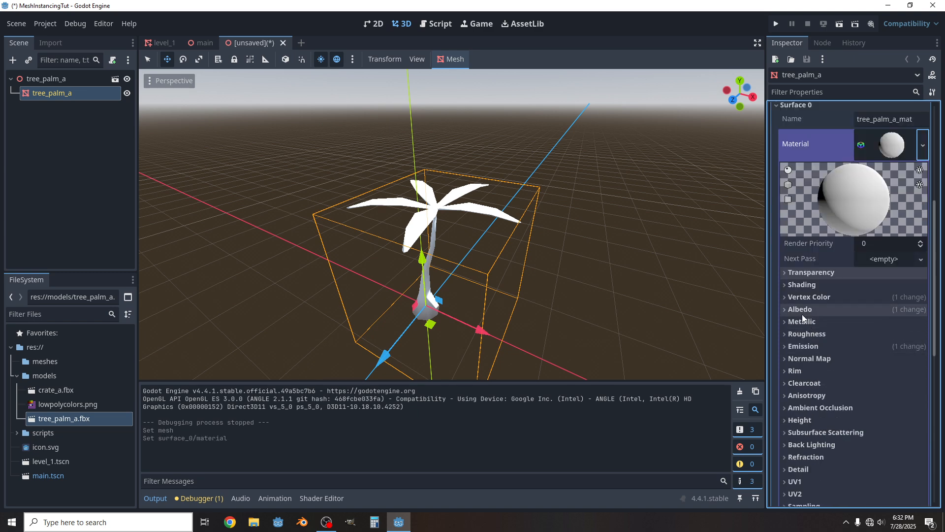
click(801, 309)
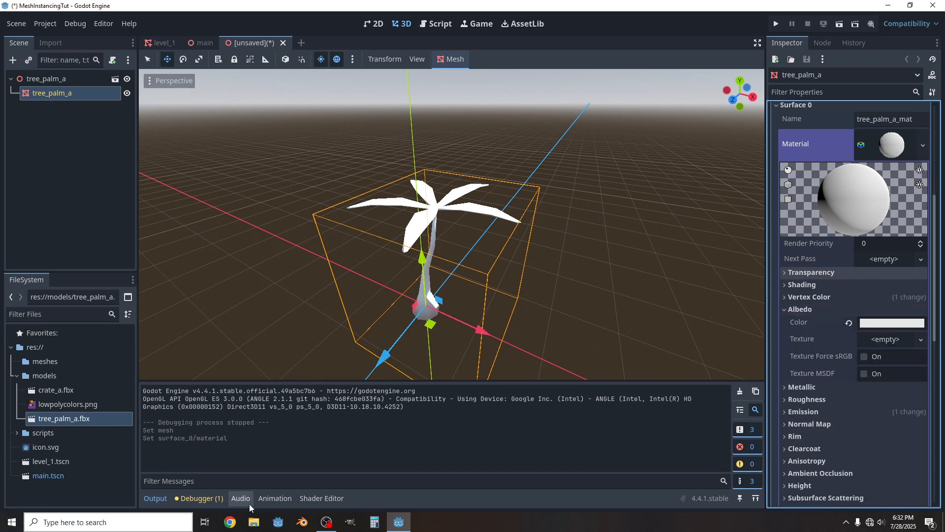
click(67, 404)
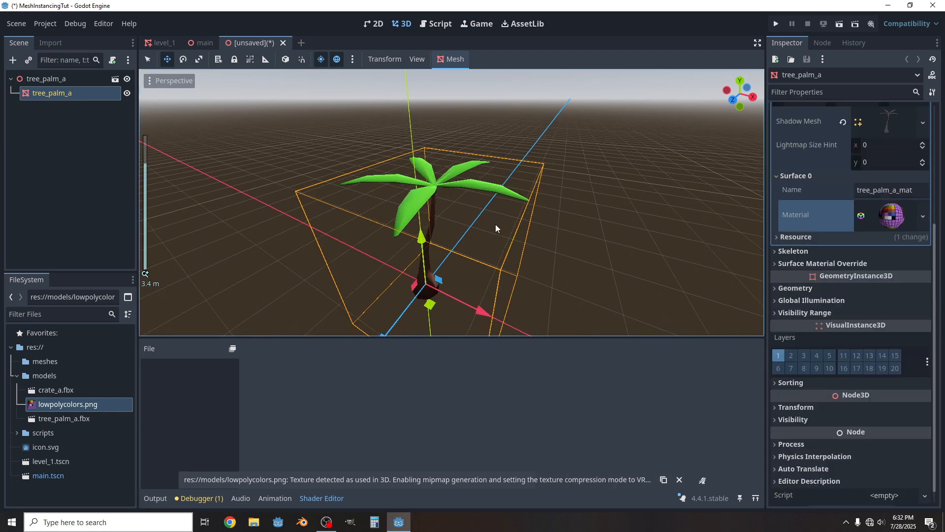
scroll(up, 3)
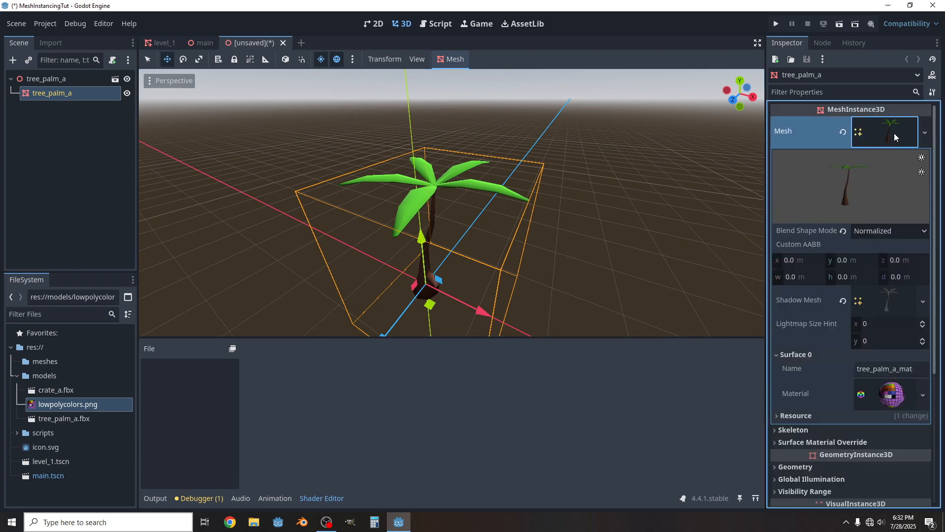
Save the palm tree mesh resource as a file in the meshes folder.
click(930, 132)
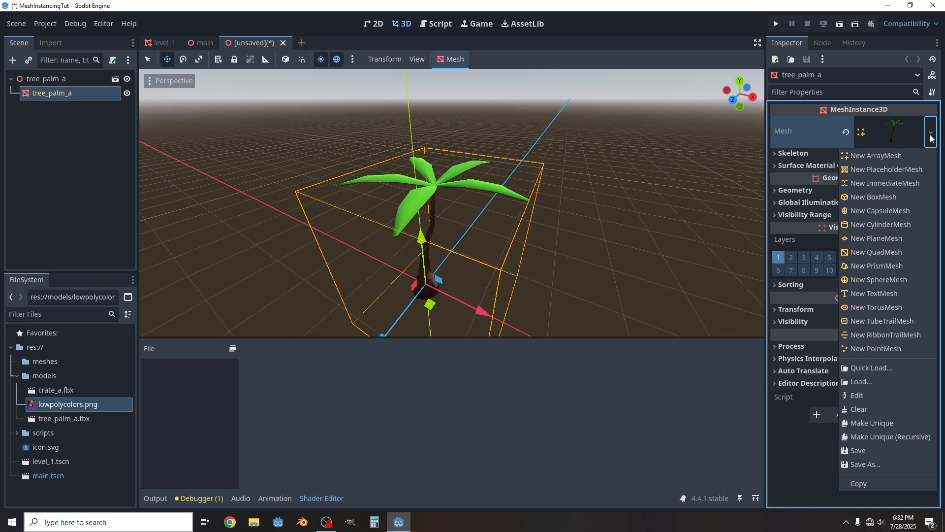
mouse_move(877, 464)
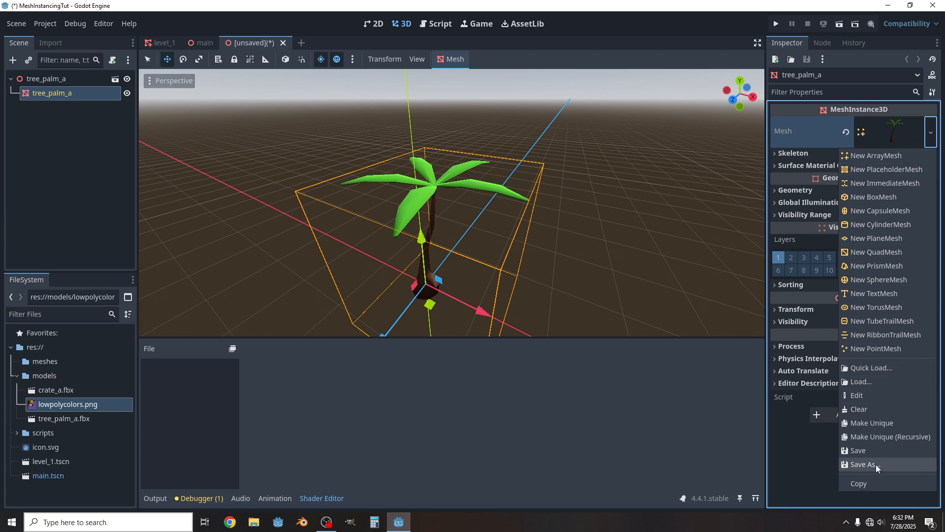
click(863, 464)
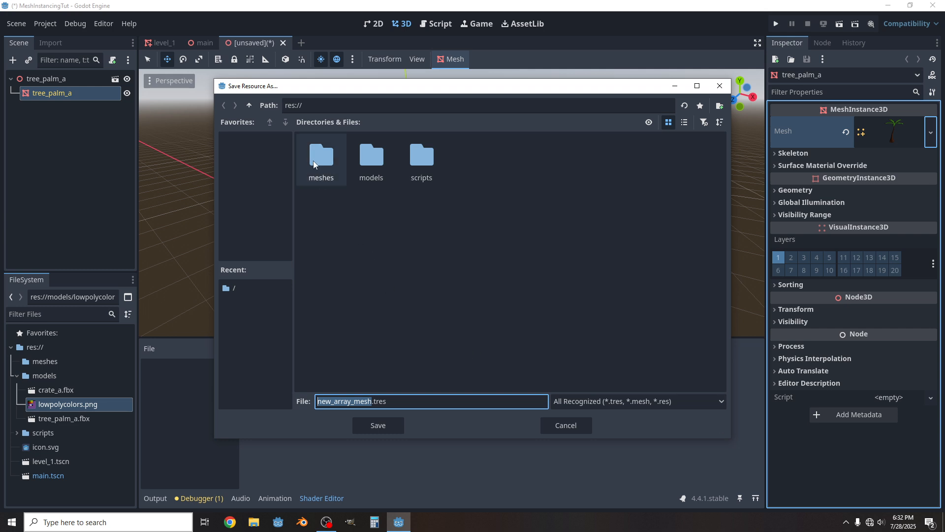
double_click(321, 157)
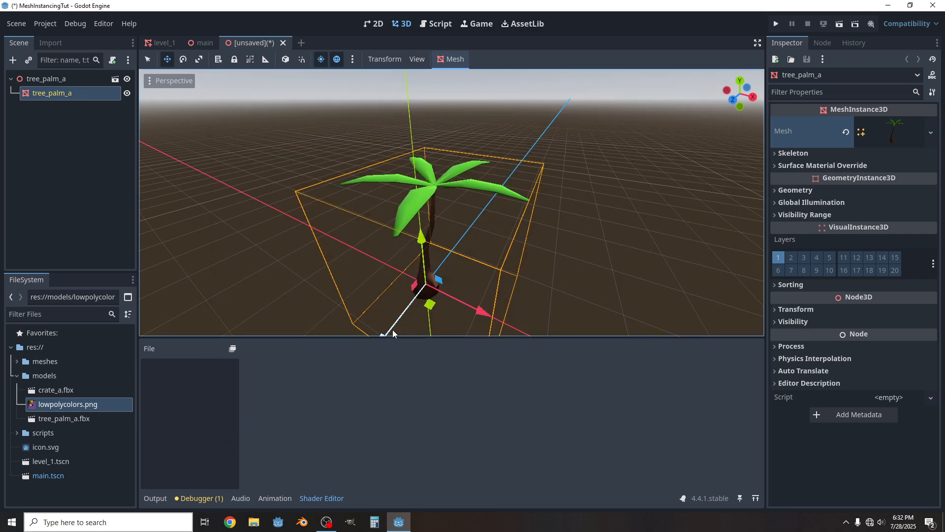
mouse_move(203, 42)
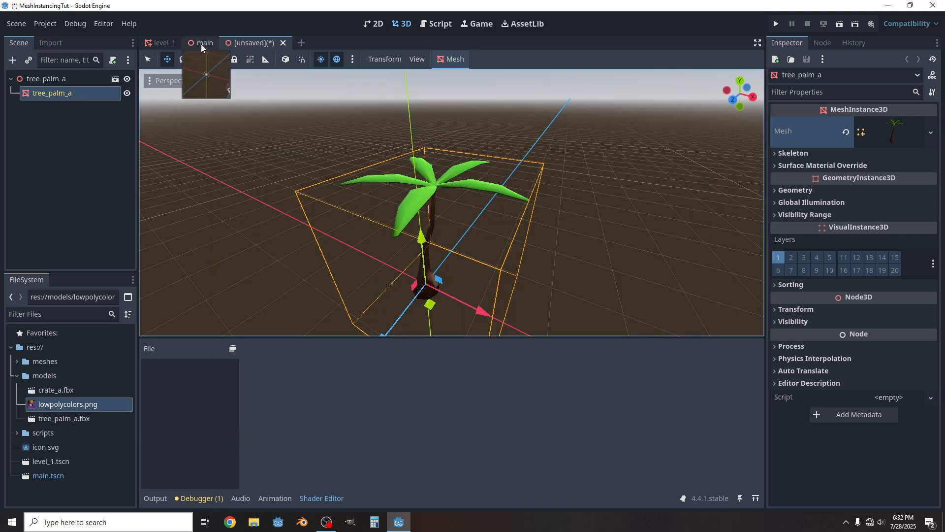
Replace the MultiMesh's cube mesh with the saved tree.tres palm mesh via Quick Load.
click(164, 43)
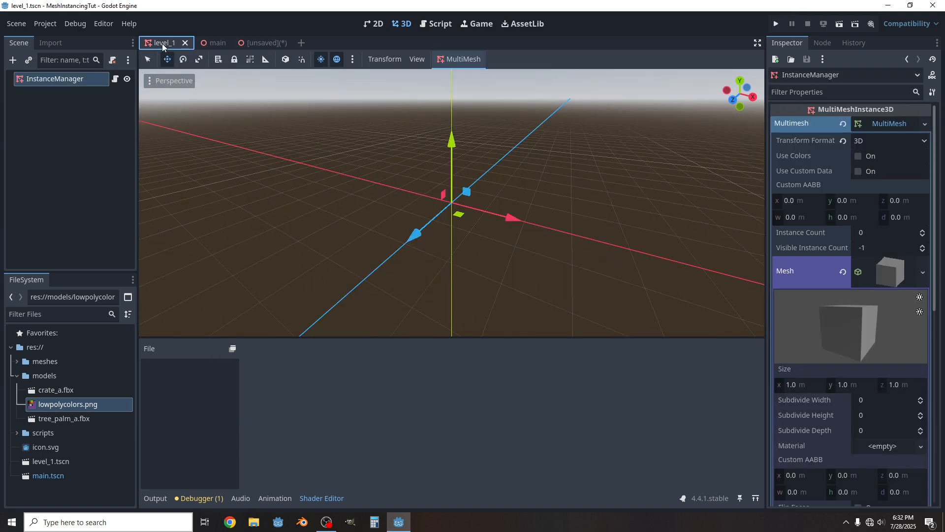
mouse_move(43, 84)
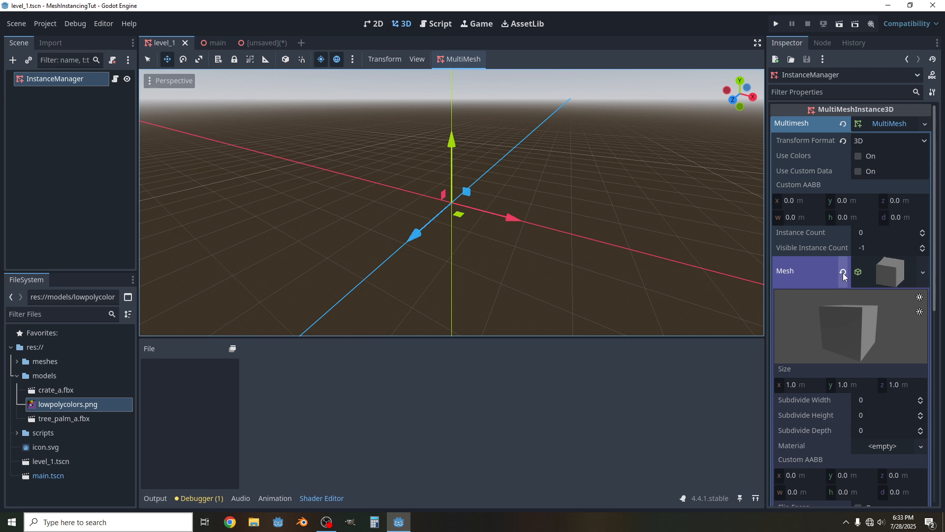
click(921, 264)
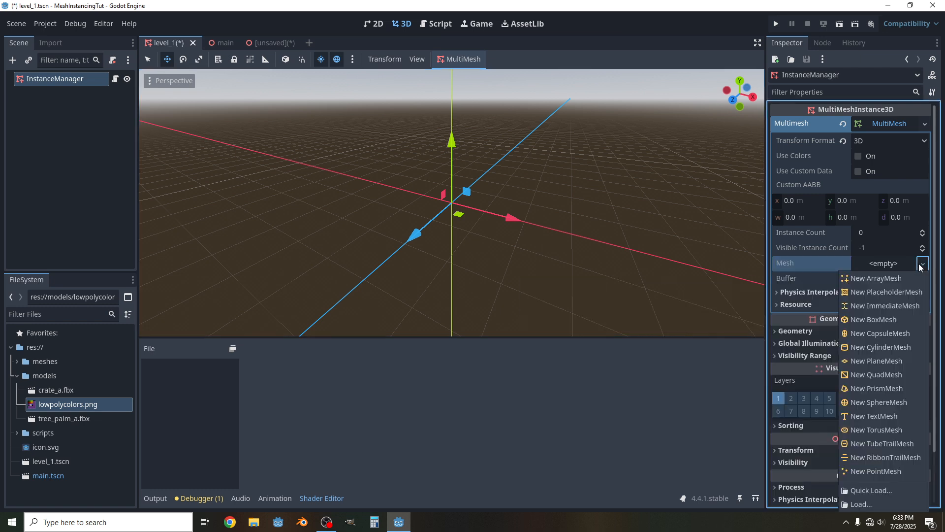
mouse_move(873, 498)
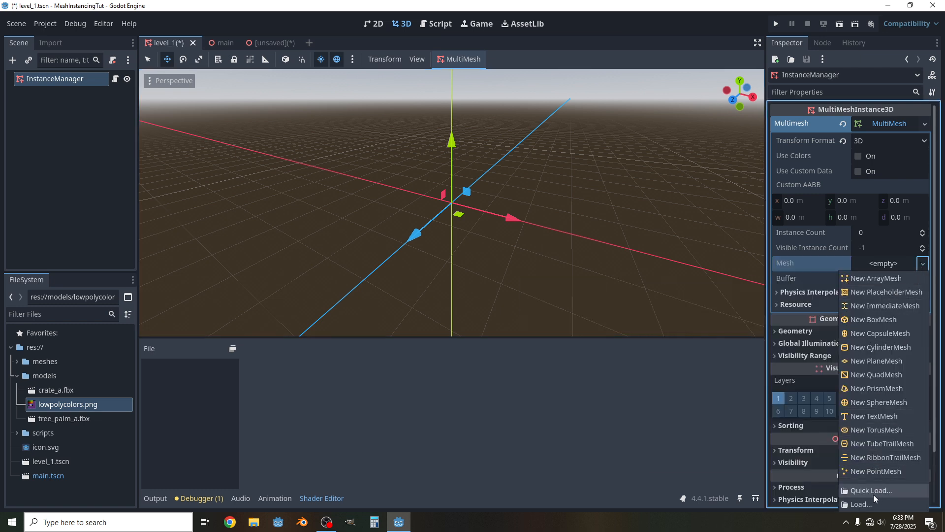
click(868, 489)
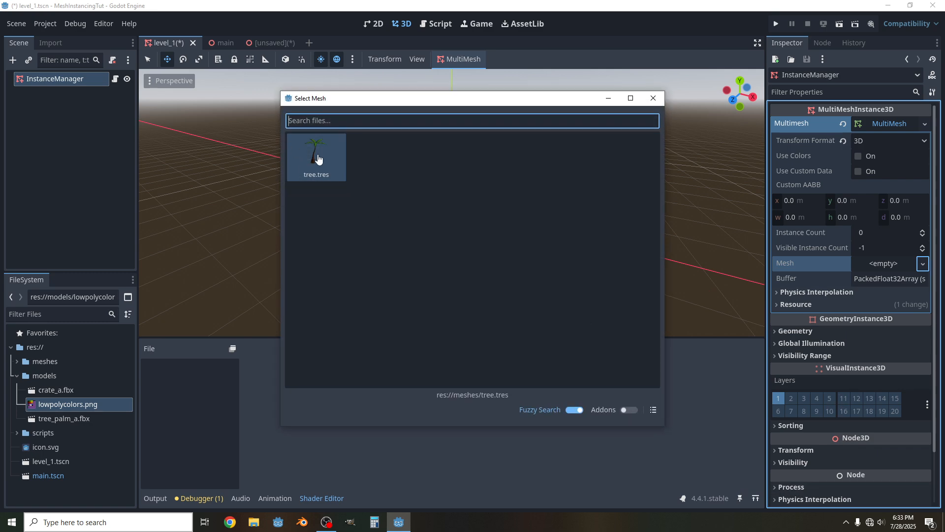
double_click(315, 148)
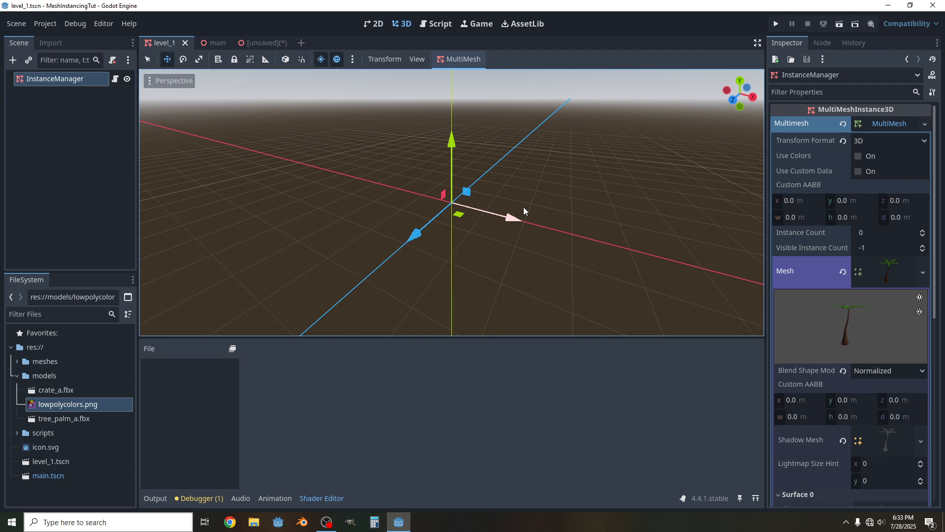
Run the scene to confirm rows of palm trees, then close the game window.
click(775, 23)
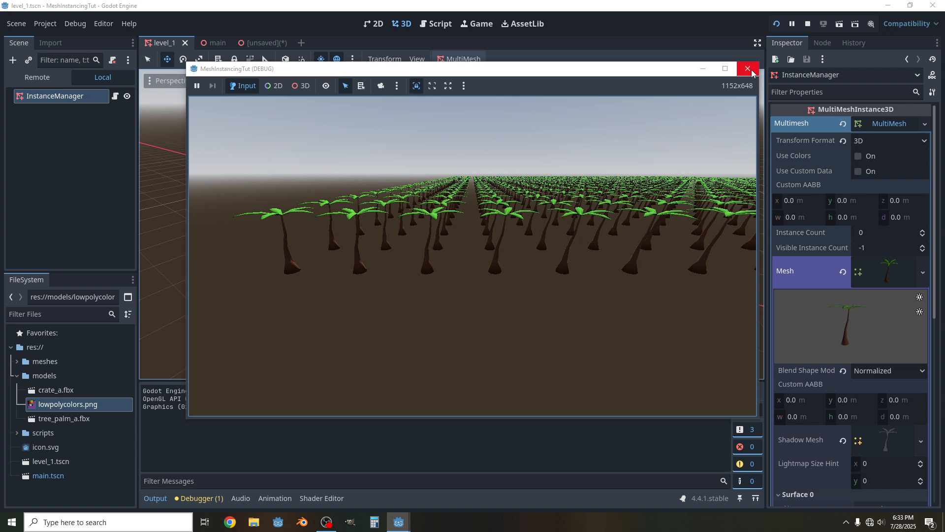
click(747, 69)
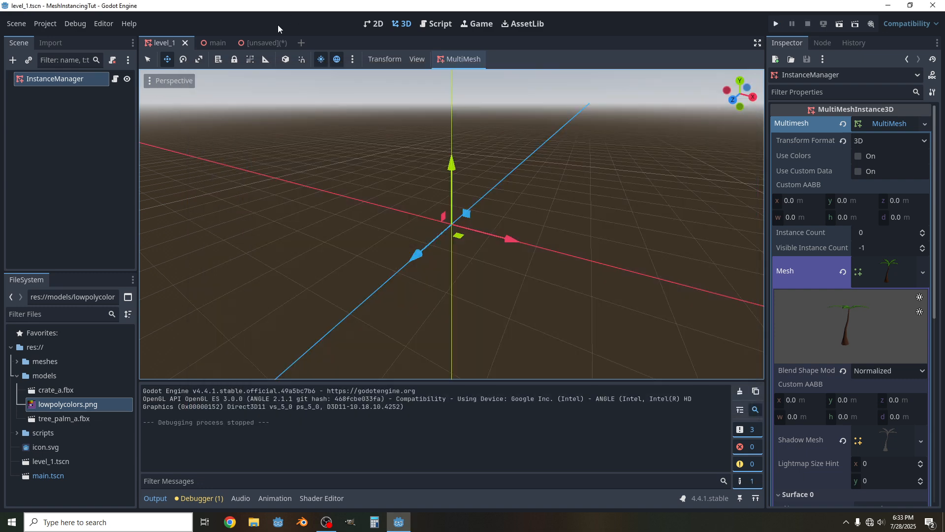
Save the main scene with the repositioned camera and run it to view the square palm grid.
click(203, 42)
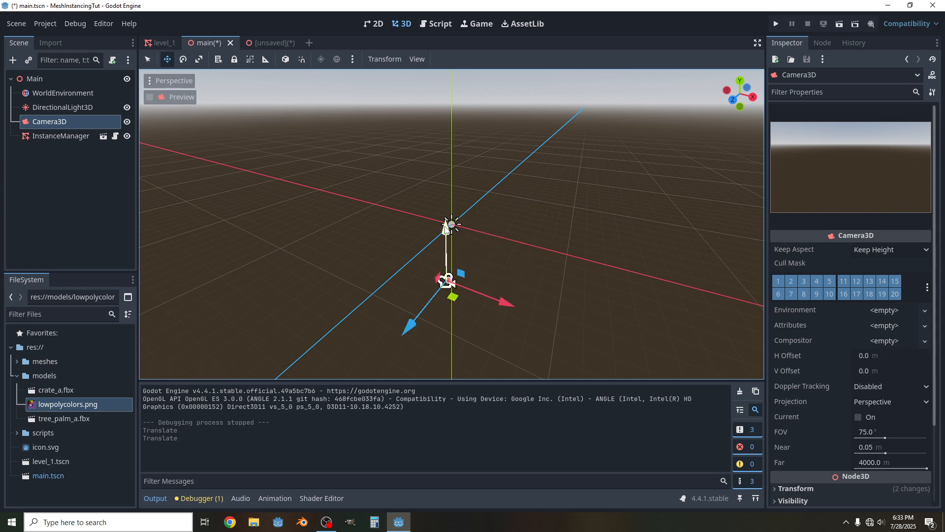
key(ctrl+s)
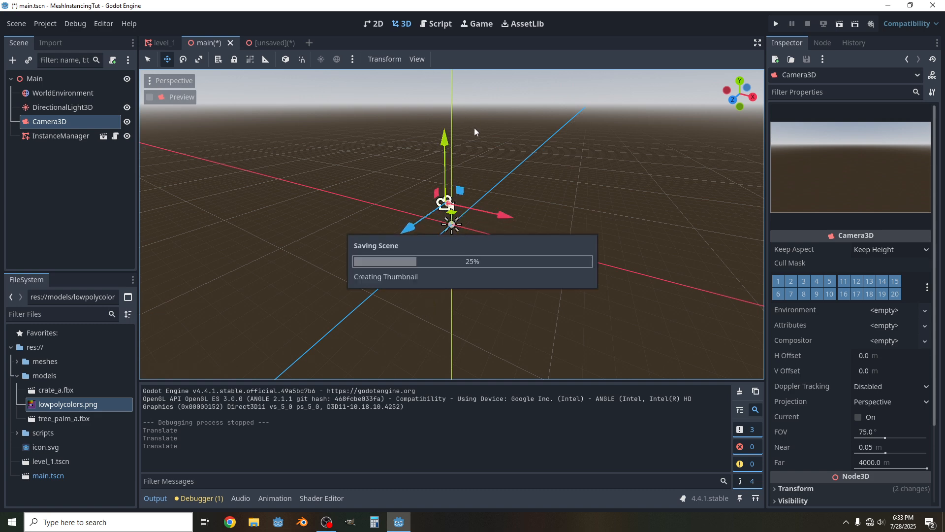
click(775, 23)
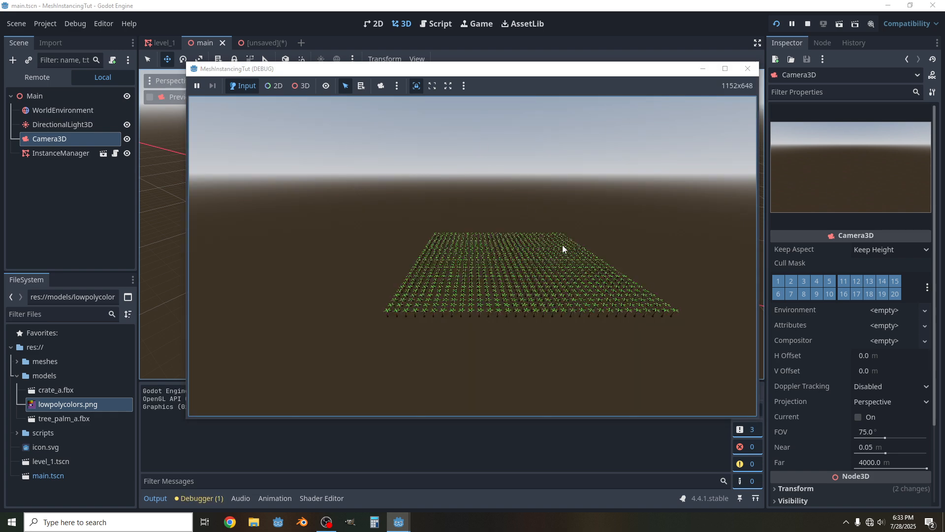
mouse_move(625, 227)
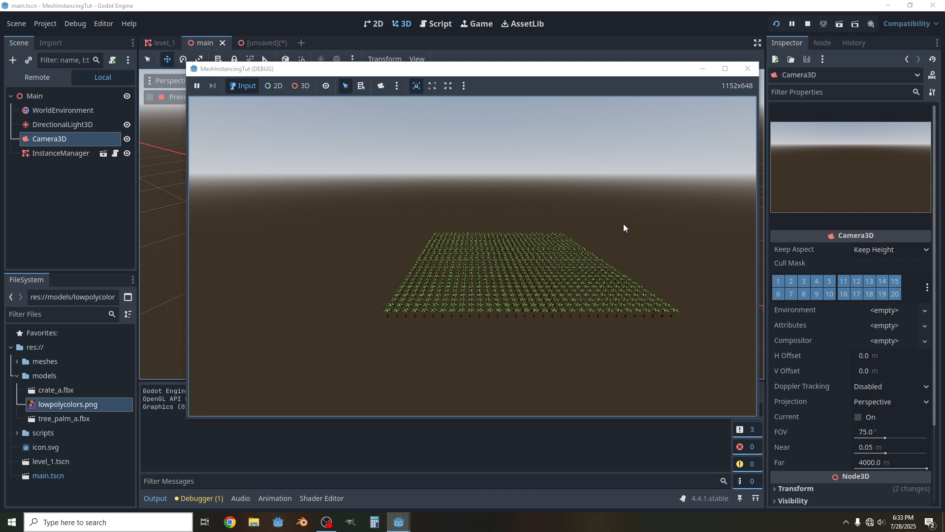
mouse_move(636, 192)
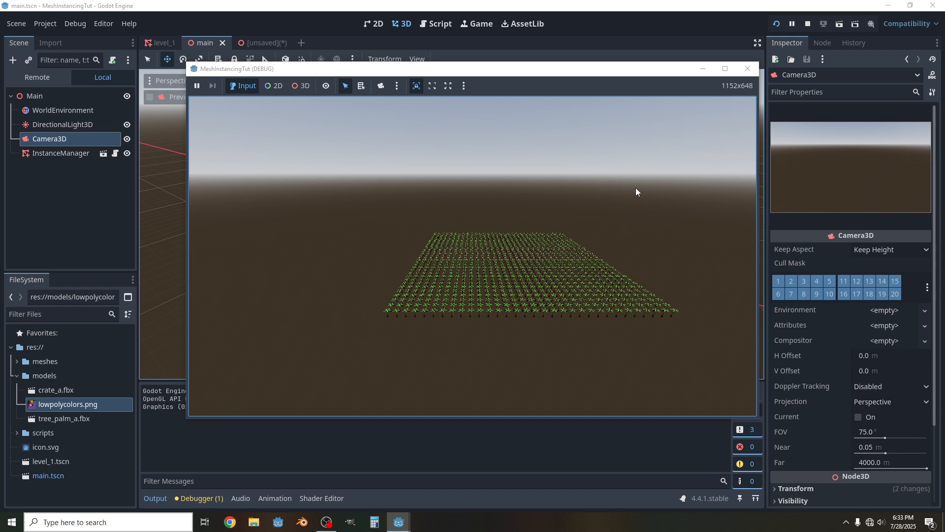
click(807, 24)
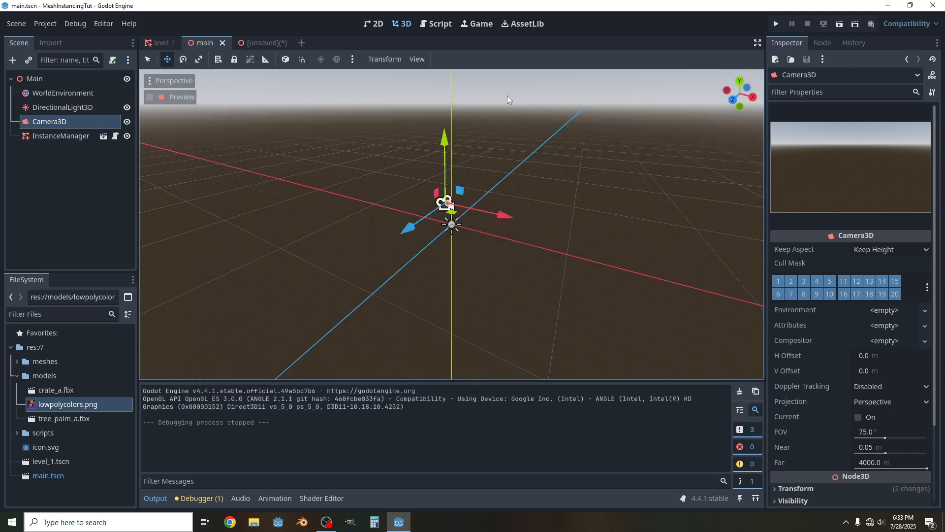
Change the grid length value from 32 to 64 in the InstanceManger script.
click(435, 23)
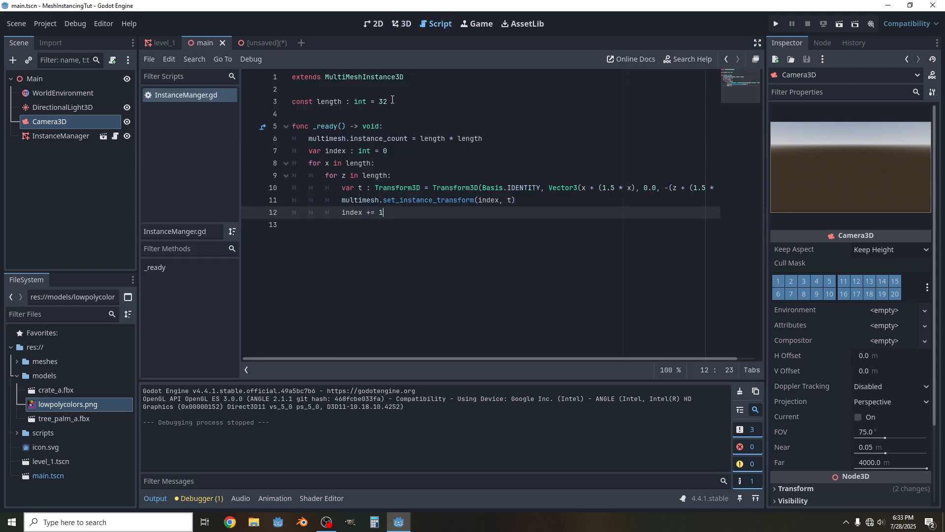
double_click(382, 101)
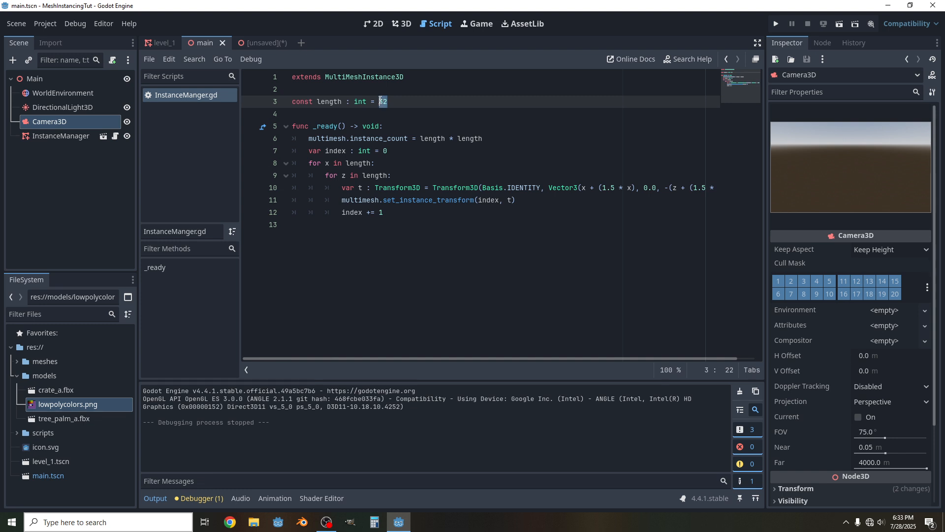
text(6)
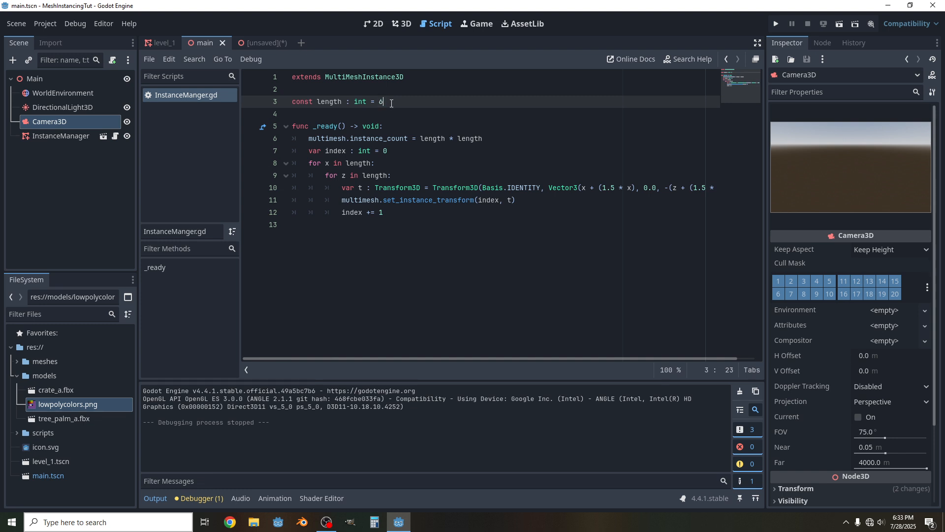
text(4)
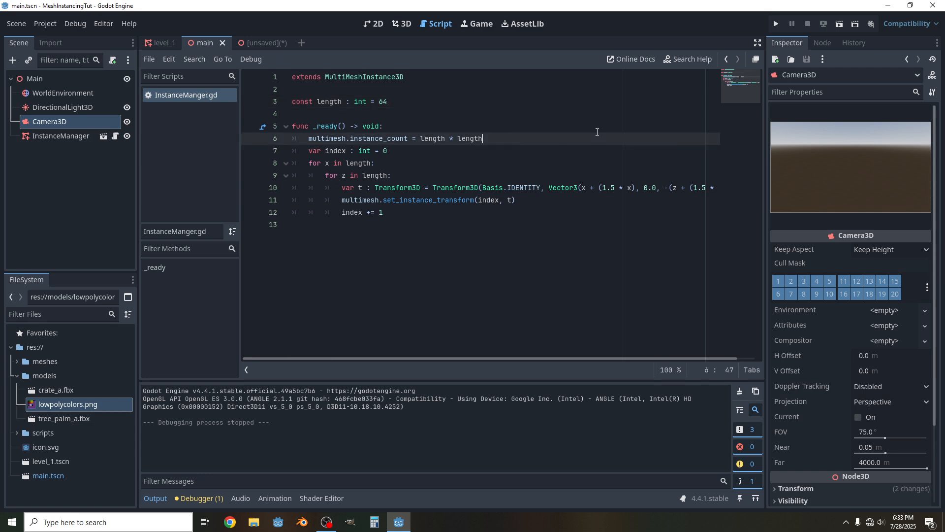
Add print("meshes: " + str(multimesh.instance_count)) under the instance_count line.
text(print()
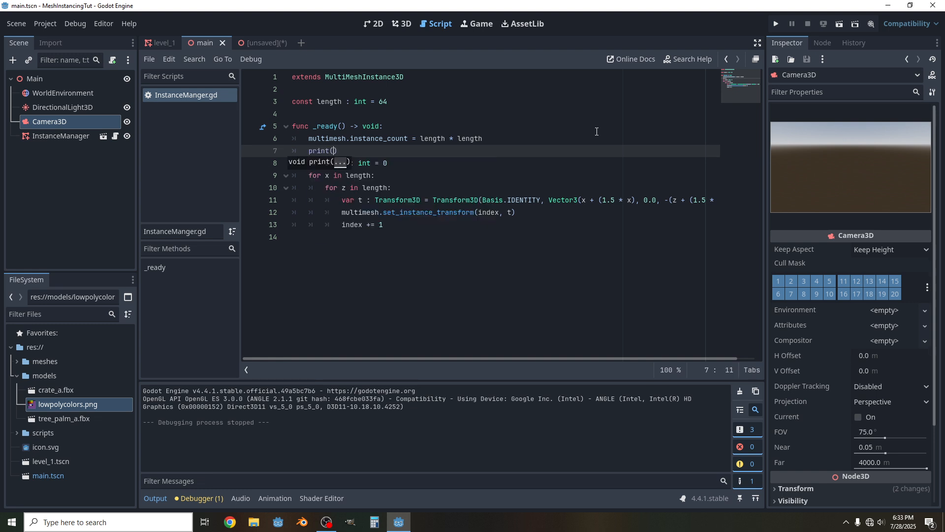
text(mesh)
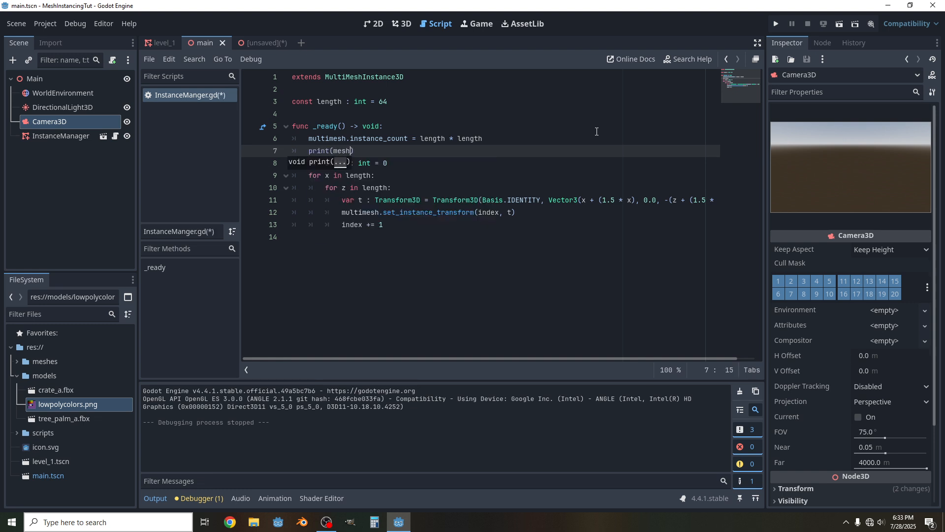
text(mesh)
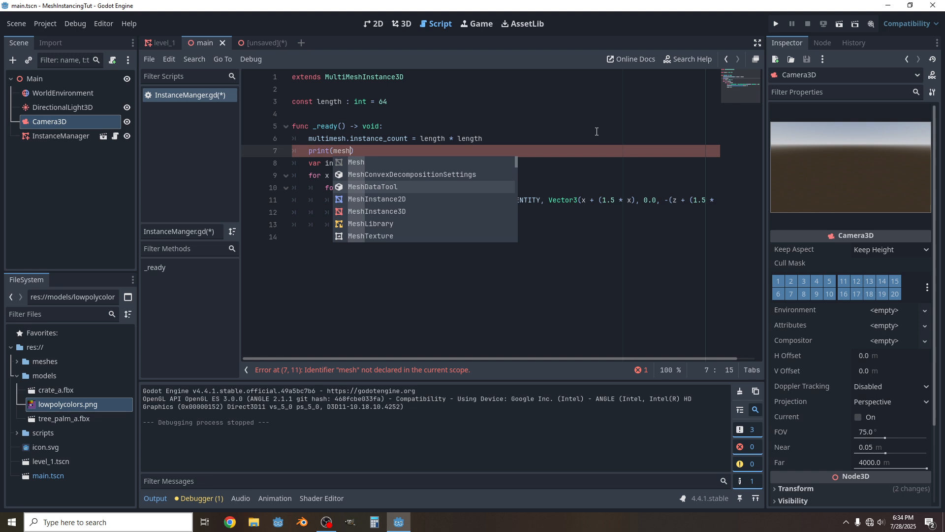
key(Backspace)
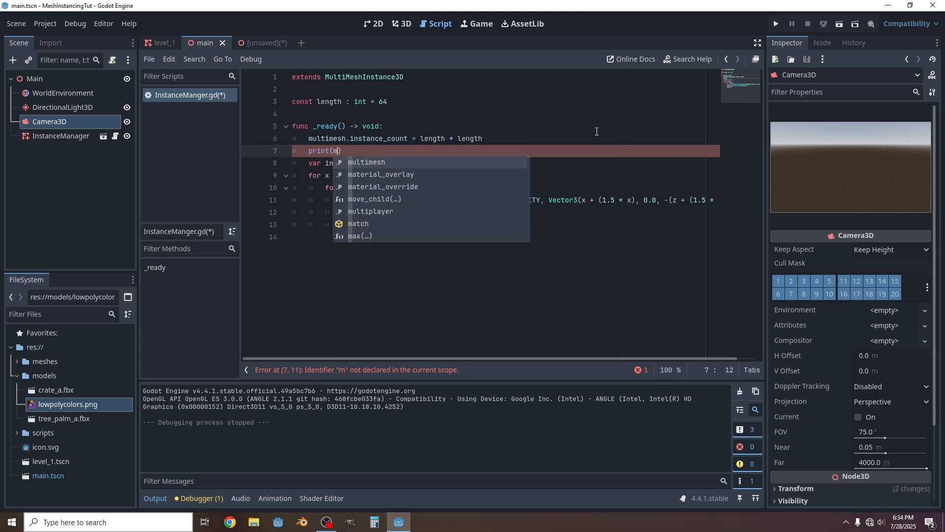
text(ultimesh.instance_count)
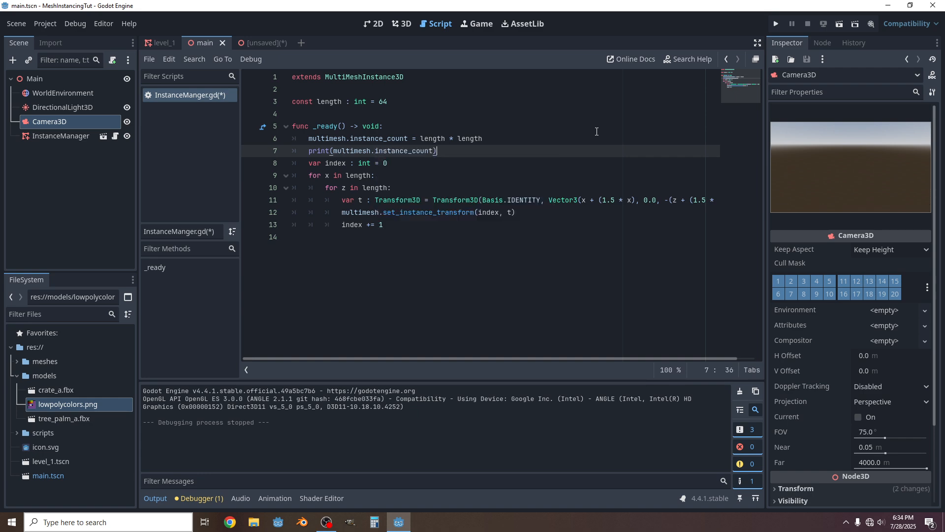
text())
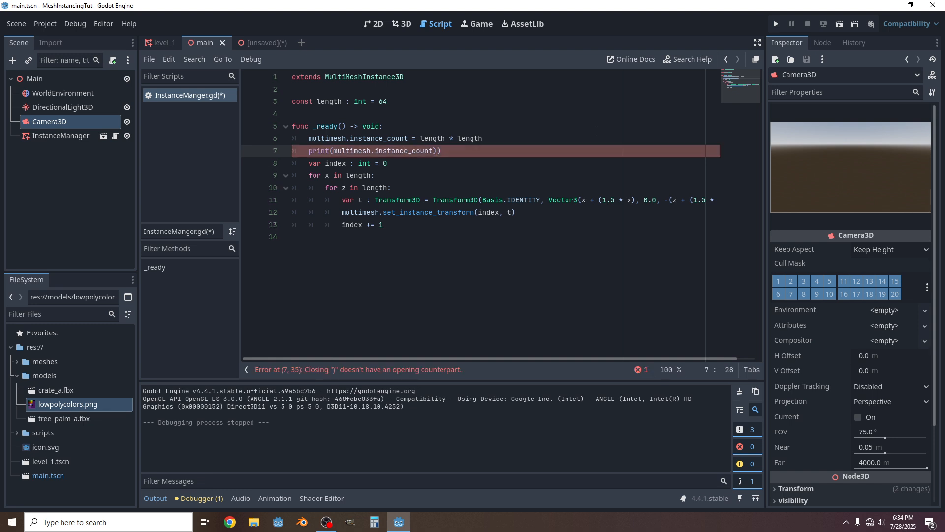
text(str)
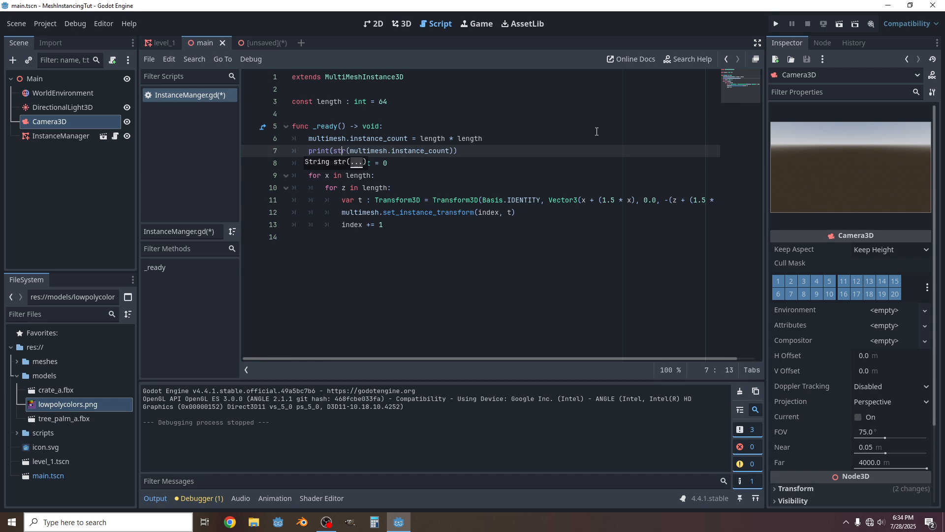
text(")
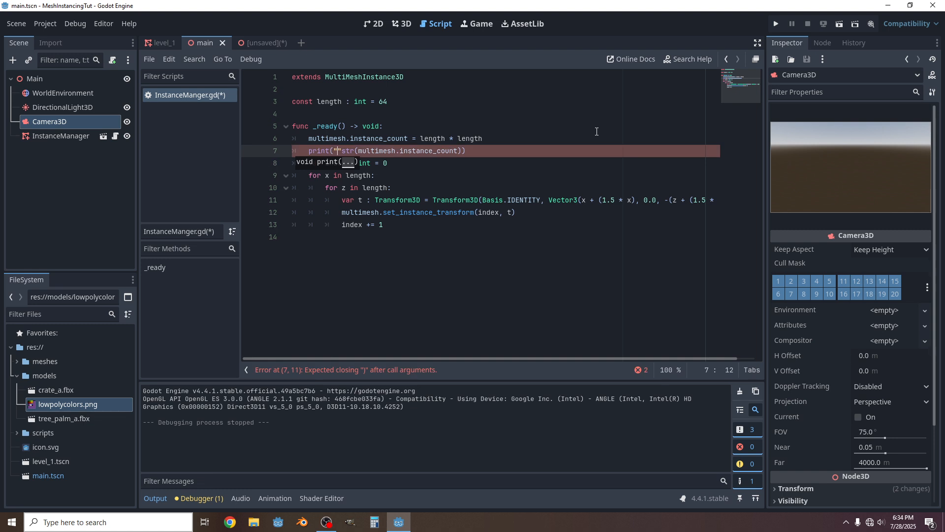
text(meshes:)
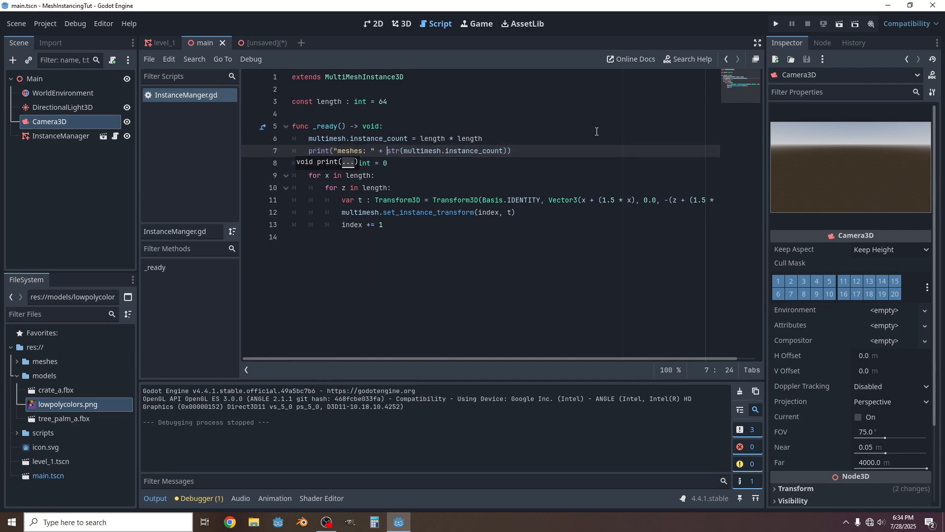
Run the project to see the larger grid reporting meshes: 4096, then relaunch from the 3D view.
click(776, 24)
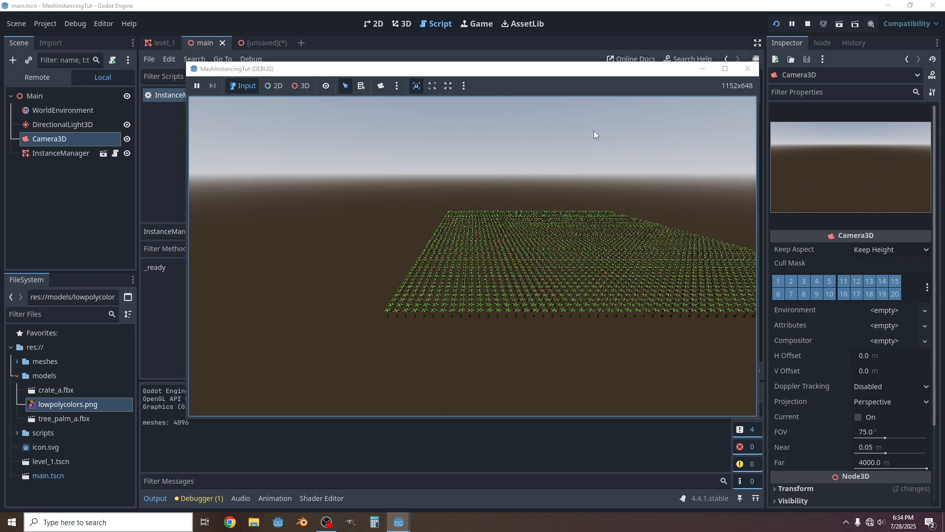
mouse_move(175, 428)
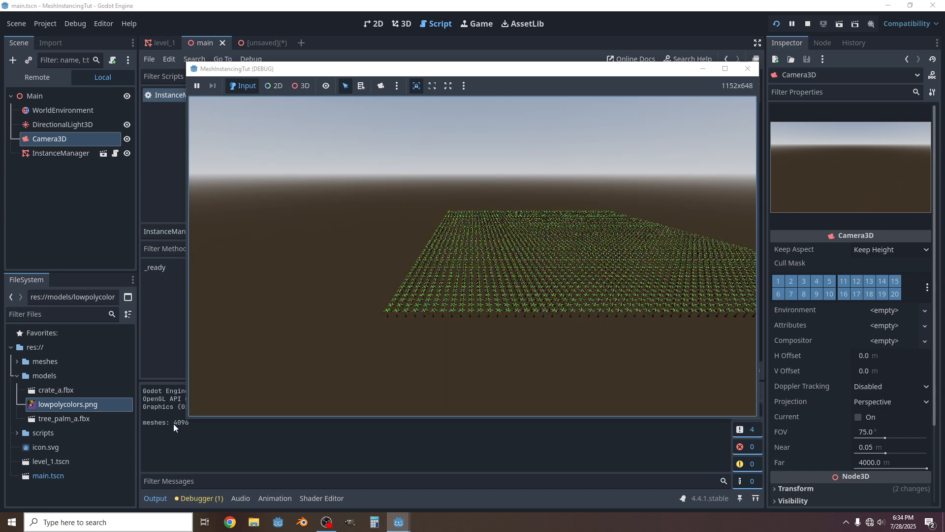
mouse_move(425, 348)
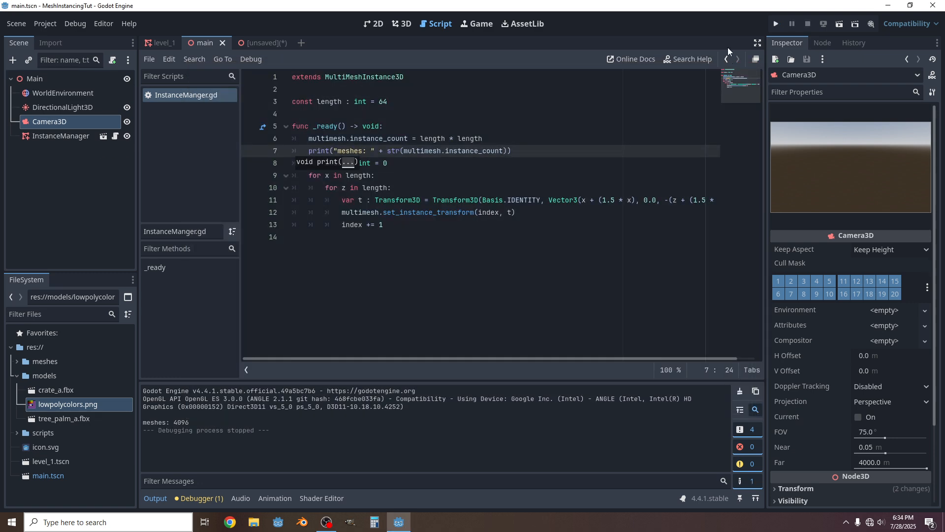
click(401, 23)
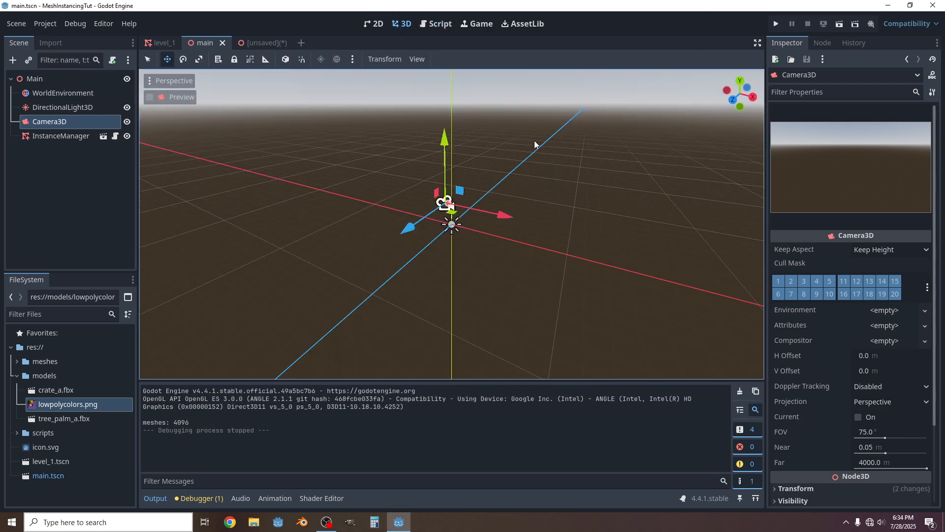
click(775, 23)
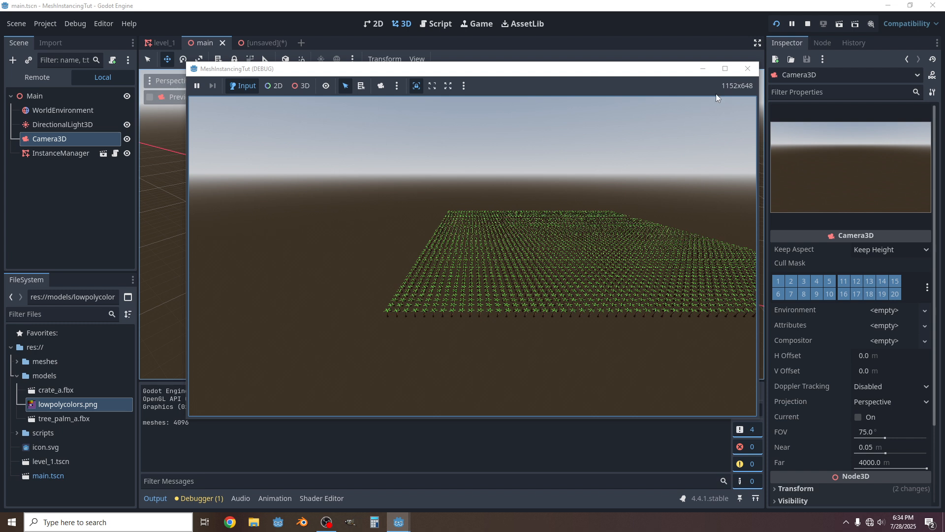
mouse_move(747, 69)
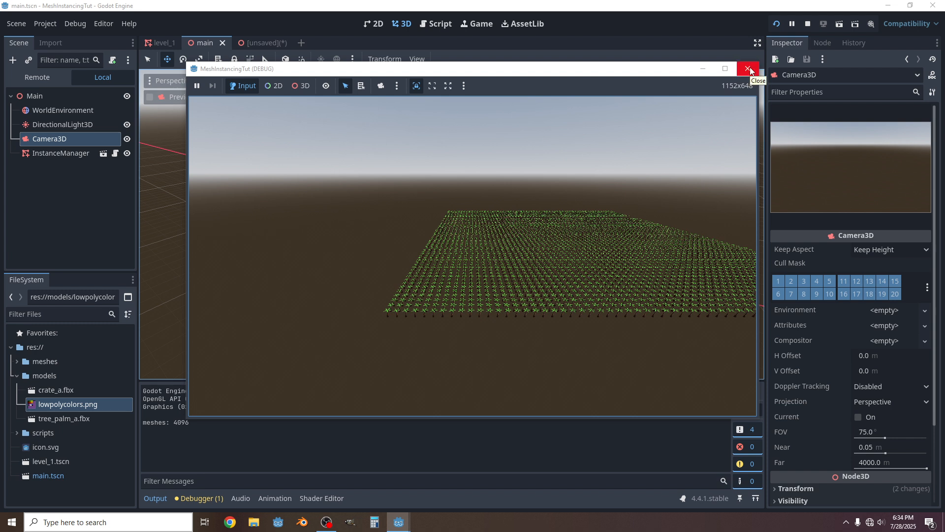